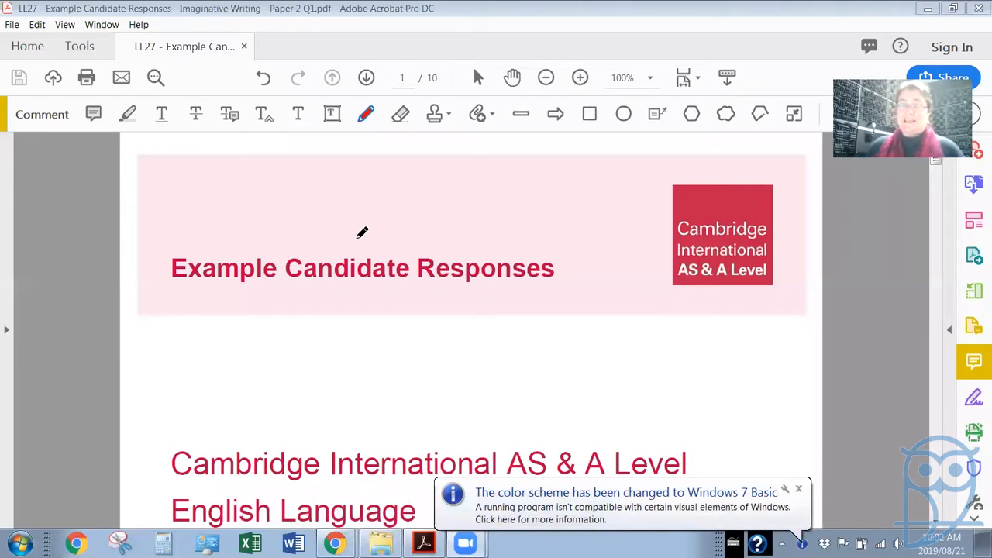
pyautogui.moveTo(818, 6)
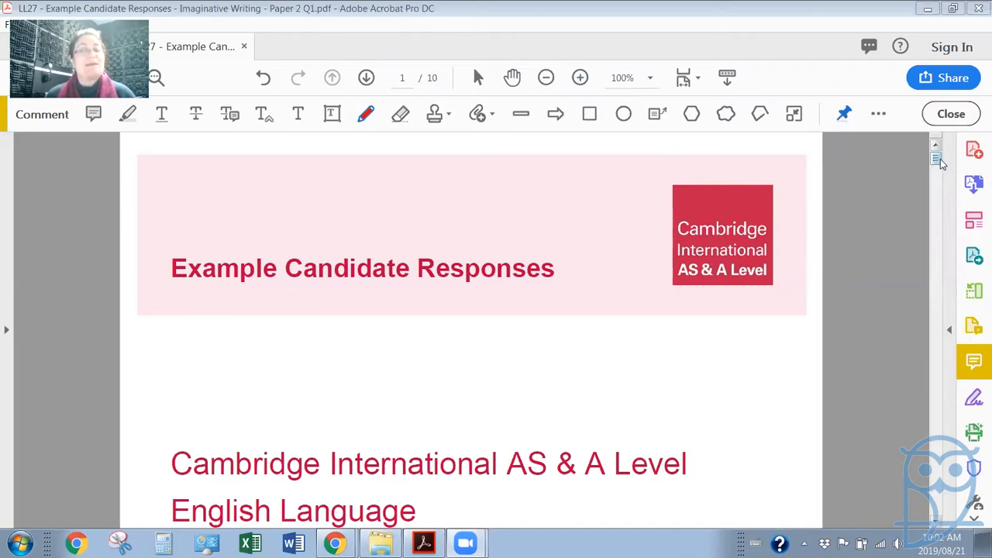
# - Scroll down past the mark scheme to page 4 with Question 1 'Robot World' and the grade A response
pyautogui.scroll(-3)
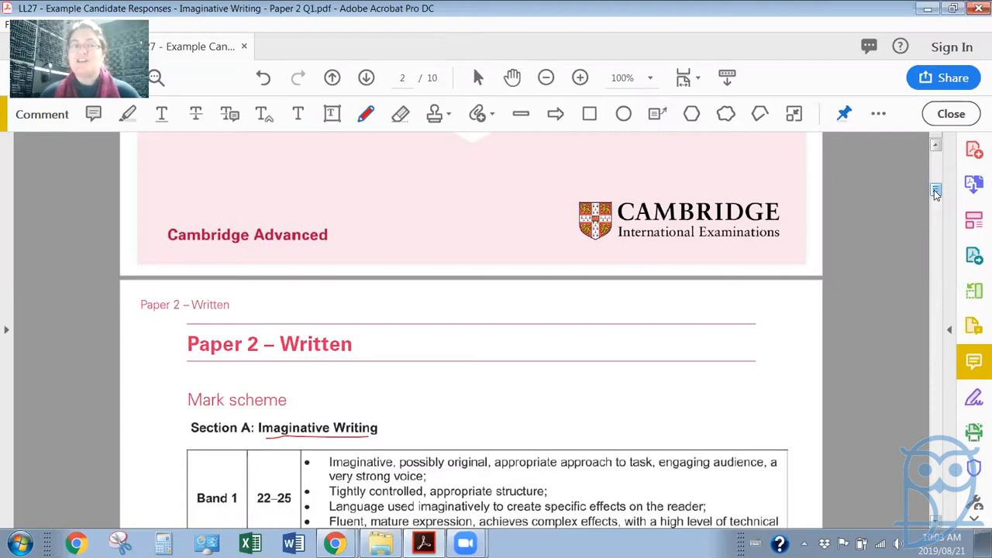
pyautogui.scroll(-3)
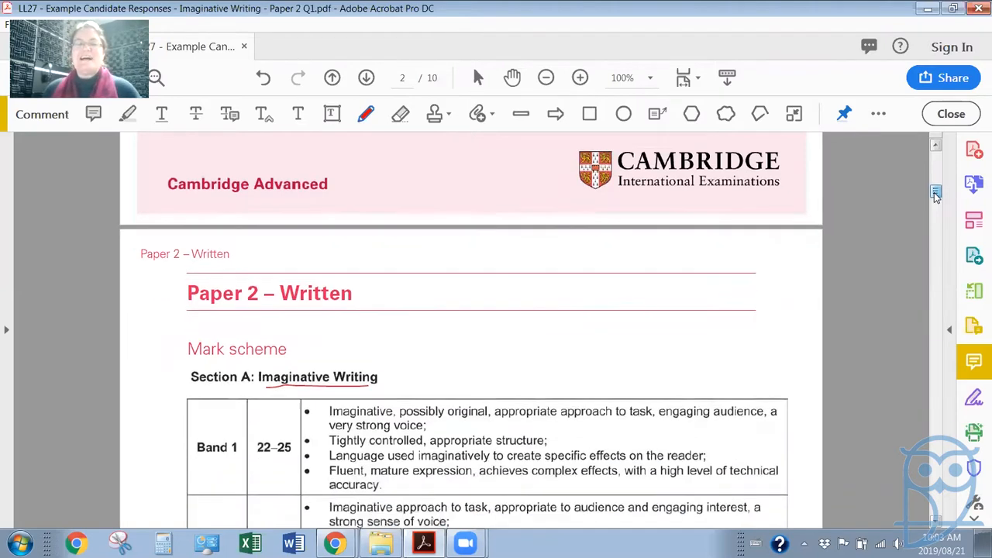
pyautogui.scroll(-3)
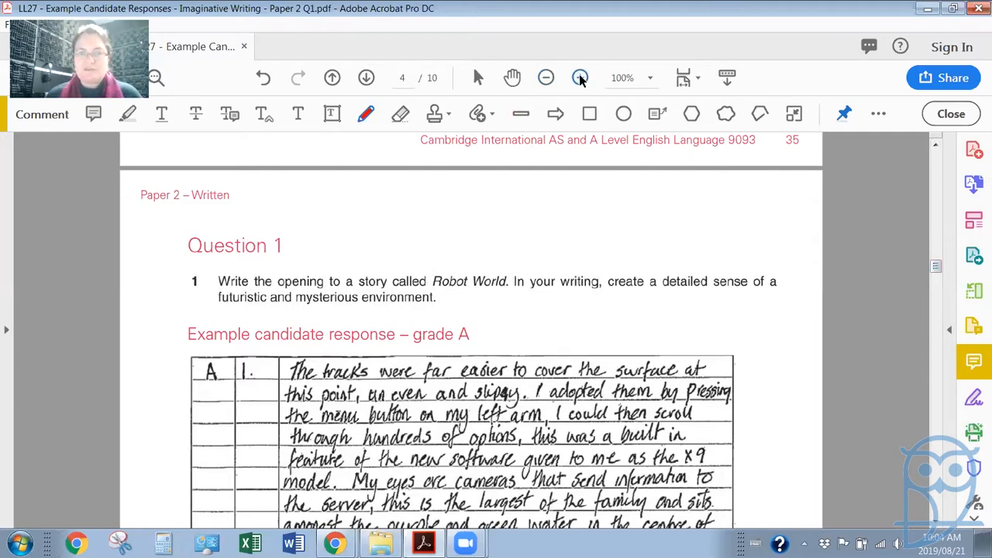
# - Zoom the page to 125% and bring Question 1 into position for annotation
pyautogui.click(580, 77)
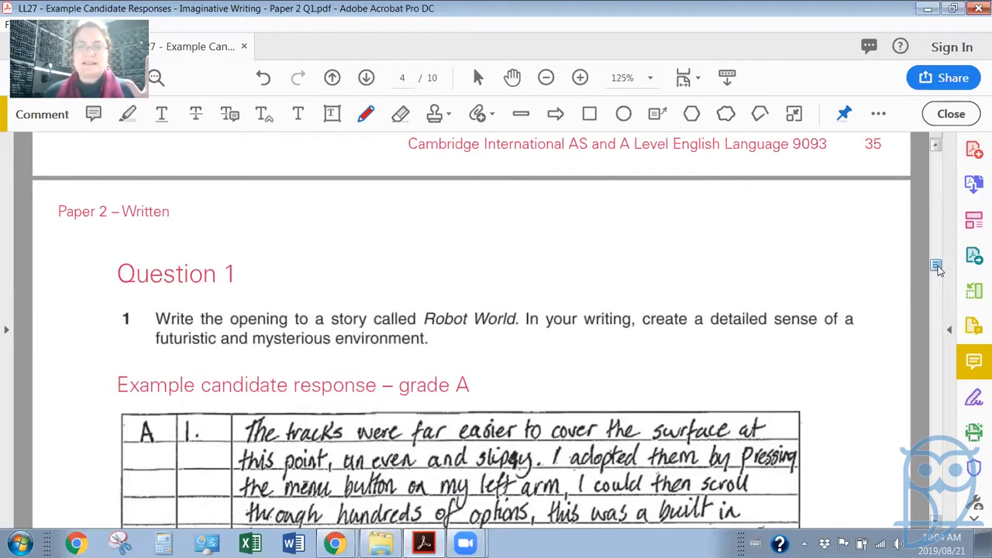
pyautogui.scroll(-3)
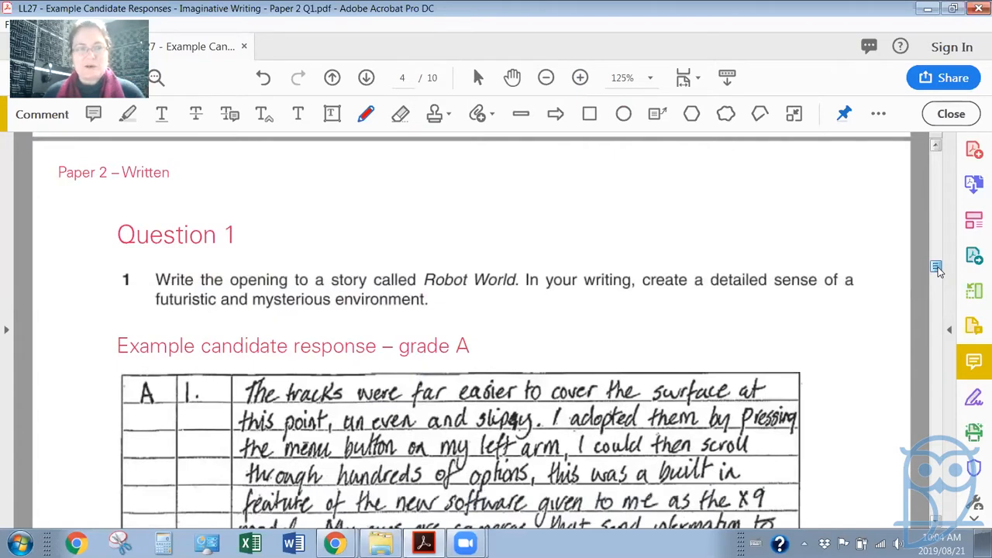
pyautogui.scroll(-3)
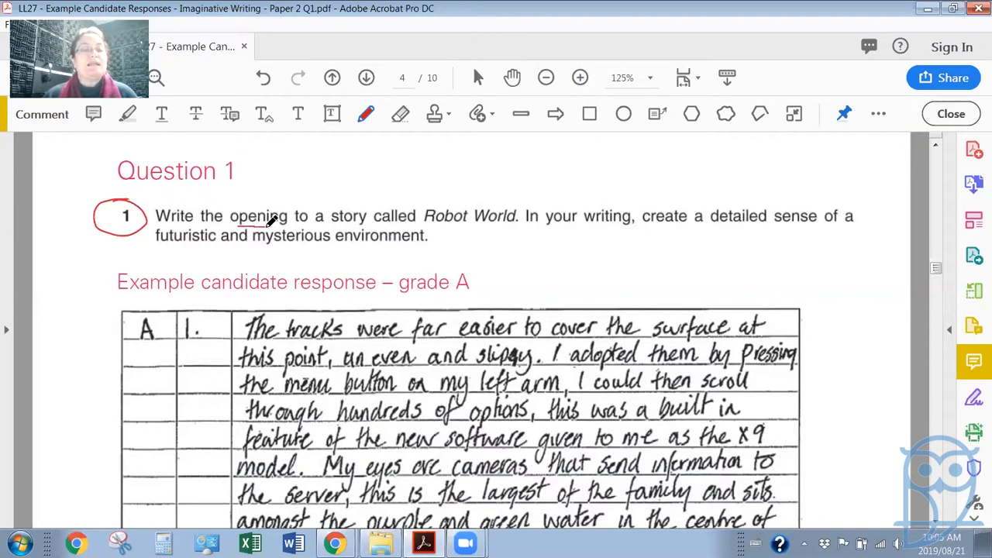
# - Circle 'opening', underline 'opening to a' and write the red note 'Setting : characterisation' above it
pyautogui.moveTo(242, 225); pyautogui.dragTo(344, 220)
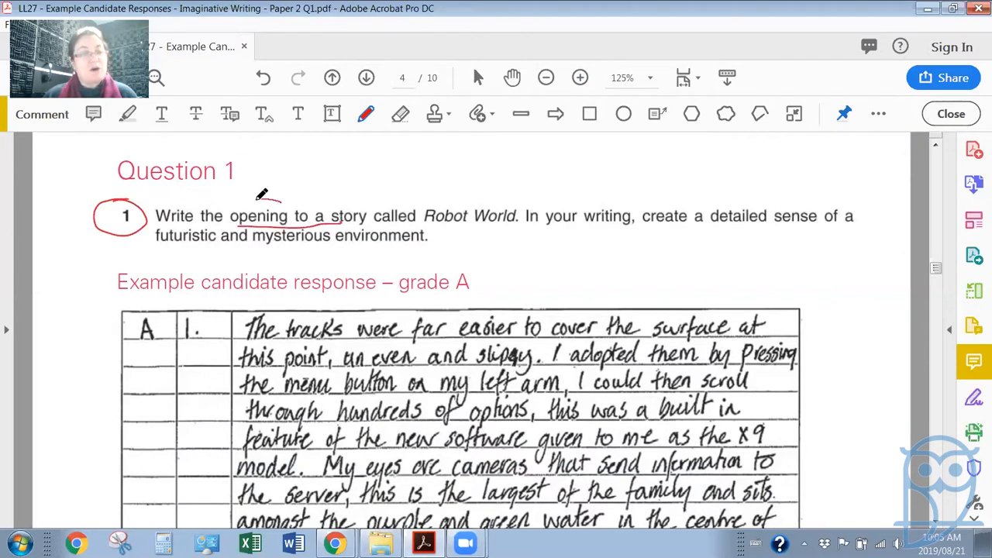
pyautogui.moveTo(224, 205); pyautogui.dragTo(294, 230)
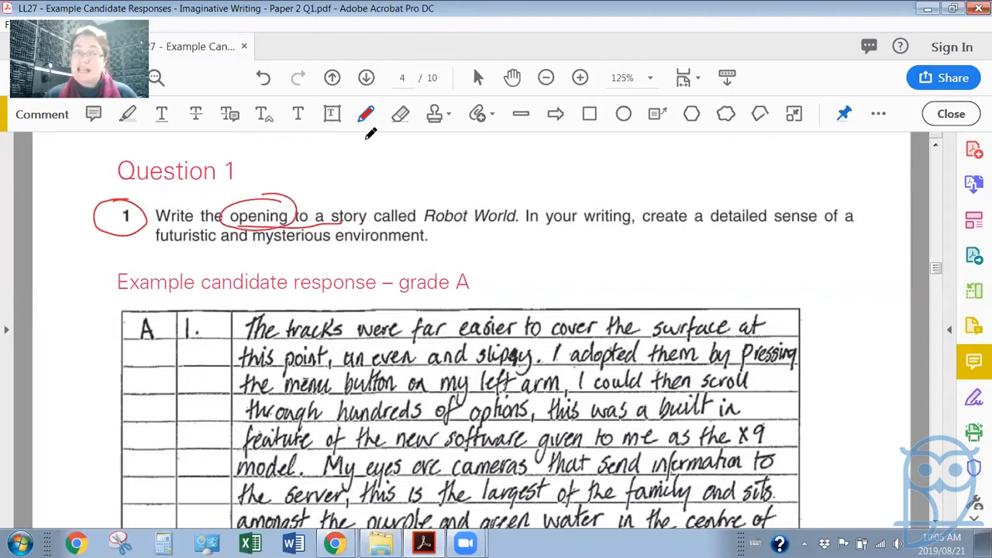
pyautogui.moveTo(282, 189); pyautogui.dragTo(338, 167)
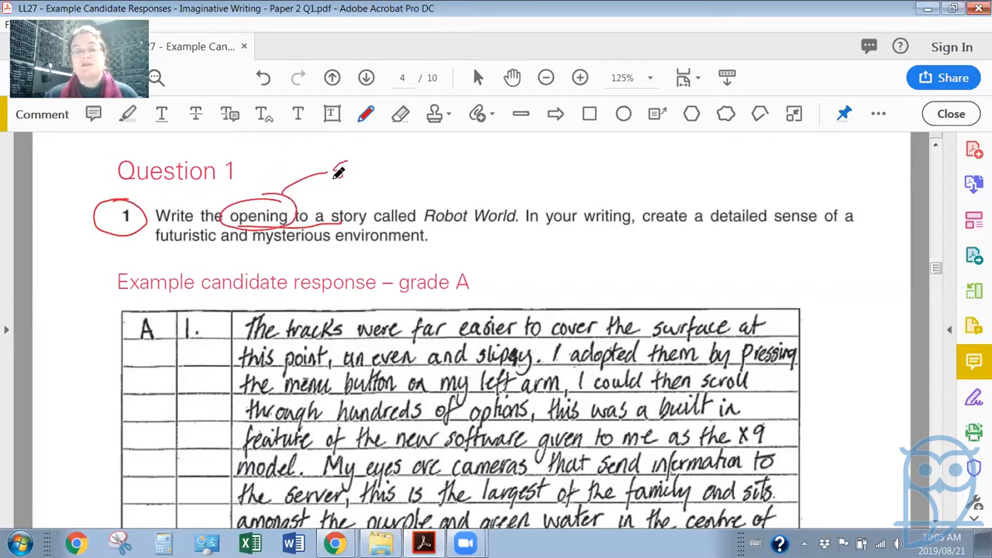
pyautogui.moveTo(329, 173); pyautogui.dragTo(400, 168)
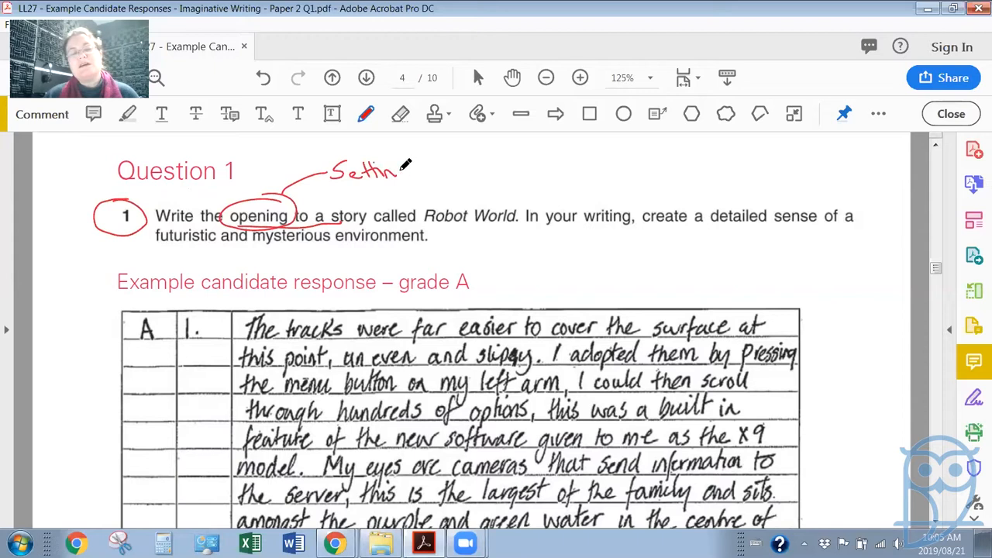
pyautogui.moveTo(418, 173); pyautogui.dragTo(465, 170)
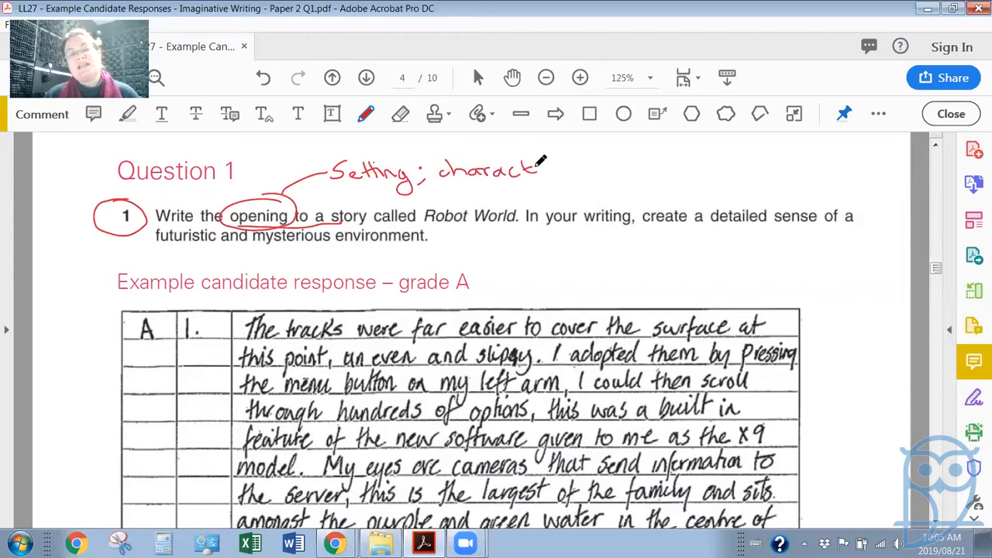
pyautogui.moveTo(542, 168); pyautogui.dragTo(612, 171)
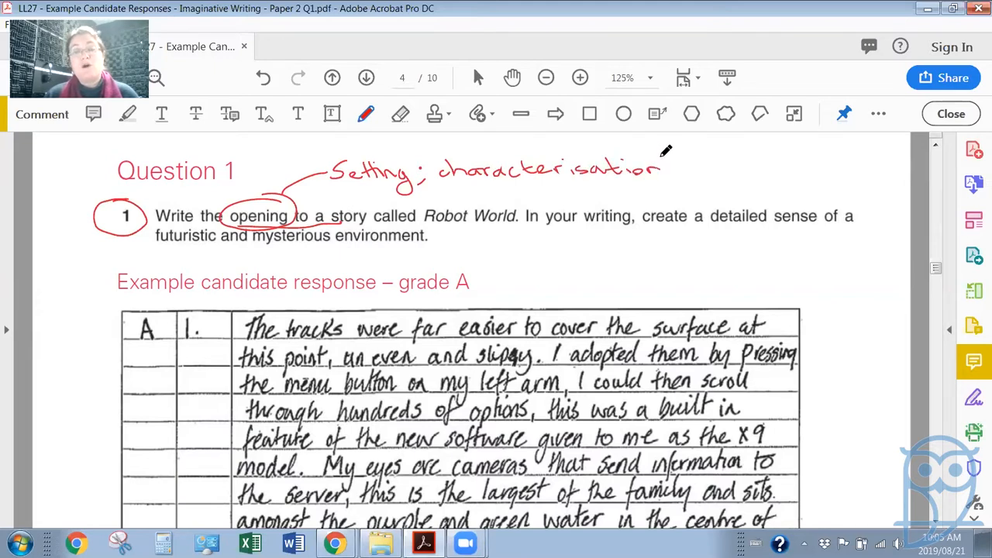
pyautogui.moveTo(617, 178)
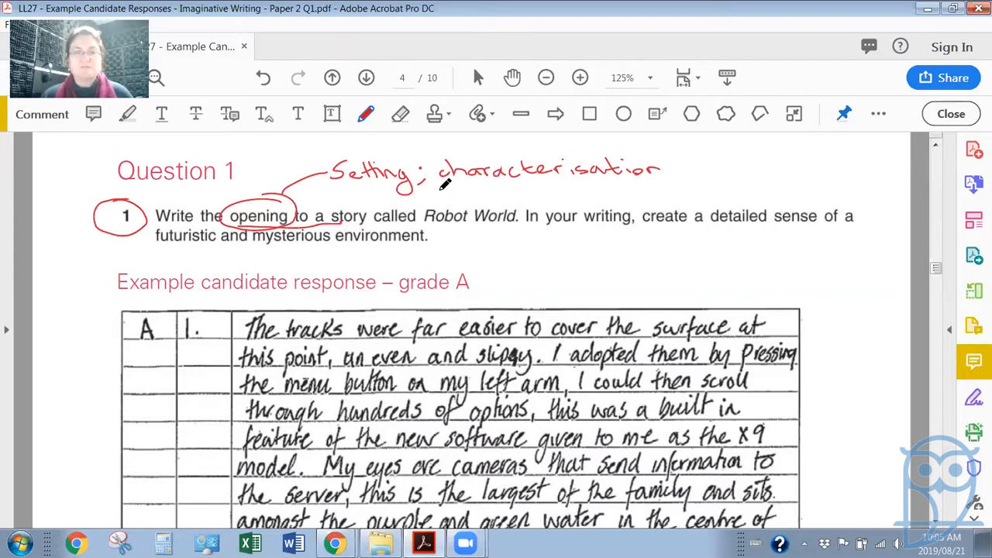
pyautogui.moveTo(508, 195)
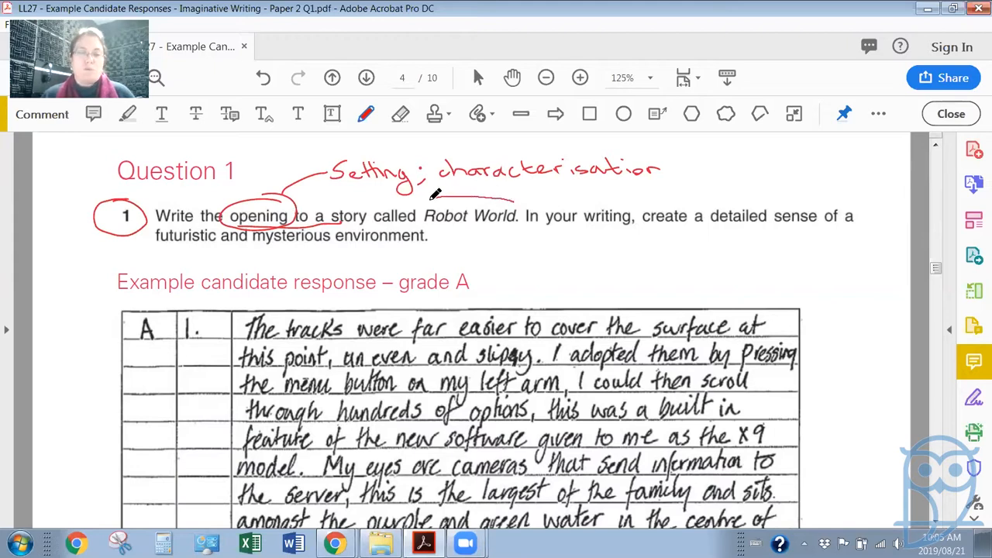
# - Circle 'Robot World', note 'sci-fi genre' and 'speculative' with arrows, and underline 'detailed sense, futuristic and mysterious'
pyautogui.moveTo(425, 204); pyautogui.dragTo(520, 229)
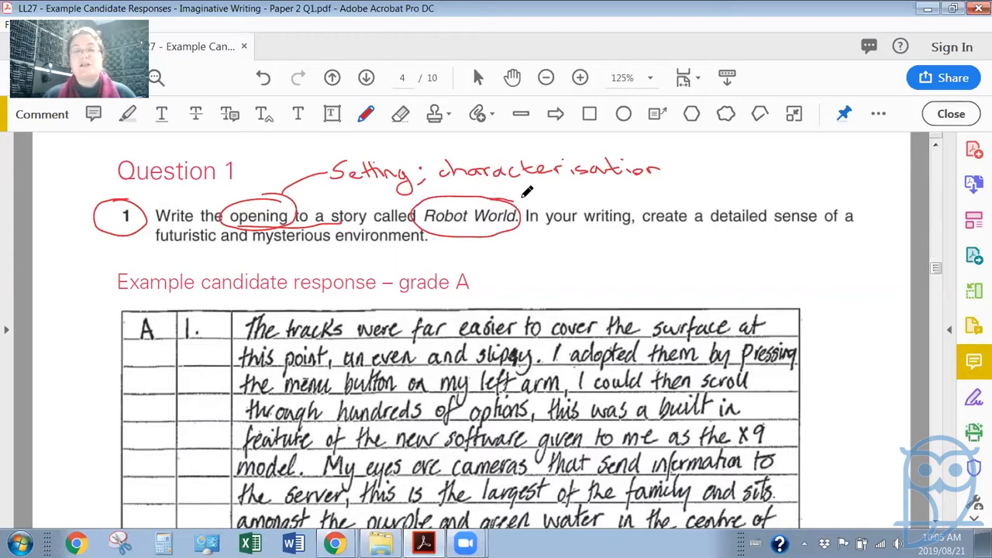
pyautogui.moveTo(520, 198); pyautogui.dragTo(565, 189)
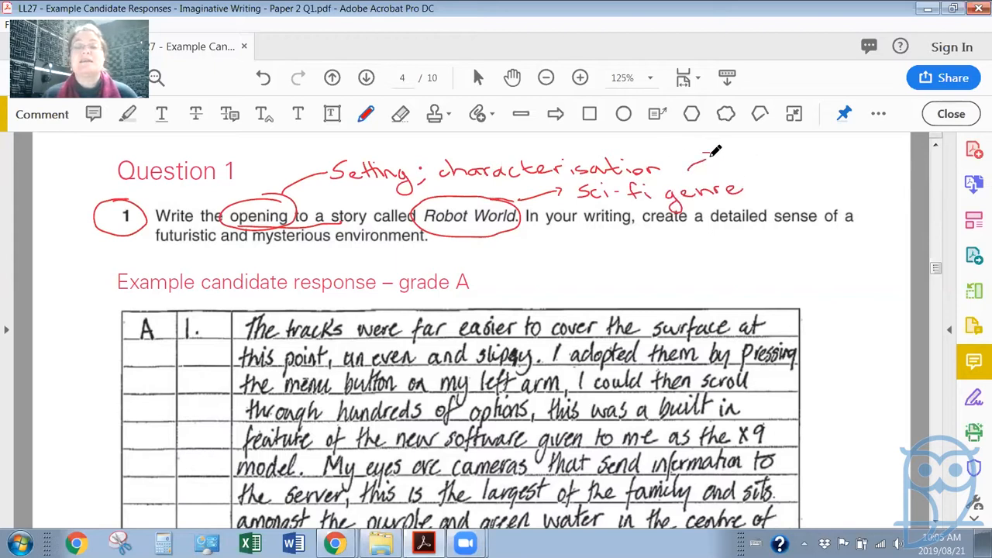
pyautogui.moveTo(698, 158); pyautogui.dragTo(803, 152)
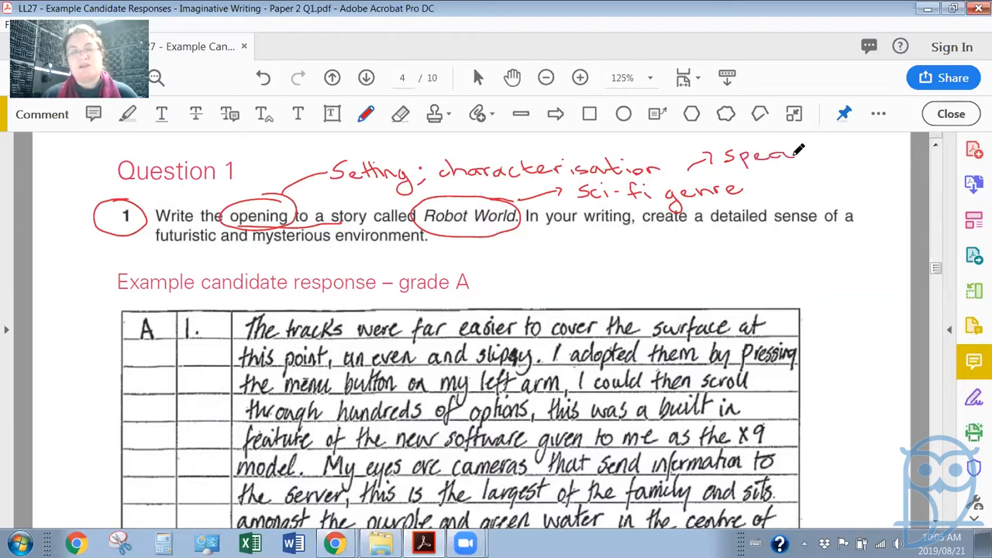
pyautogui.moveTo(803, 152); pyautogui.dragTo(865, 152)
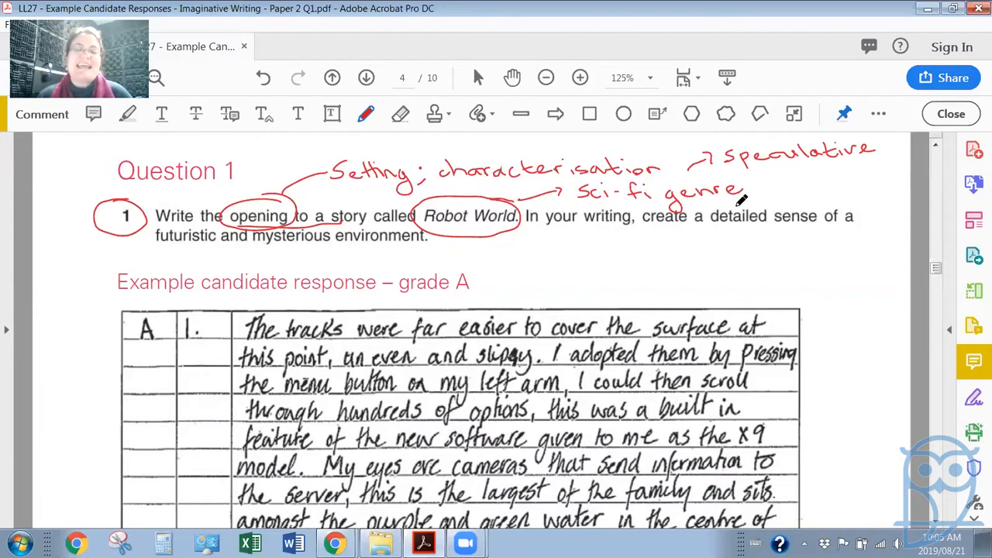
pyautogui.moveTo(716, 229); pyautogui.dragTo(806, 227)
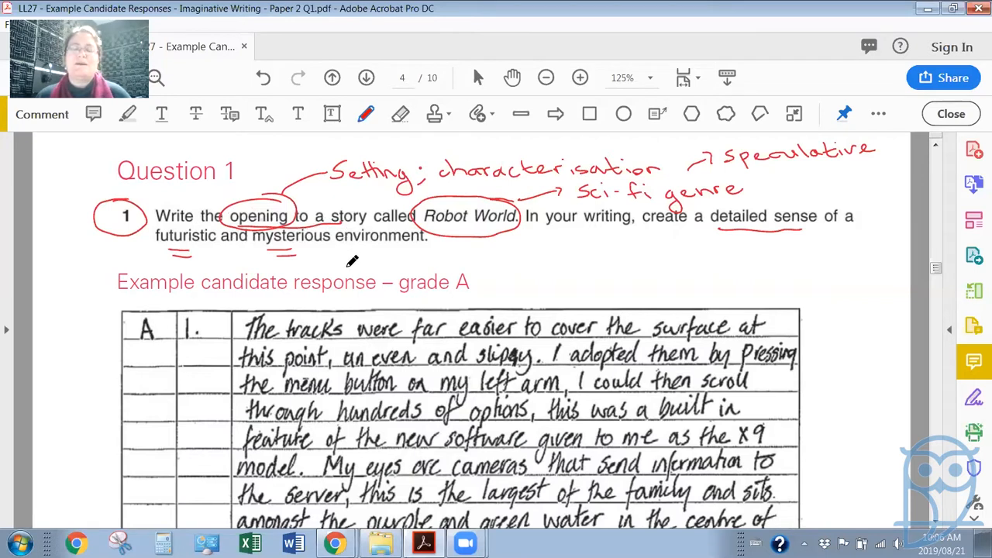
# - Write 'dystopian (opp. utopian)' in red beneath the Question 1 task wording
pyautogui.moveTo(612, 248); pyautogui.dragTo(620, 245)
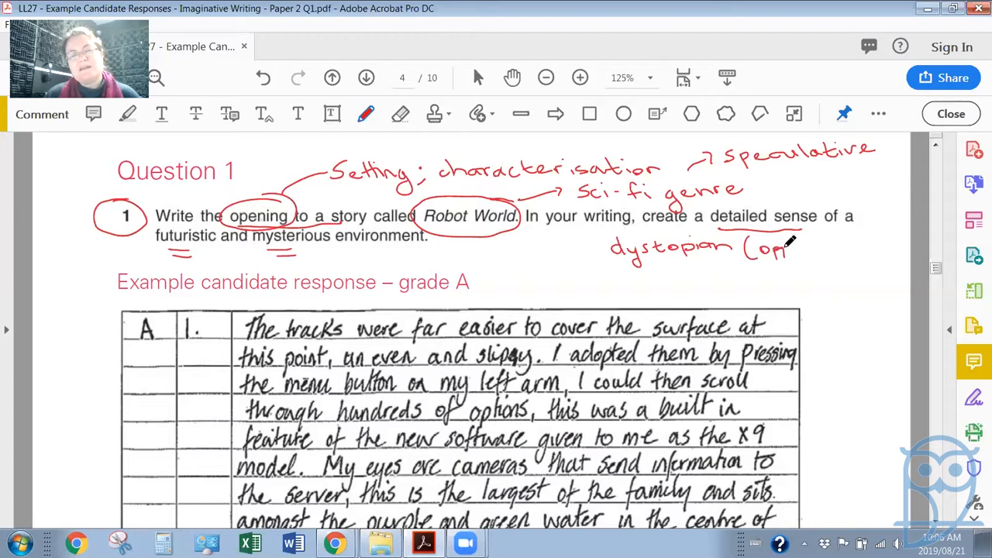
pyautogui.moveTo(774, 248); pyautogui.dragTo(822, 263)
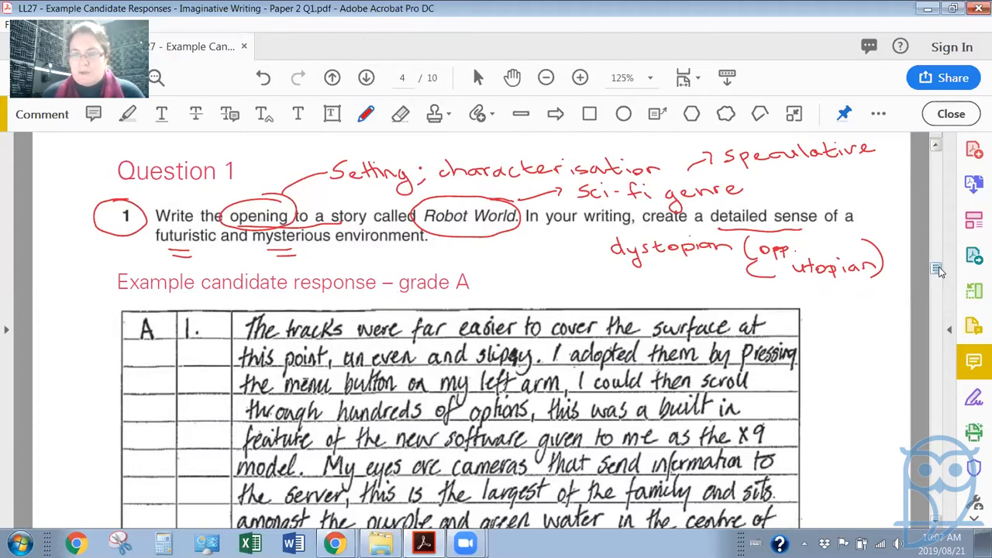
# - Scroll down to the grade A handwritten candidate response below Question 1
pyautogui.scroll(-3)
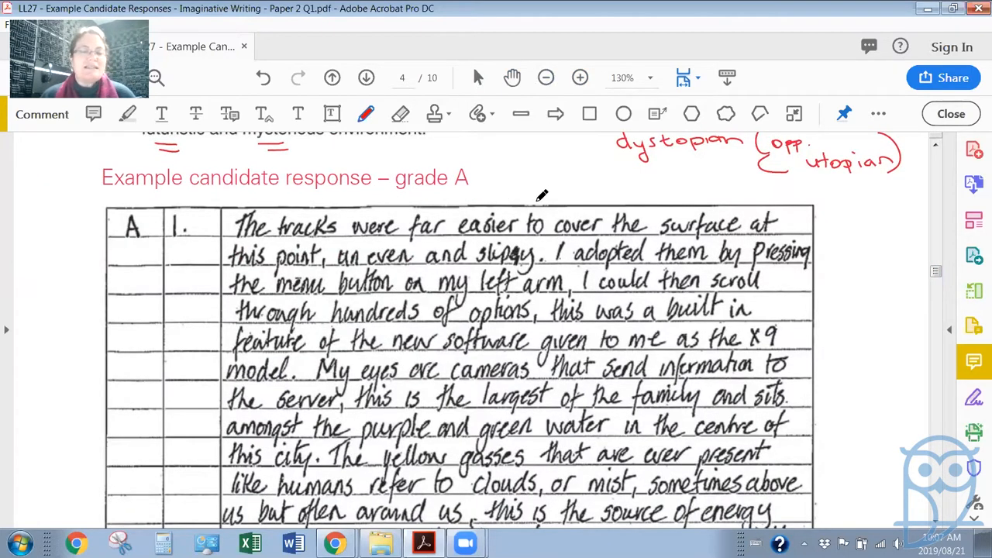
pyautogui.moveTo(291, 226)
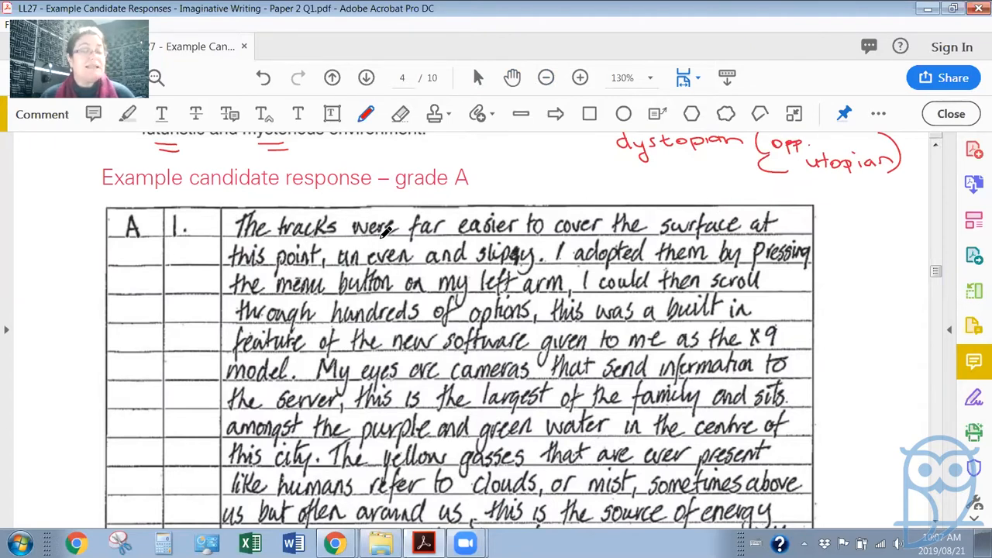
pyautogui.moveTo(663, 235)
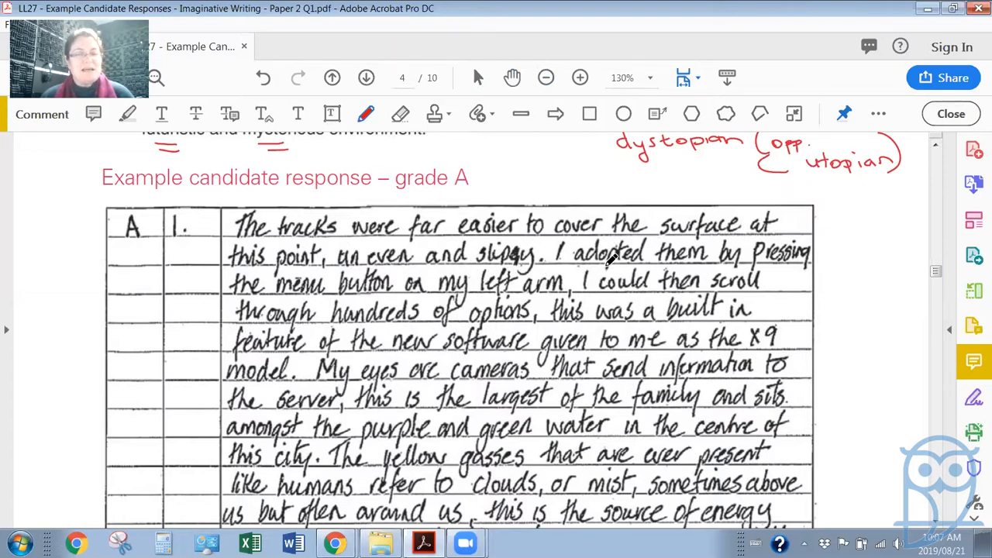
pyautogui.moveTo(446, 278)
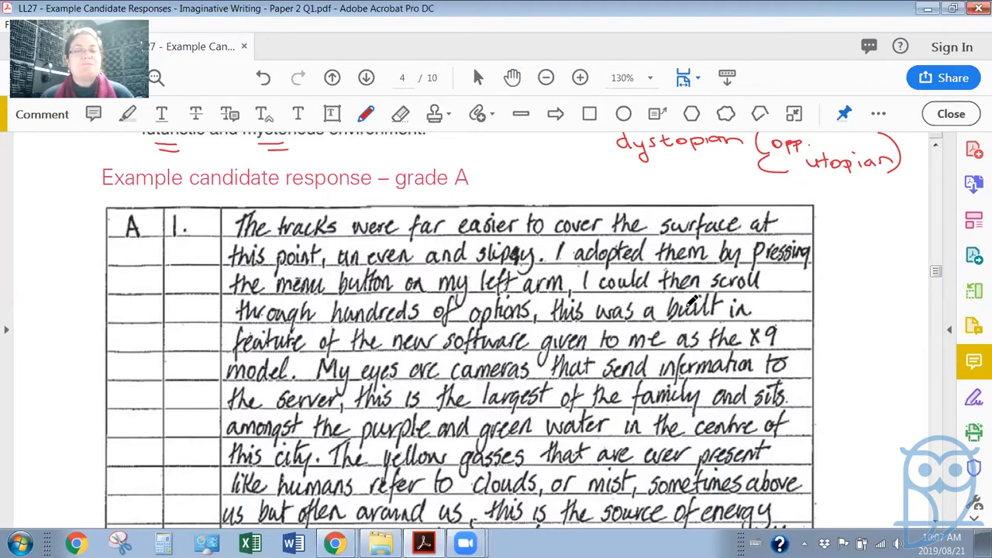
pyautogui.moveTo(586, 333)
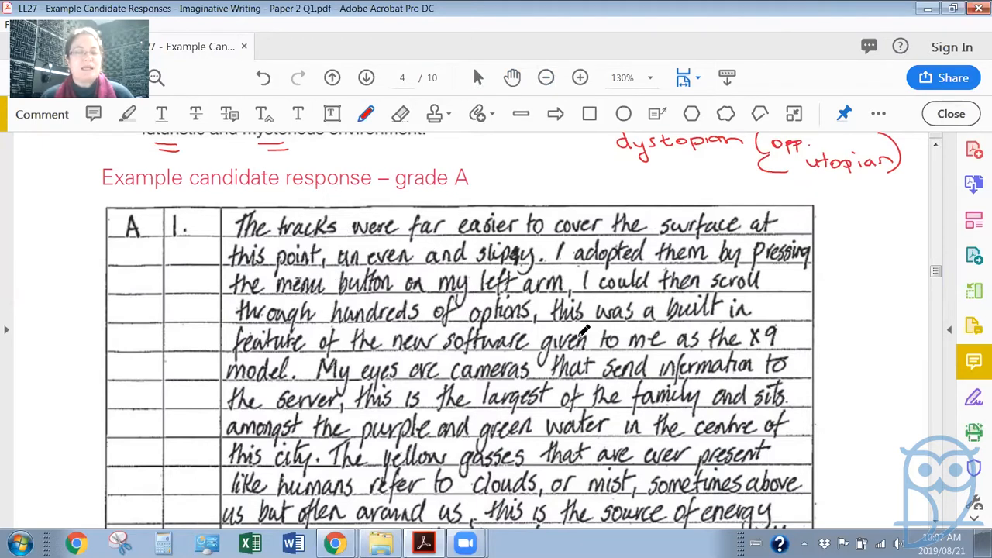
pyautogui.moveTo(171, 219)
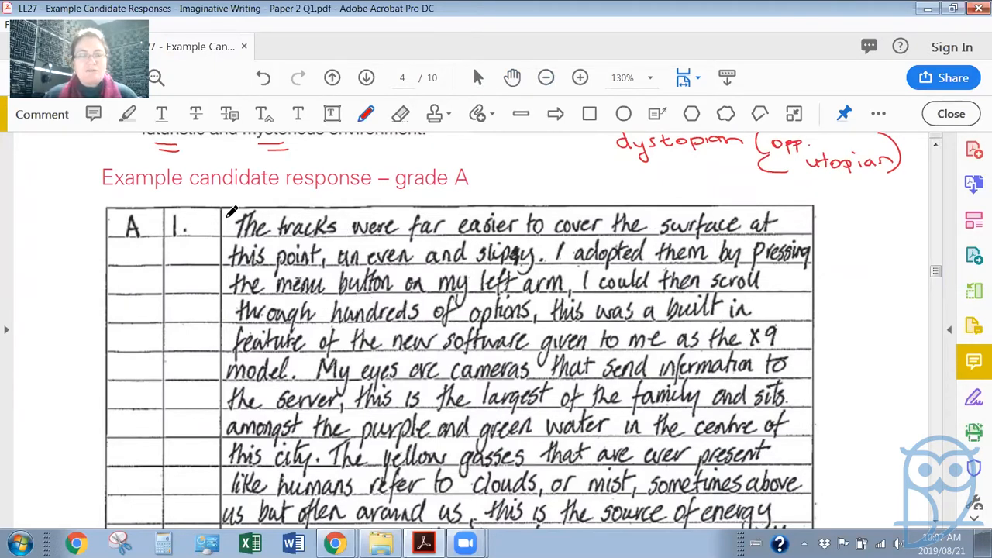
# - Draw a red brace in the left margin beside the answer's opening lines
pyautogui.moveTo(233, 214); pyautogui.dragTo(232, 387)
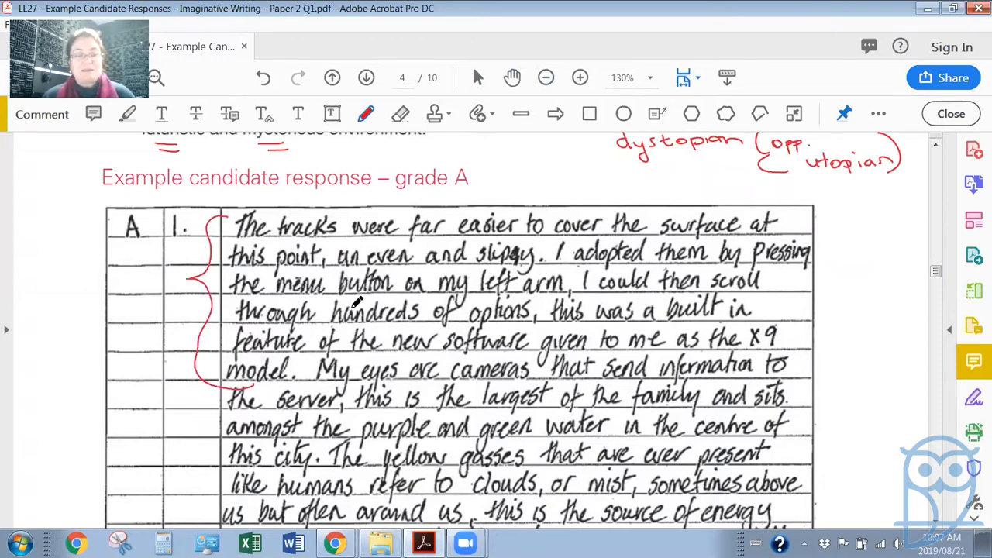
pyautogui.moveTo(411, 254)
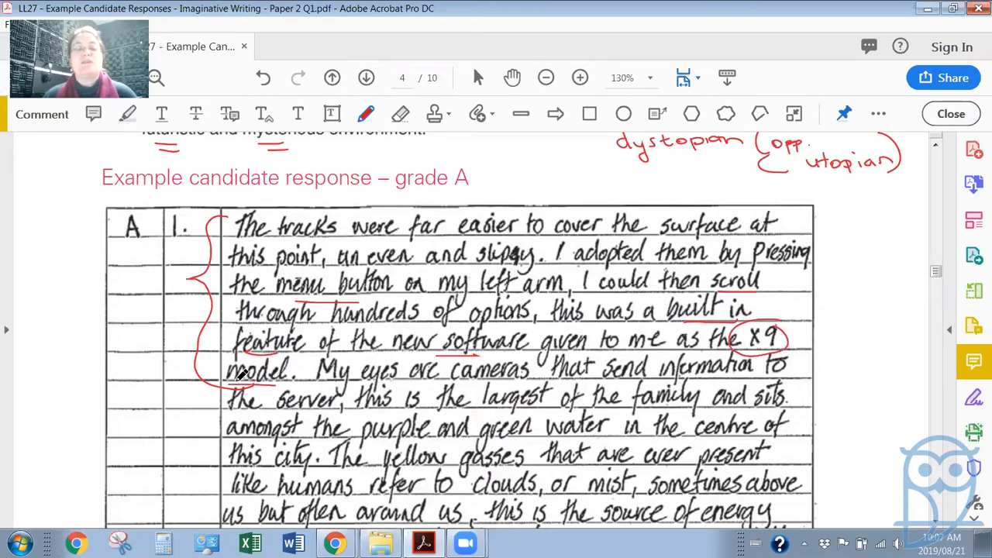
pyautogui.moveTo(316, 329)
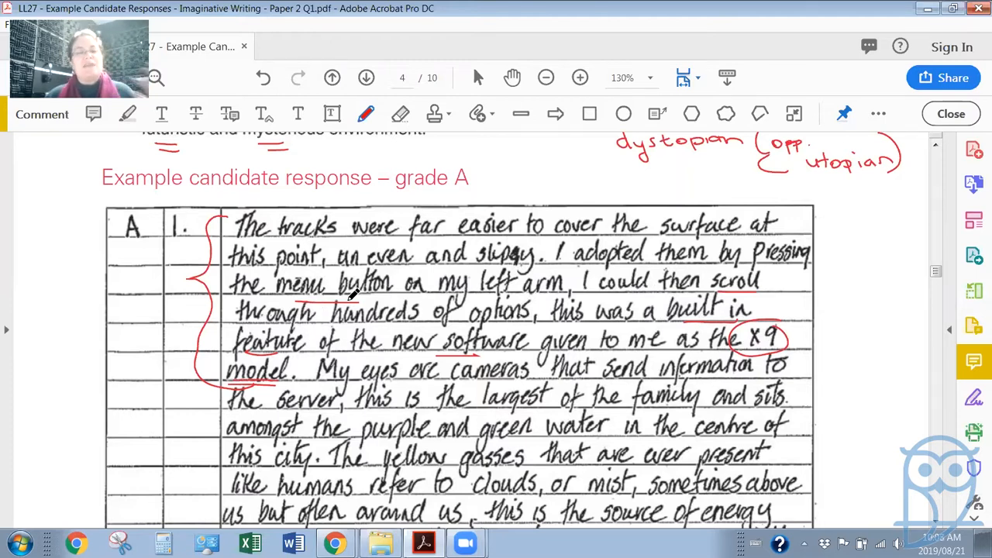
pyautogui.moveTo(843, 215)
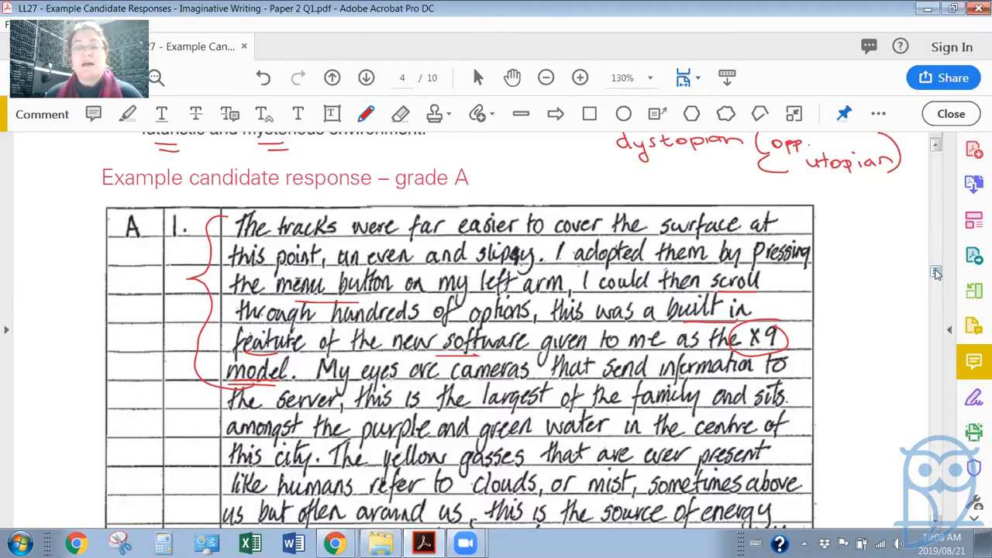
# - Move further down the answer and underline 'purple and green water' in red
pyautogui.scroll(-3)
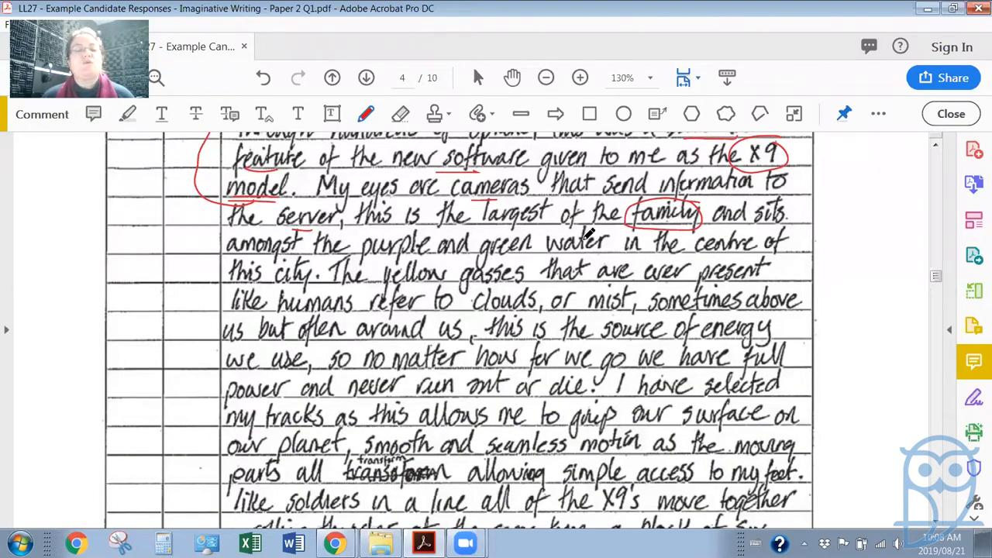
pyautogui.moveTo(271, 236)
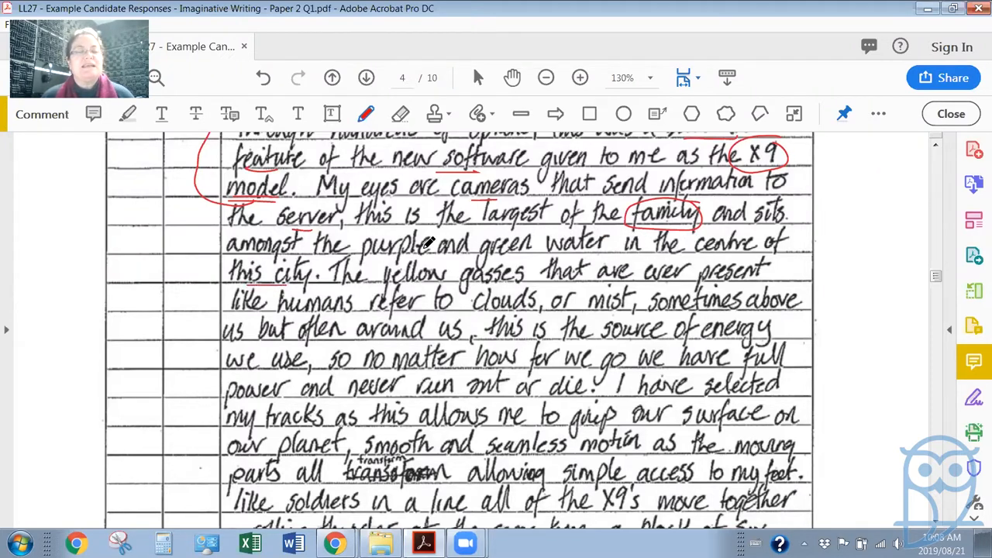
pyautogui.moveTo(395, 255); pyautogui.dragTo(483, 254)
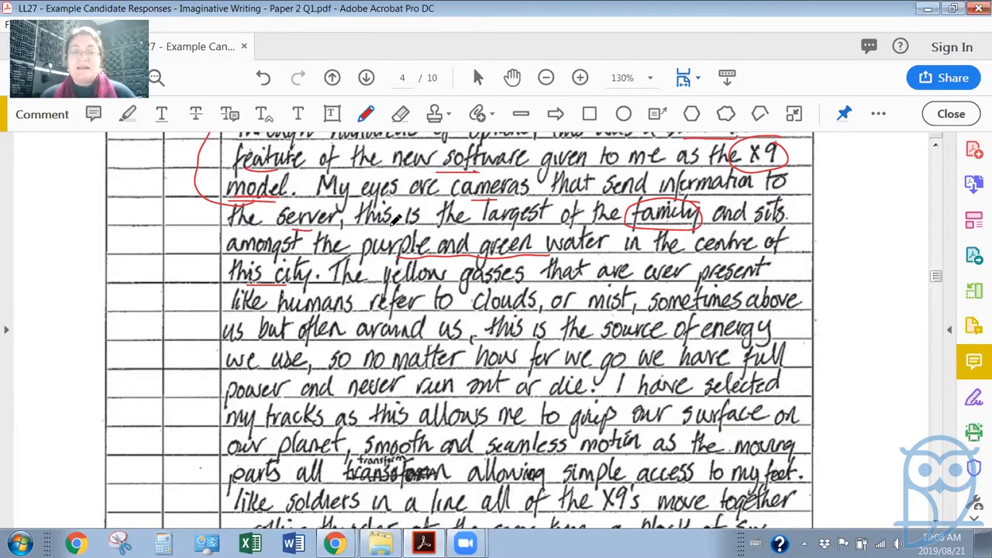
pyautogui.moveTo(524, 271)
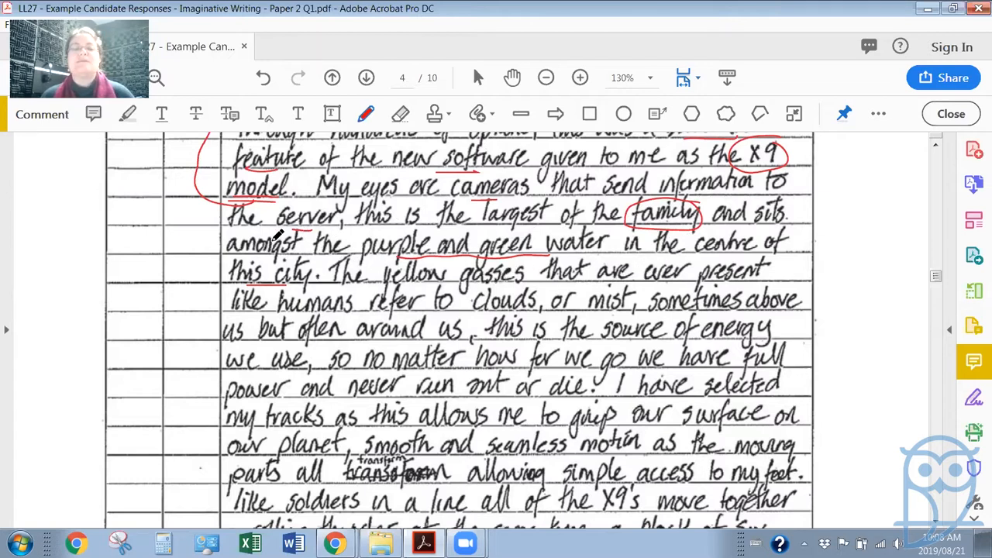
pyautogui.moveTo(411, 314)
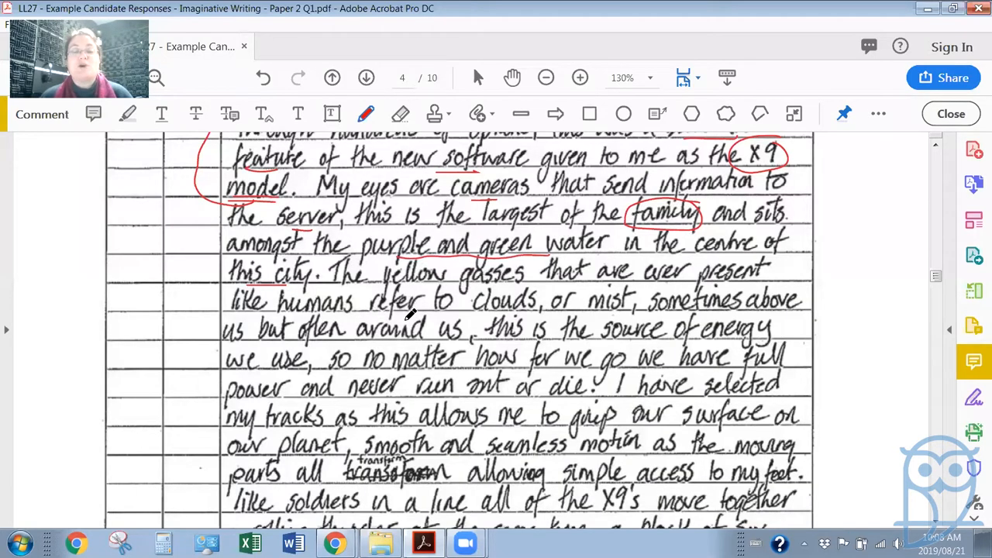
pyautogui.moveTo(638, 313)
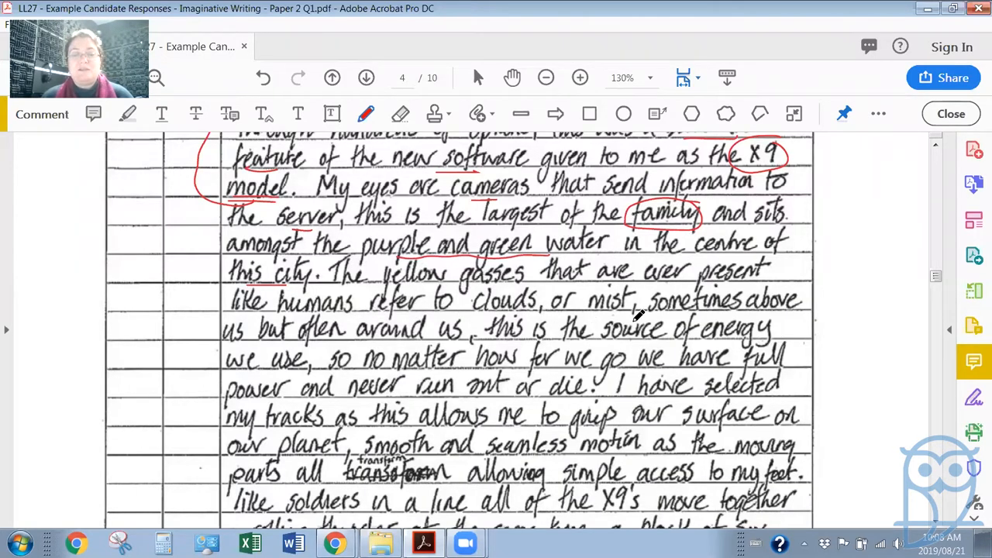
pyautogui.moveTo(338, 341)
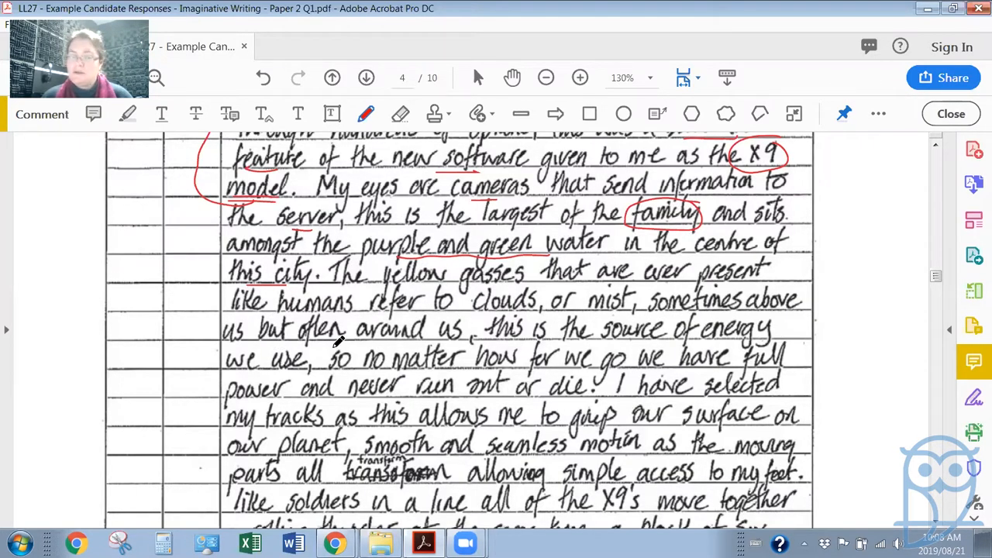
pyautogui.moveTo(620, 354)
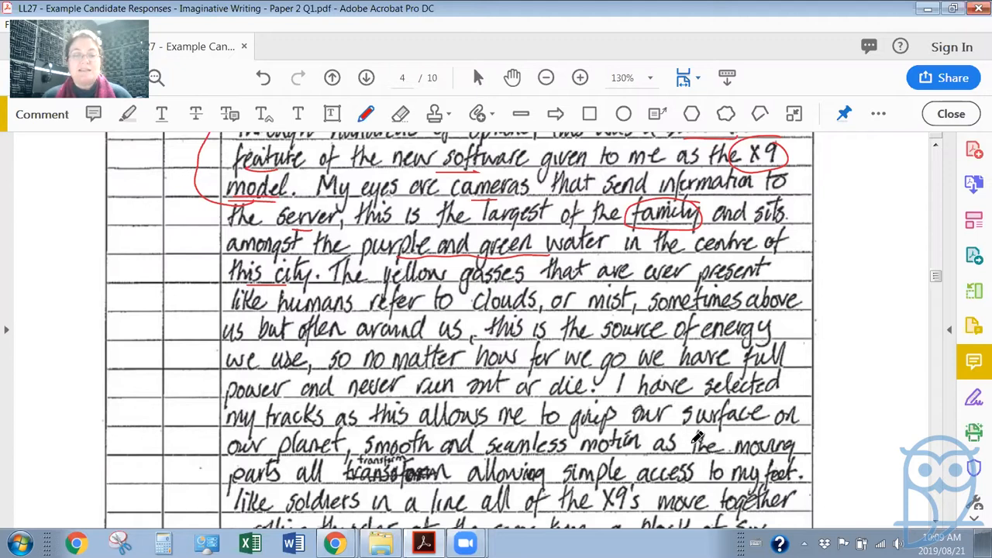
pyautogui.moveTo(400, 442)
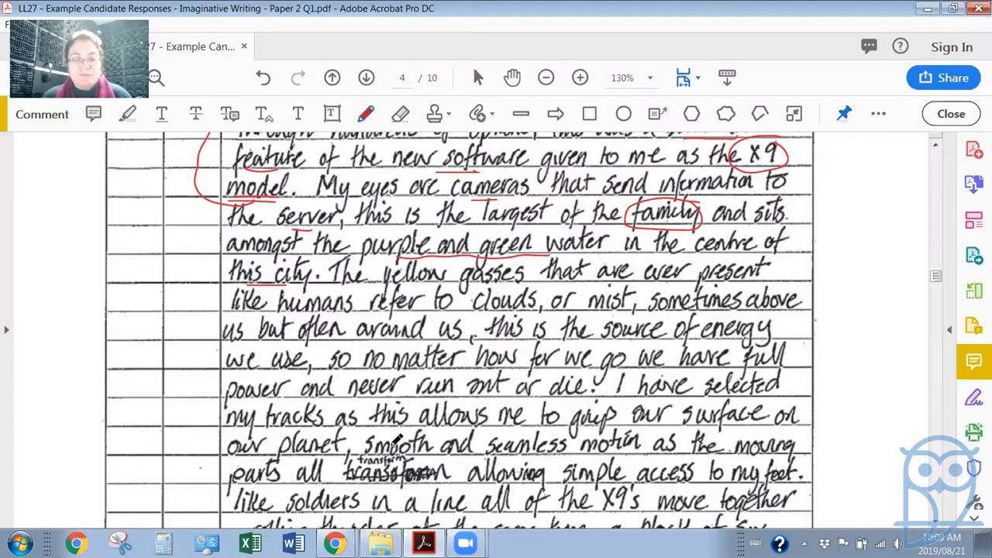
pyautogui.moveTo(701, 459)
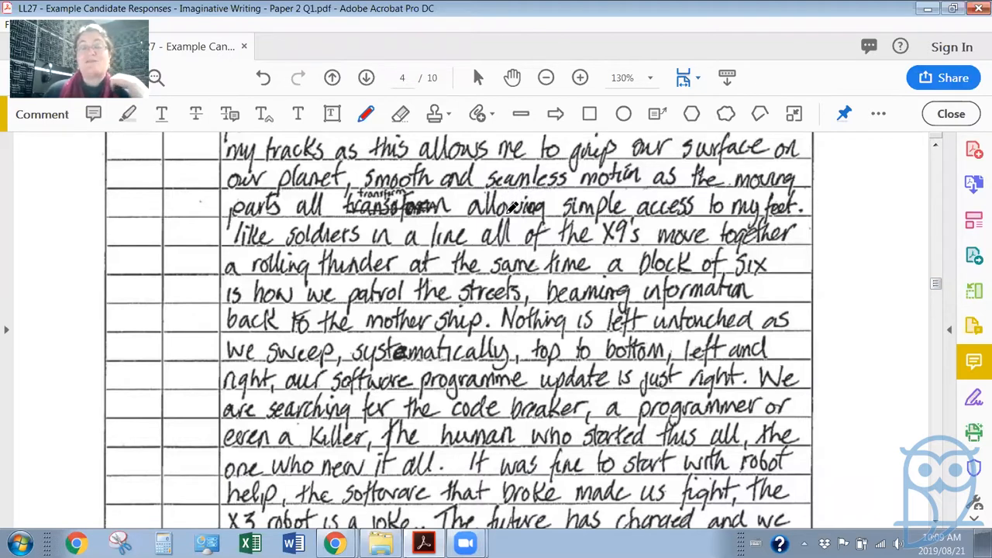
pyautogui.moveTo(478, 203)
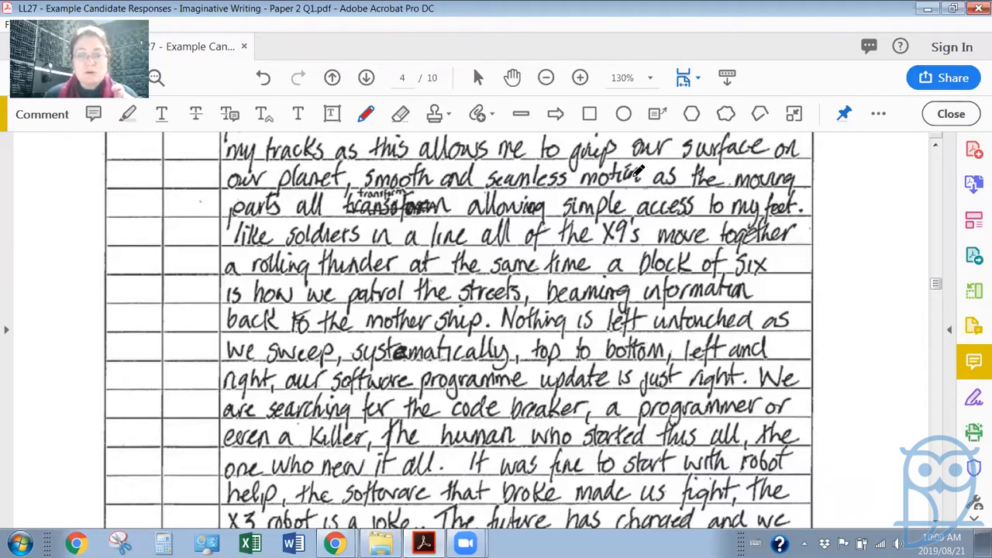
pyautogui.moveTo(302, 203)
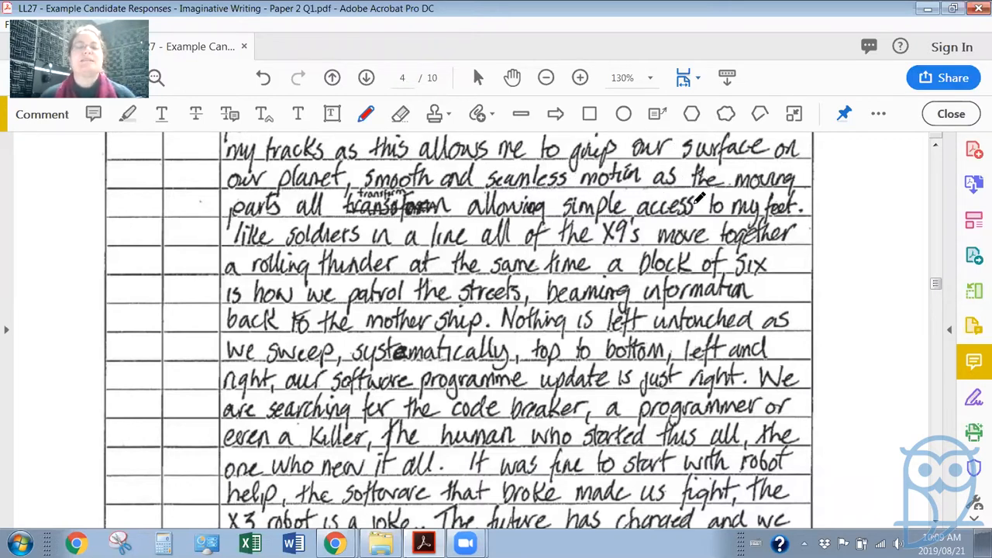
pyautogui.moveTo(380, 229)
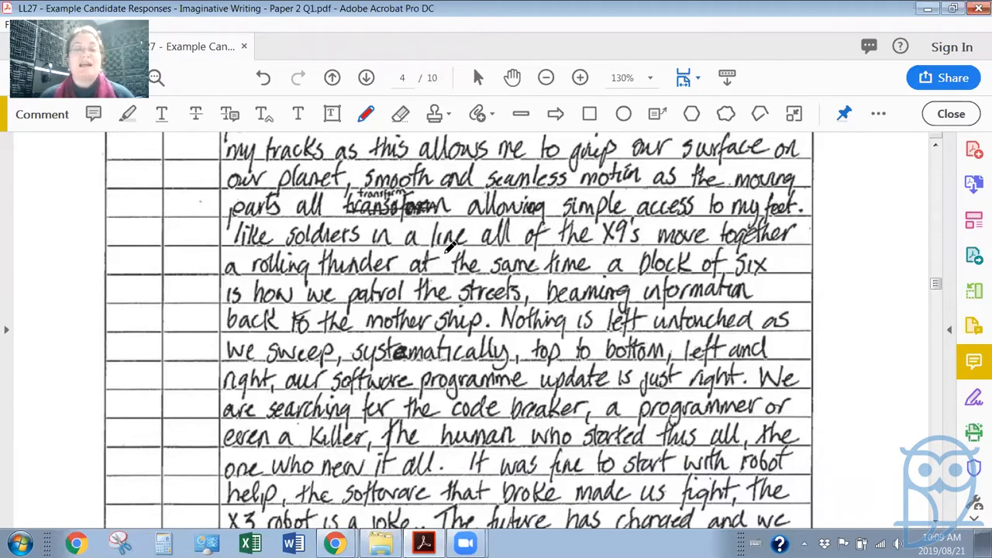
pyautogui.moveTo(663, 255)
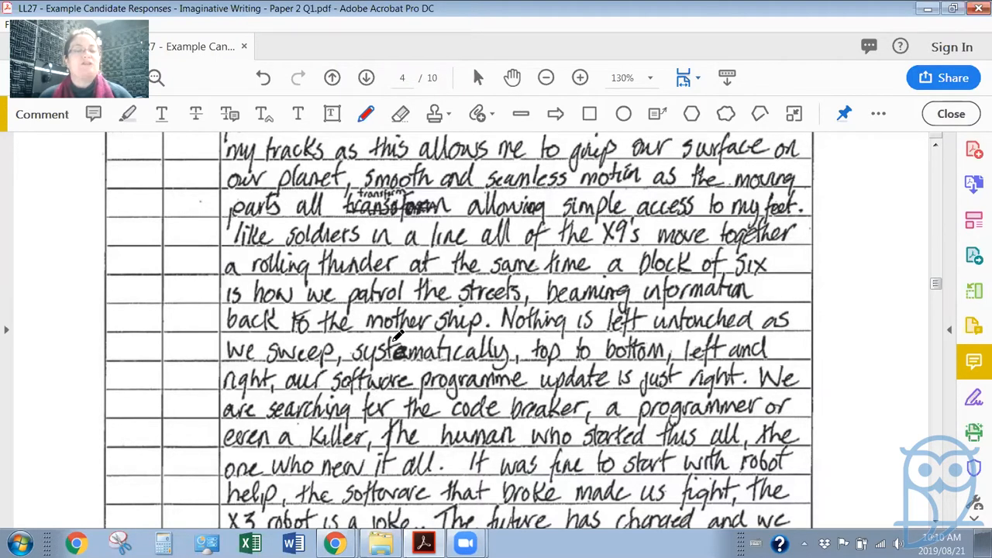
# - Underline 'mother ship' in red and move to the closing lines of the page 4 response
pyautogui.moveTo(379, 335); pyautogui.dragTo(449, 335)
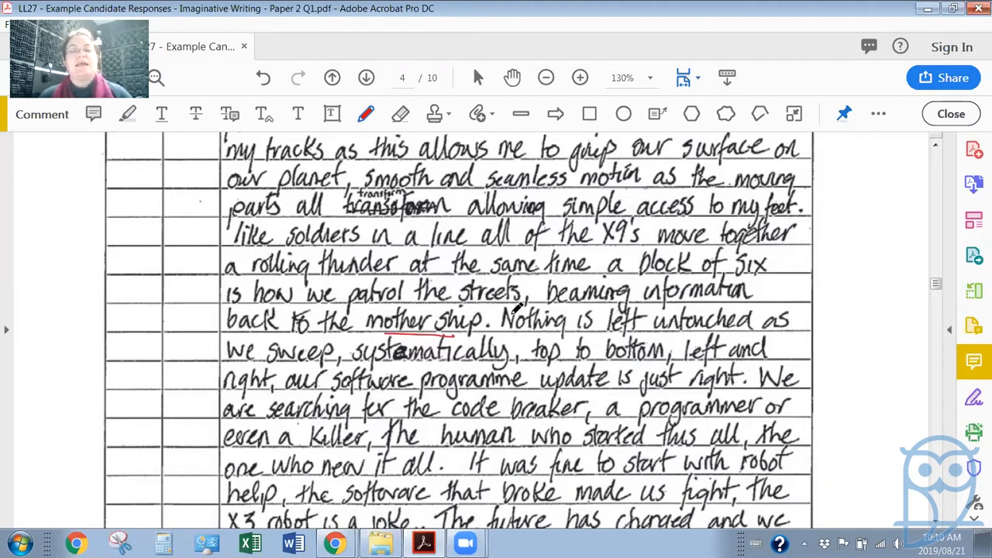
pyautogui.moveTo(573, 307)
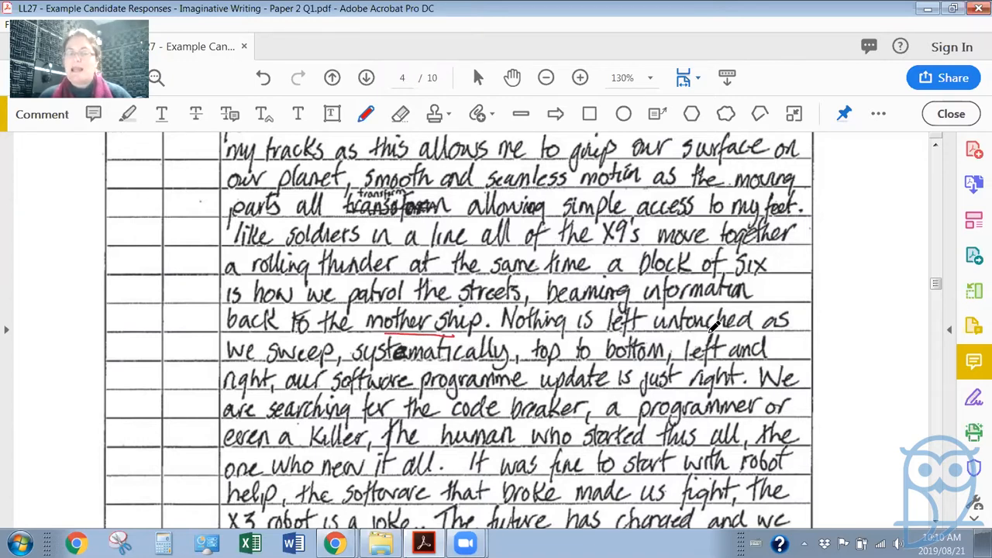
pyautogui.moveTo(434, 357)
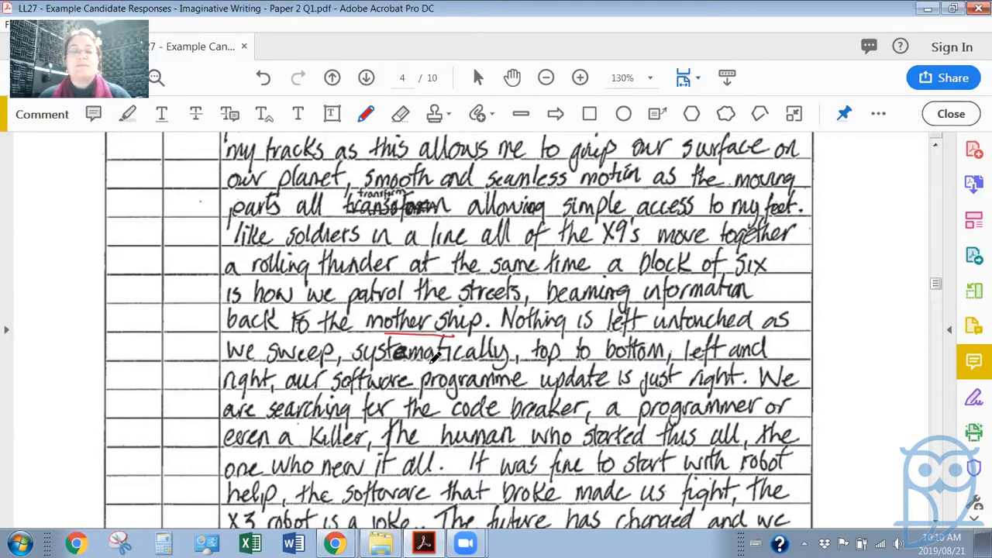
pyautogui.moveTo(713, 360)
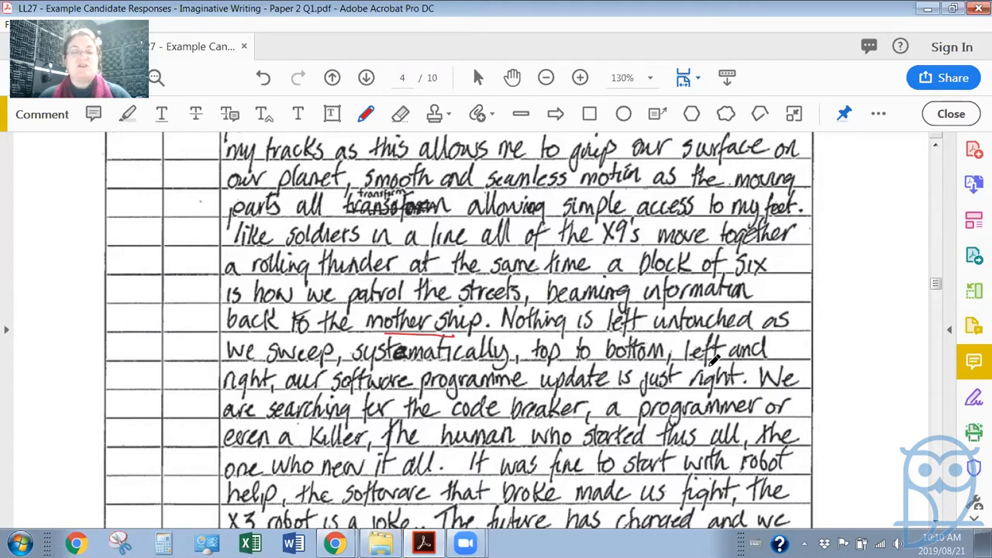
pyautogui.moveTo(639, 260)
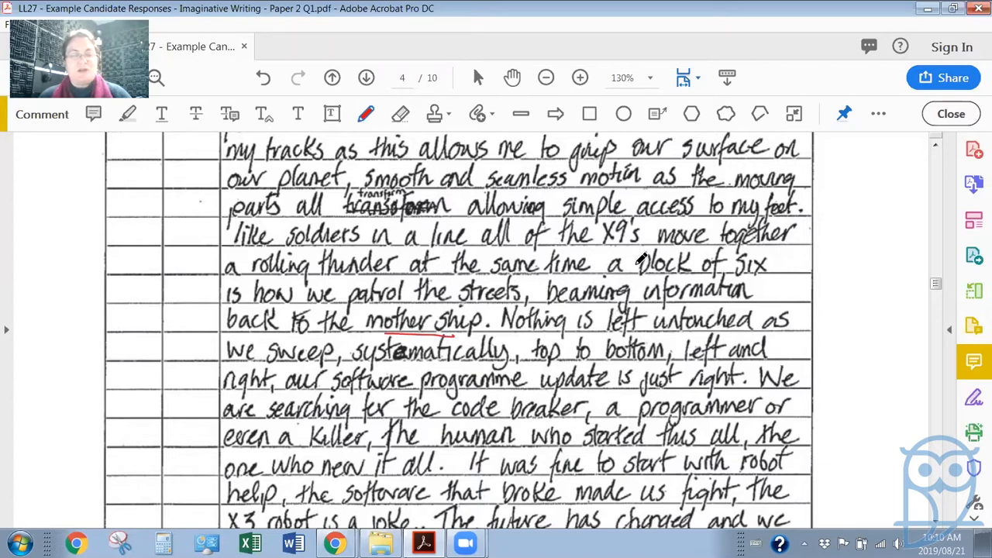
pyautogui.moveTo(573, 297)
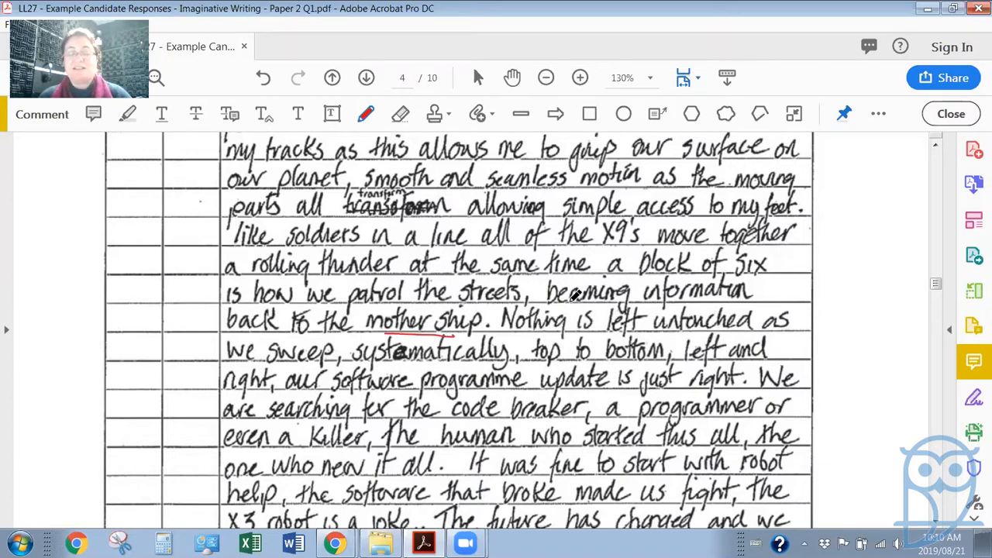
pyautogui.moveTo(480, 317)
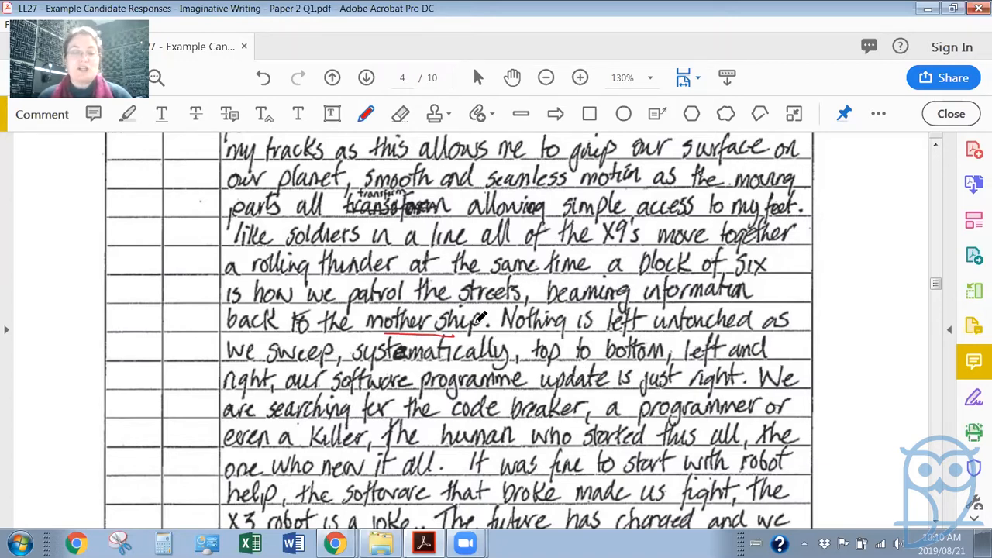
pyautogui.moveTo(767, 320)
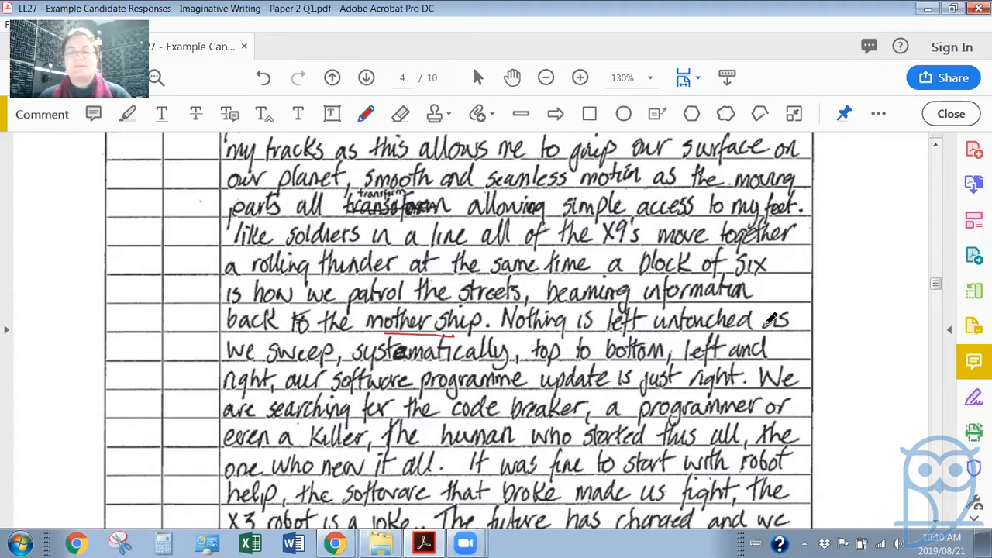
pyautogui.moveTo(672, 318)
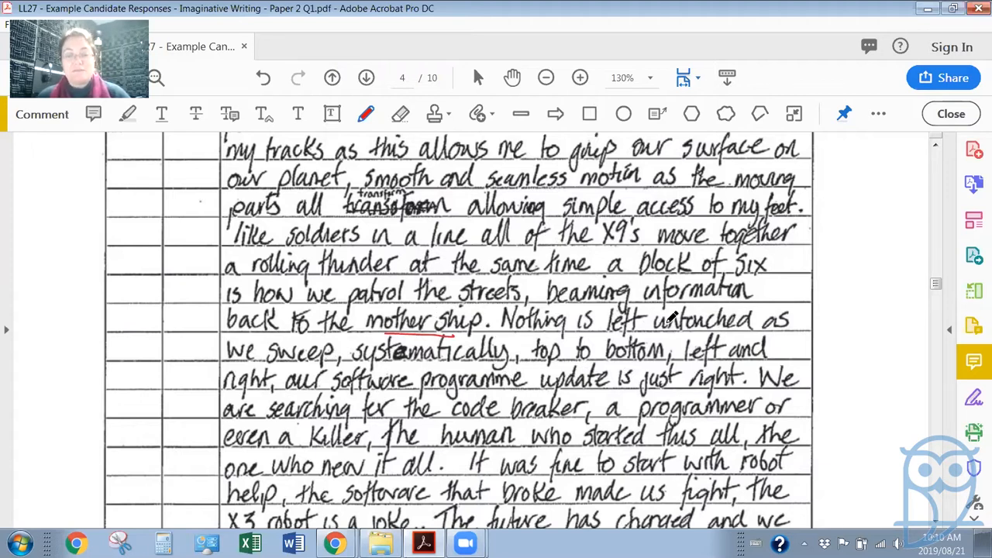
pyautogui.moveTo(747, 364)
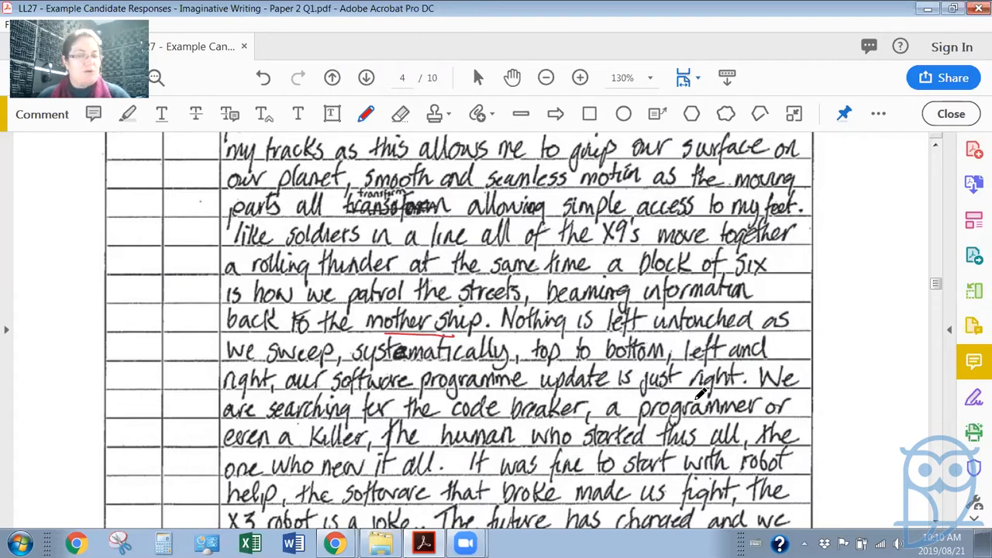
pyautogui.moveTo(400, 402)
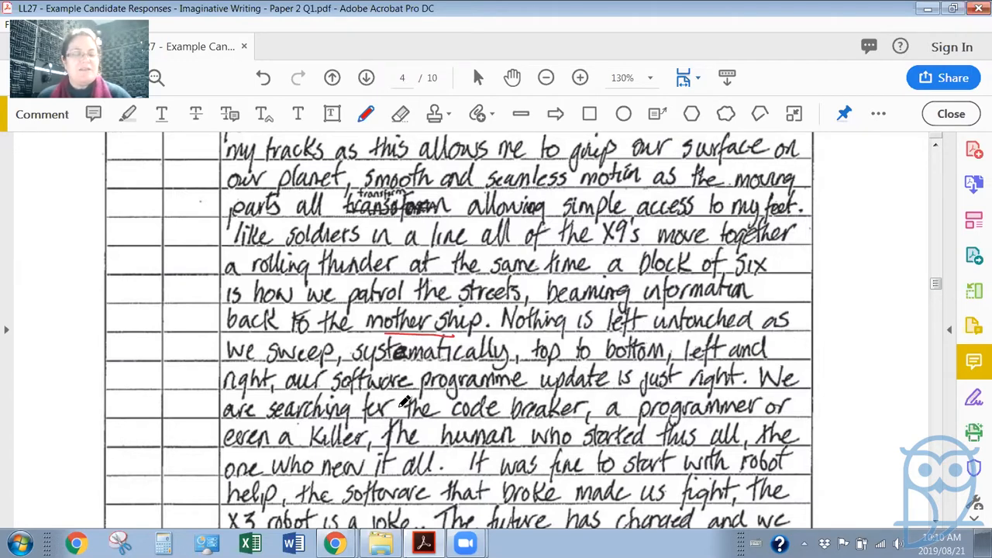
pyautogui.moveTo(674, 425)
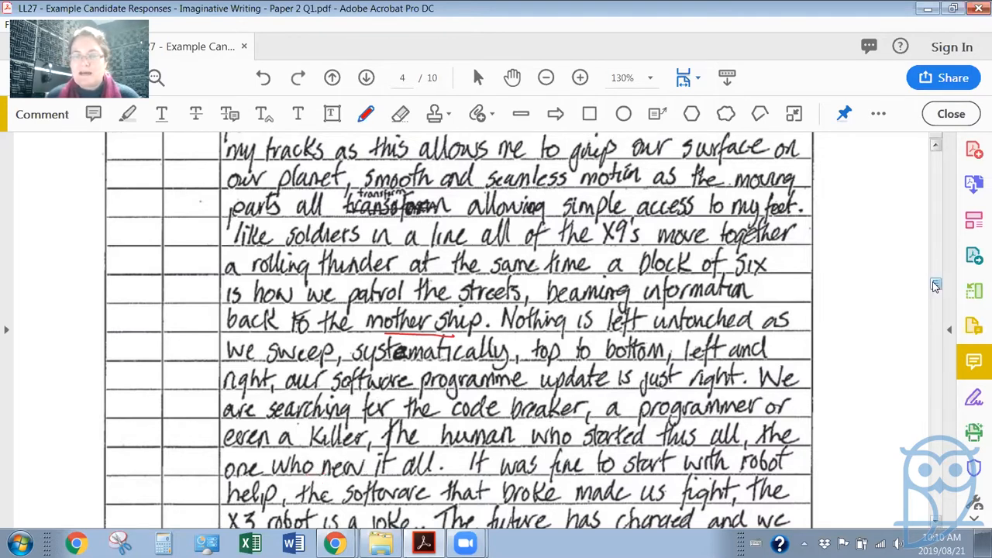
pyautogui.scroll(-3)
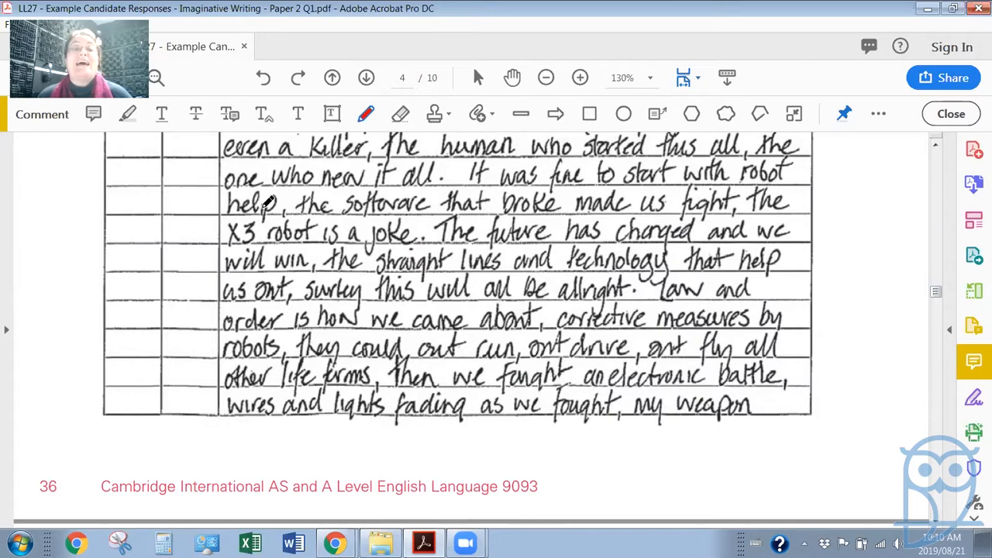
pyautogui.moveTo(510, 192)
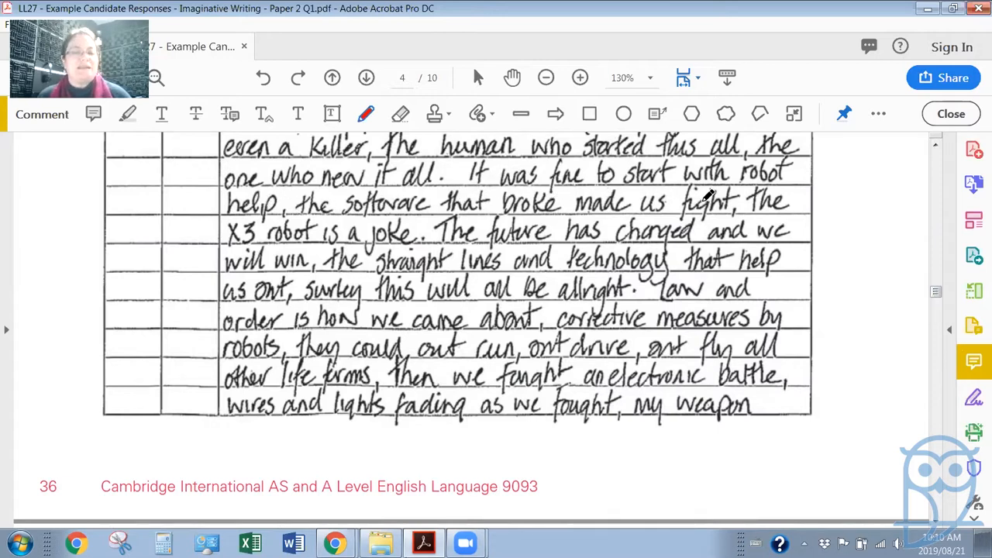
pyautogui.moveTo(369, 220)
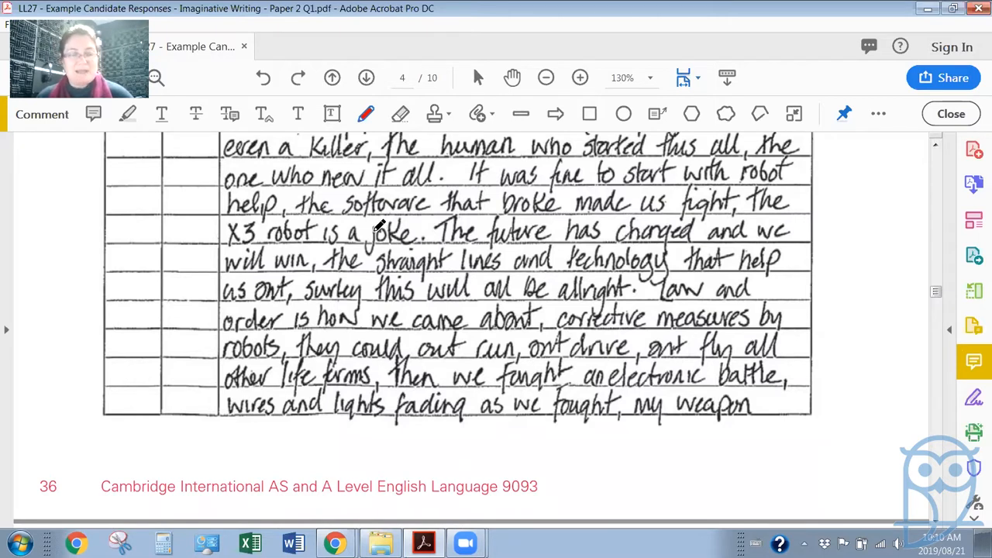
pyautogui.moveTo(380, 229)
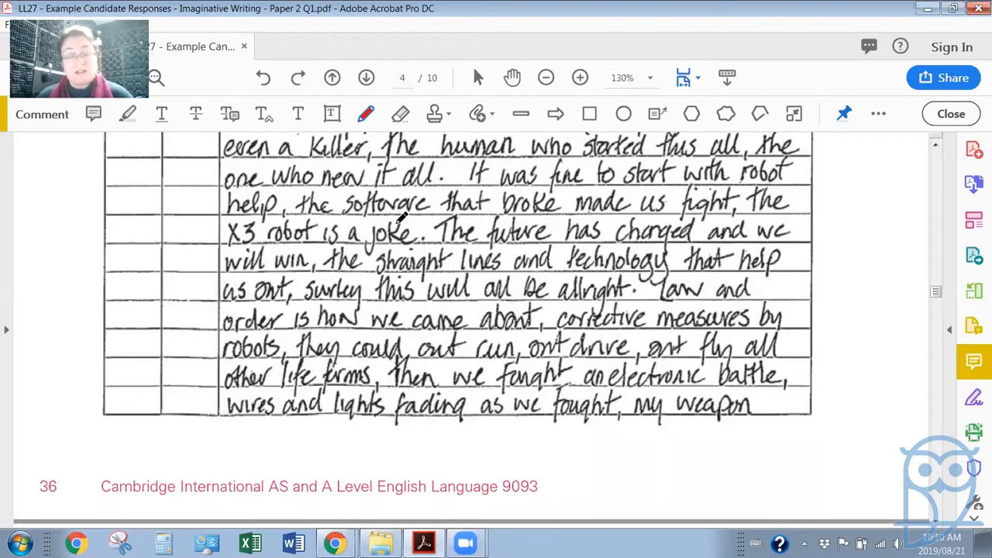
# - Underline 'start with robot' in red in the last paragraph of page 4
pyautogui.moveTo(635, 188); pyautogui.dragTo(698, 186)
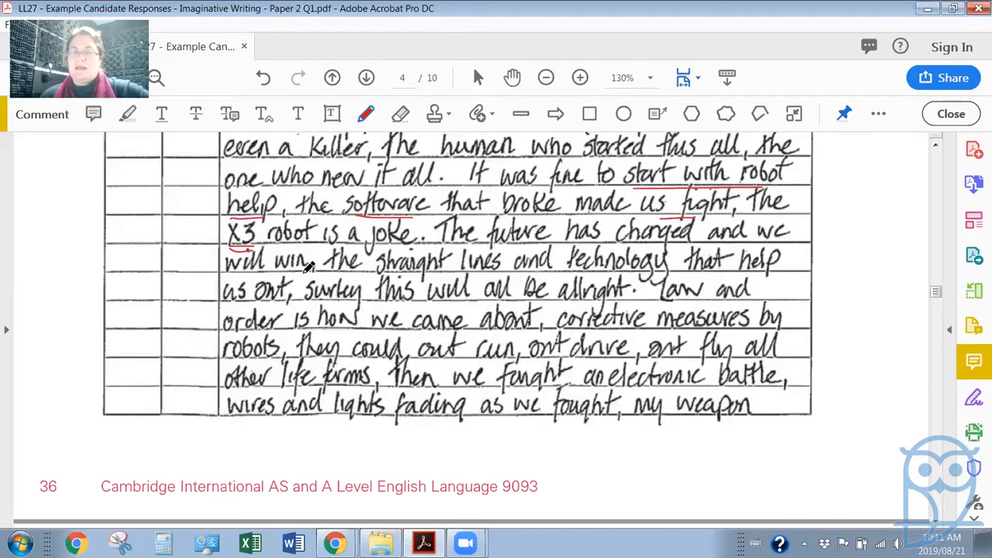
pyautogui.moveTo(623, 240)
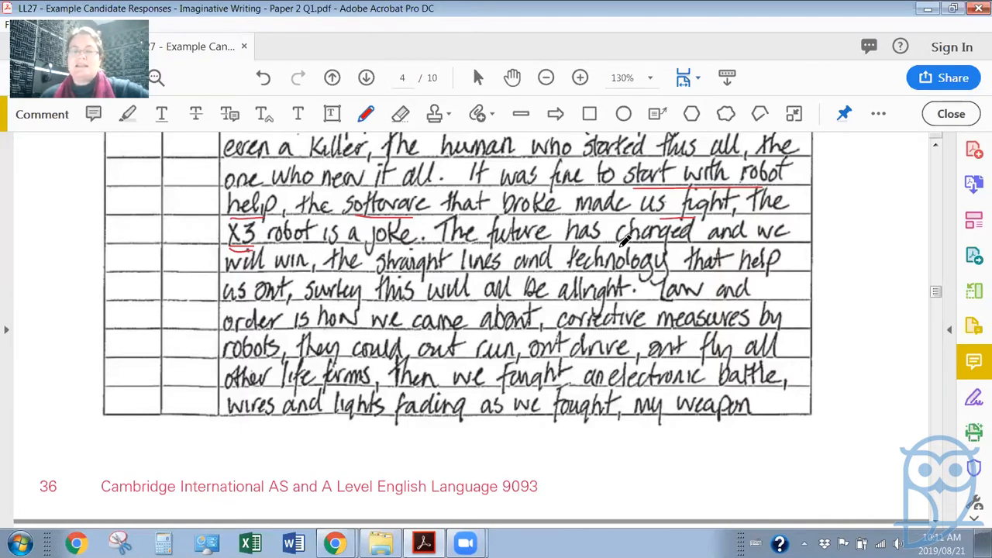
pyautogui.moveTo(279, 282)
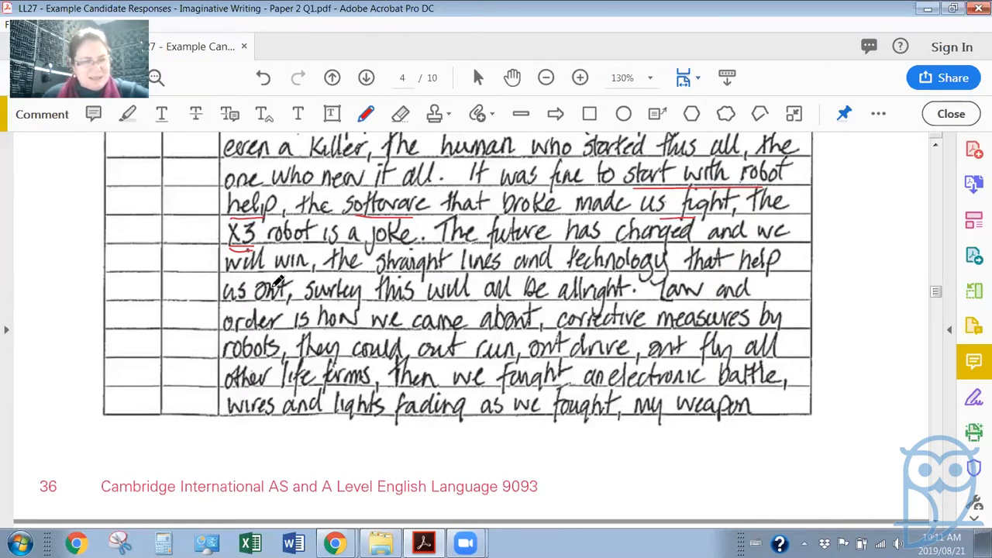
pyautogui.moveTo(256, 301)
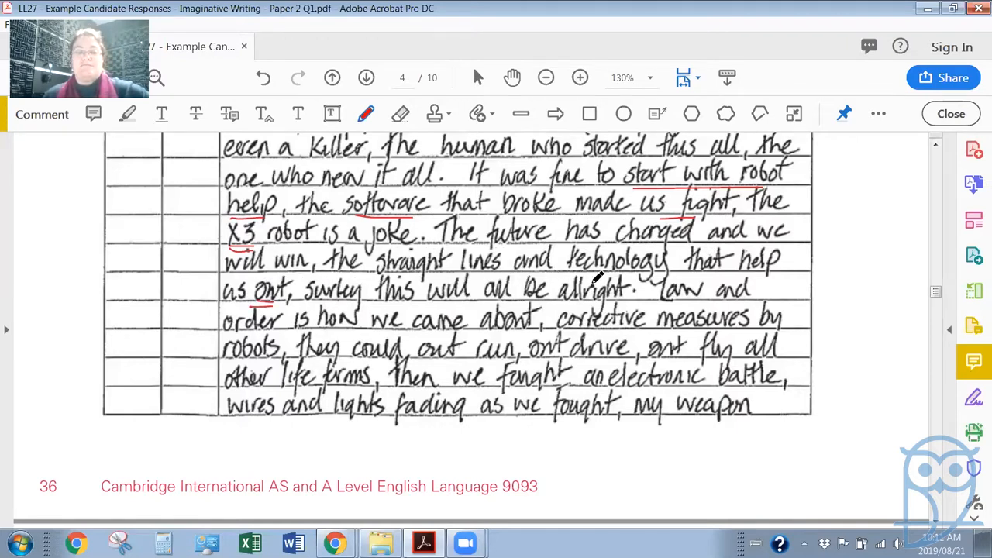
pyautogui.moveTo(680, 270)
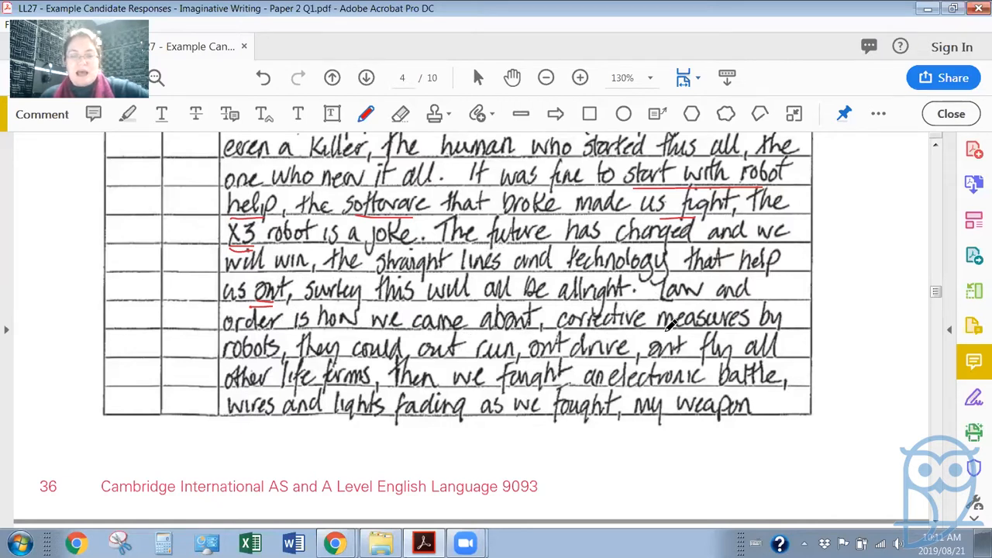
pyautogui.moveTo(359, 353)
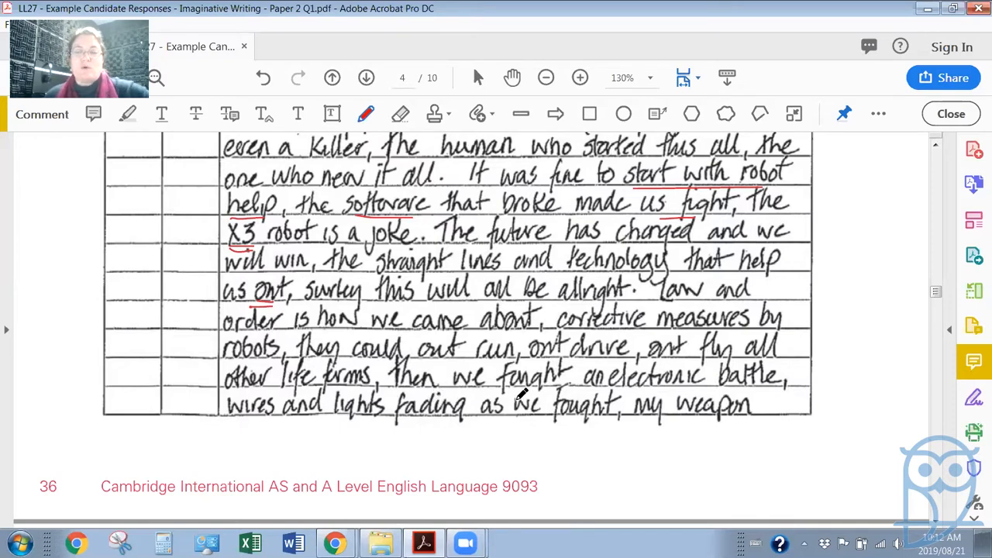
pyautogui.scroll(-3)
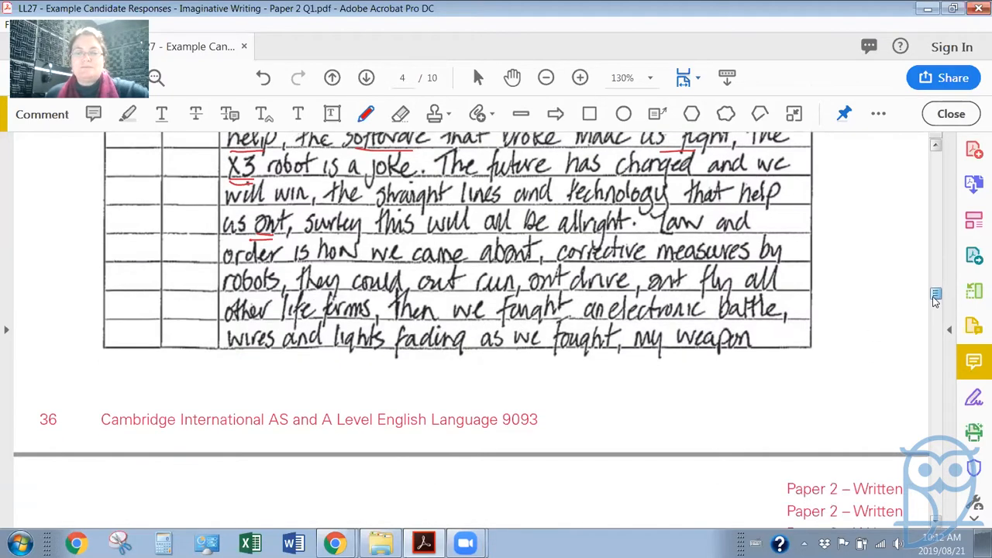
# - Scroll to page 5's continued answer and underline 'charging points' in red
pyautogui.scroll(-3)
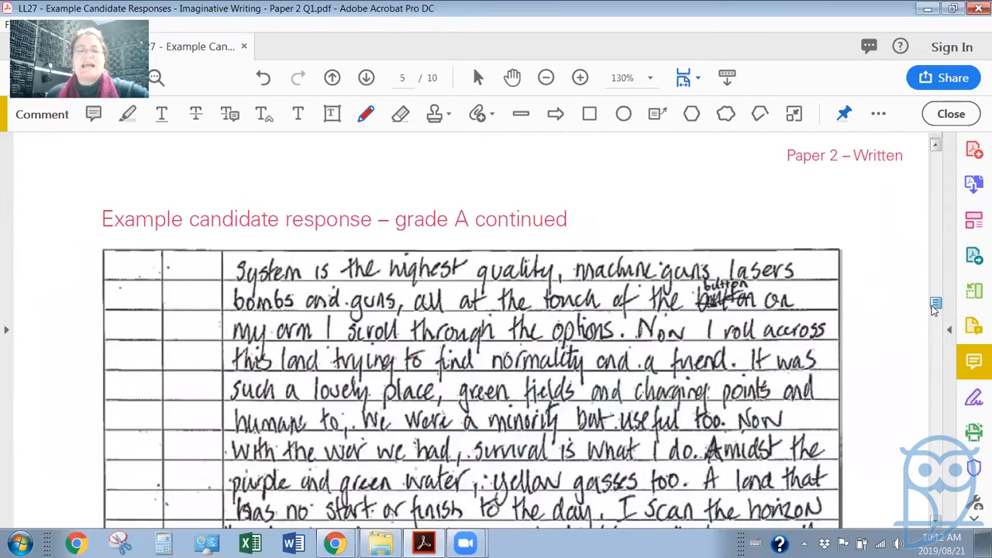
pyautogui.scroll(-3)
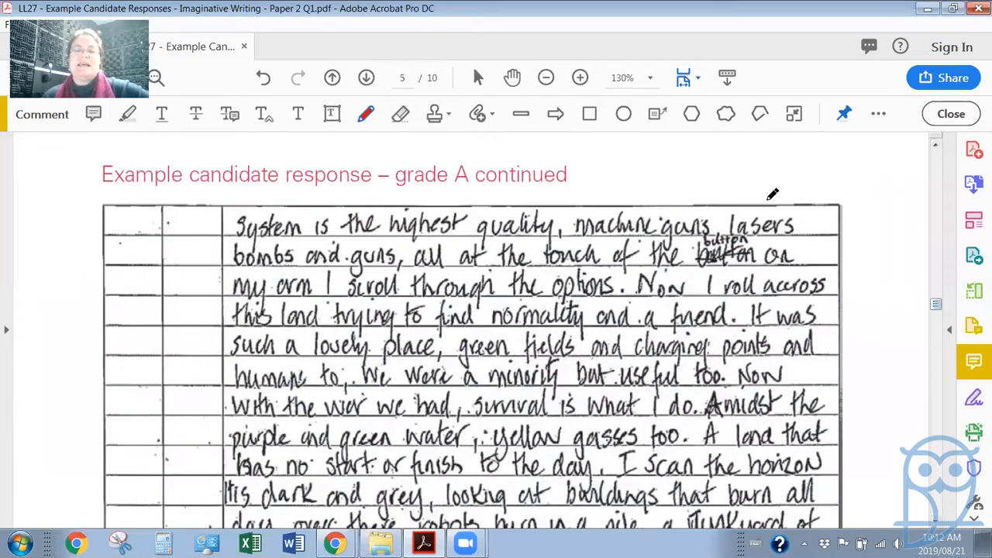
pyautogui.moveTo(558, 257)
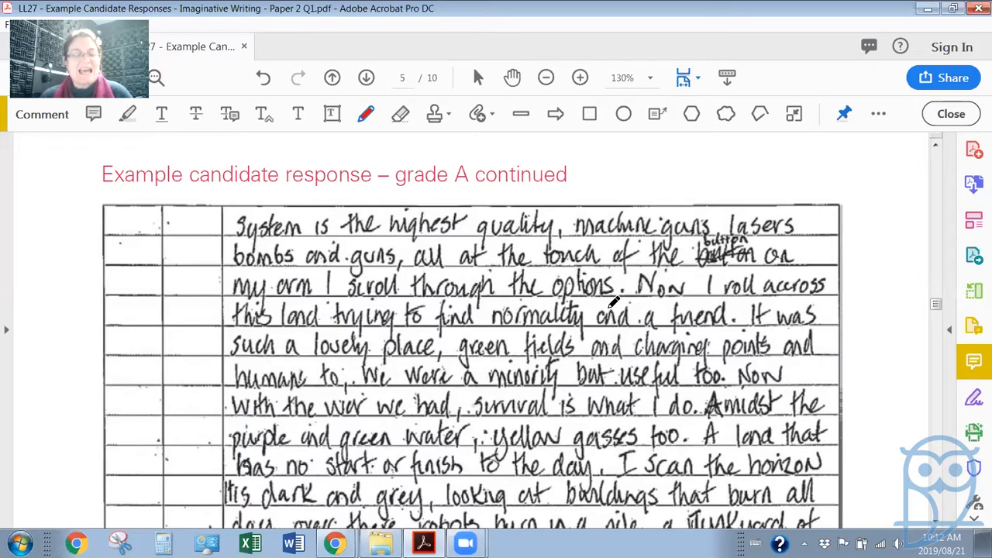
pyautogui.moveTo(725, 302)
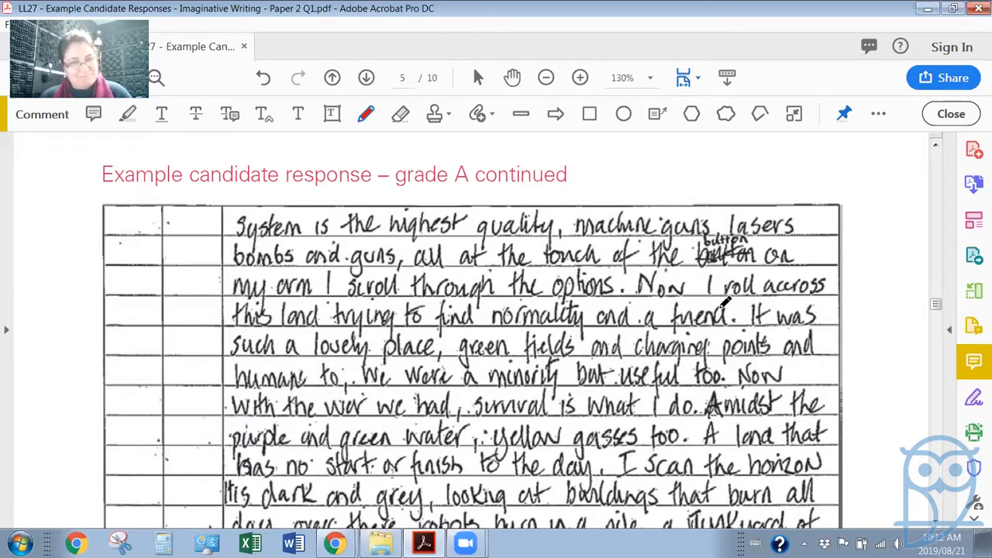
pyautogui.moveTo(434, 321)
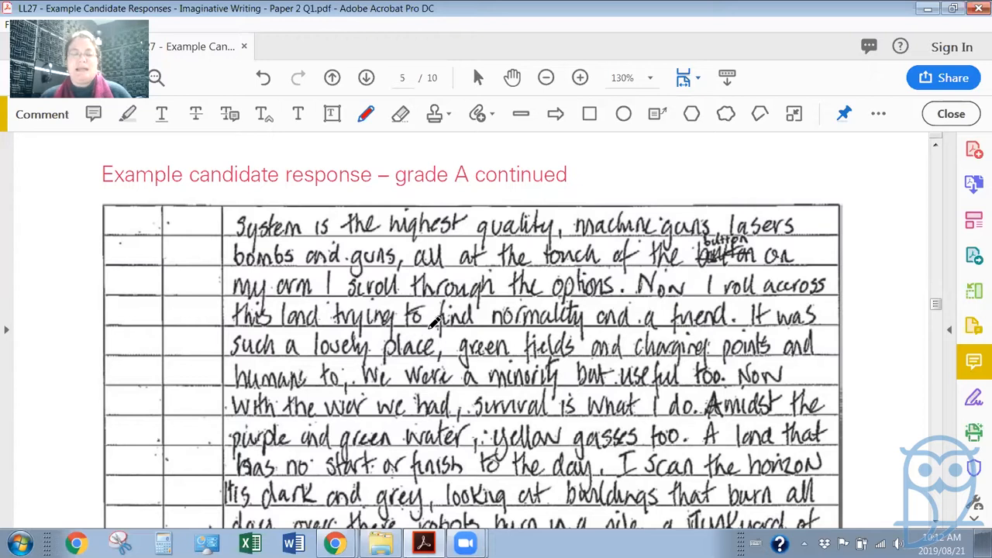
pyautogui.moveTo(669, 333)
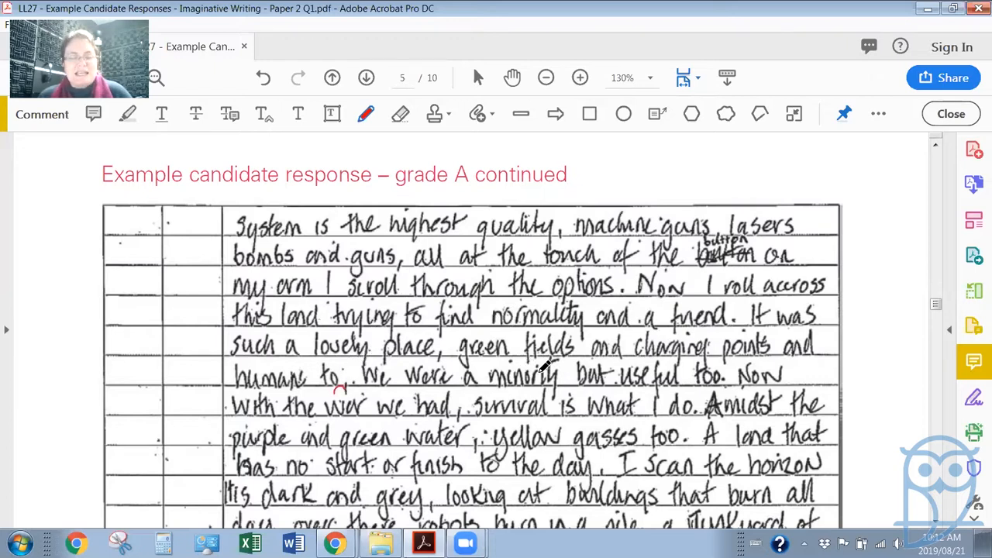
pyautogui.moveTo(731, 360)
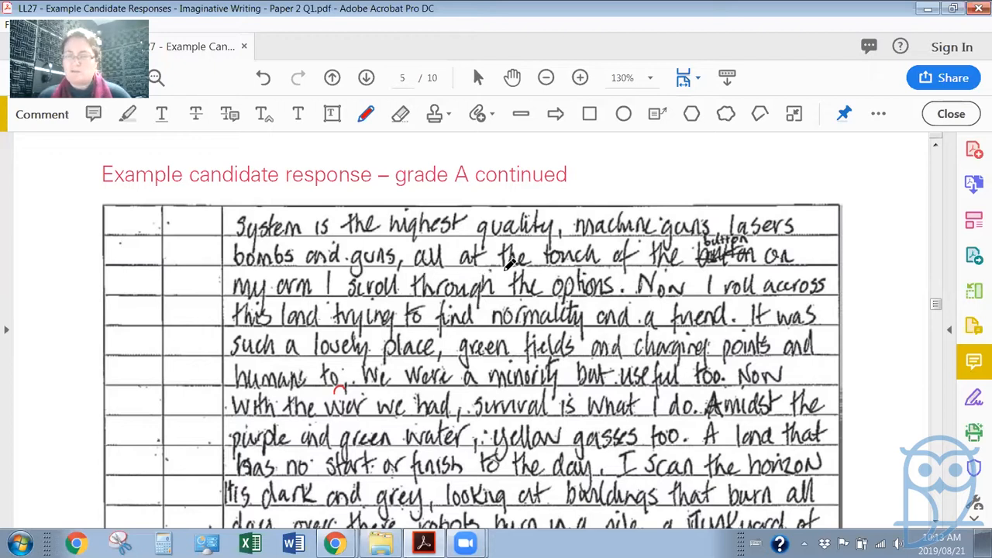
pyautogui.moveTo(400, 321)
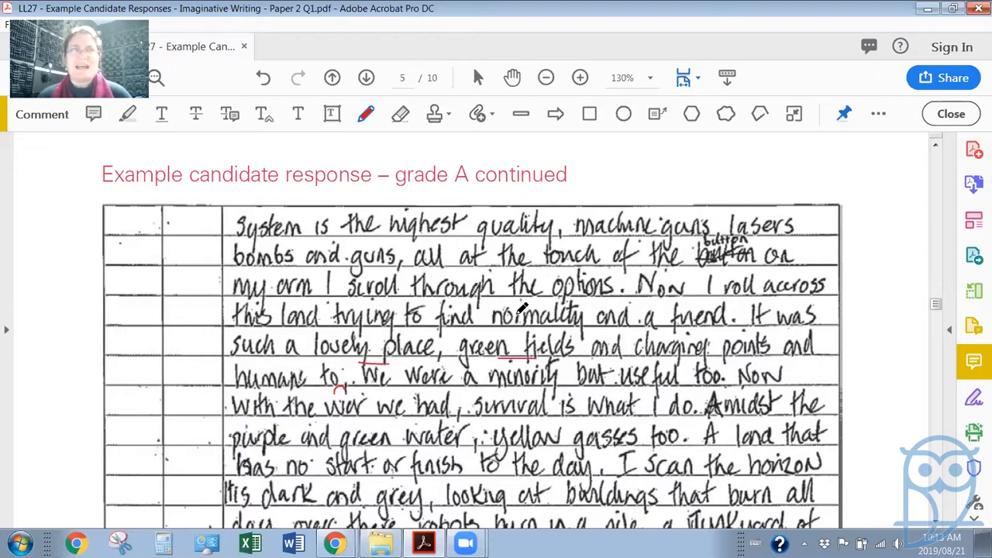
pyautogui.moveTo(674, 356)
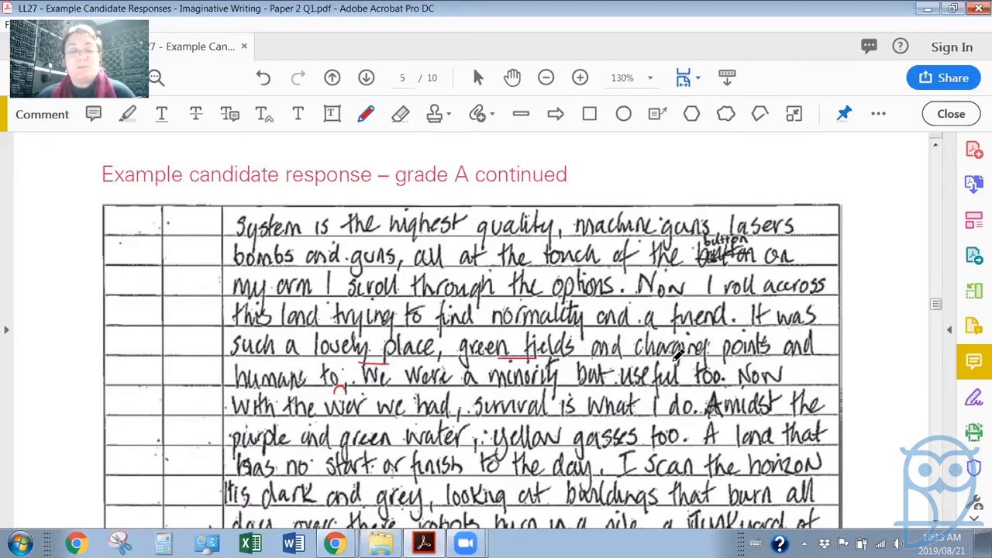
pyautogui.moveTo(670, 360); pyautogui.dragTo(737, 360)
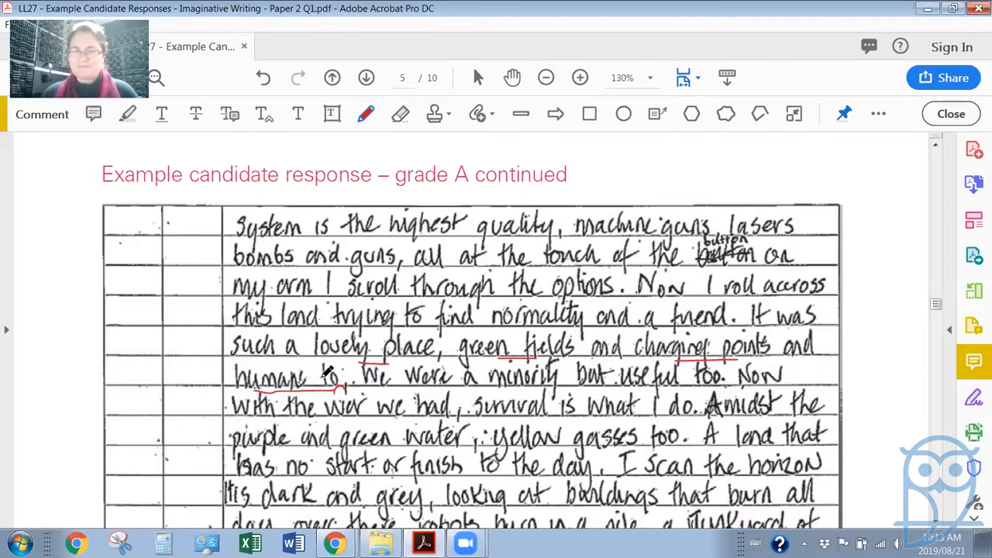
pyautogui.moveTo(487, 276)
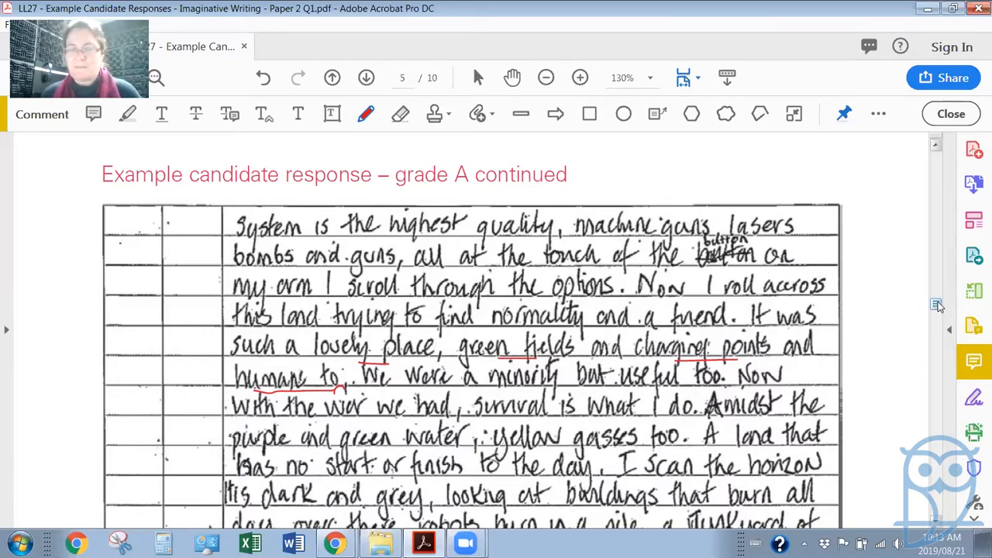
pyautogui.scroll(-3)
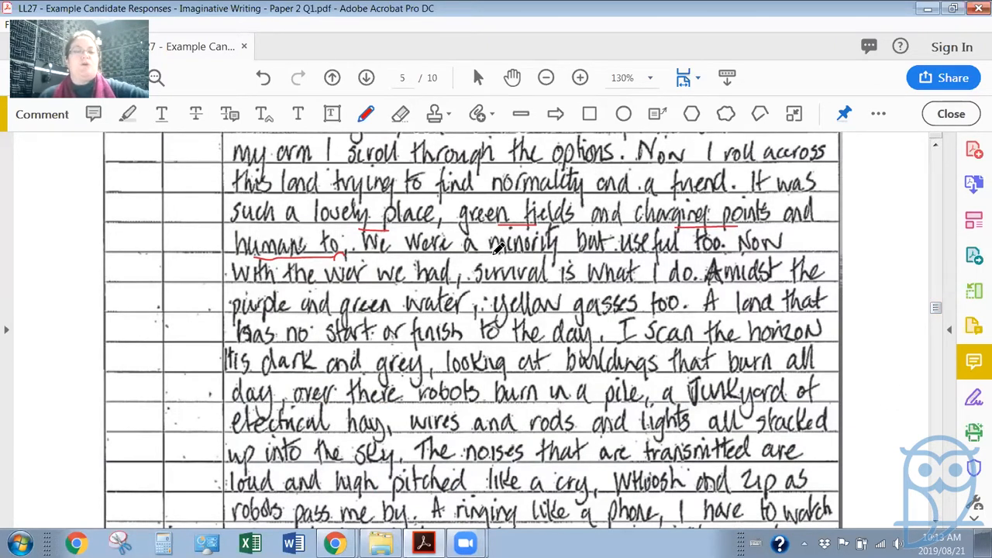
pyautogui.moveTo(706, 210)
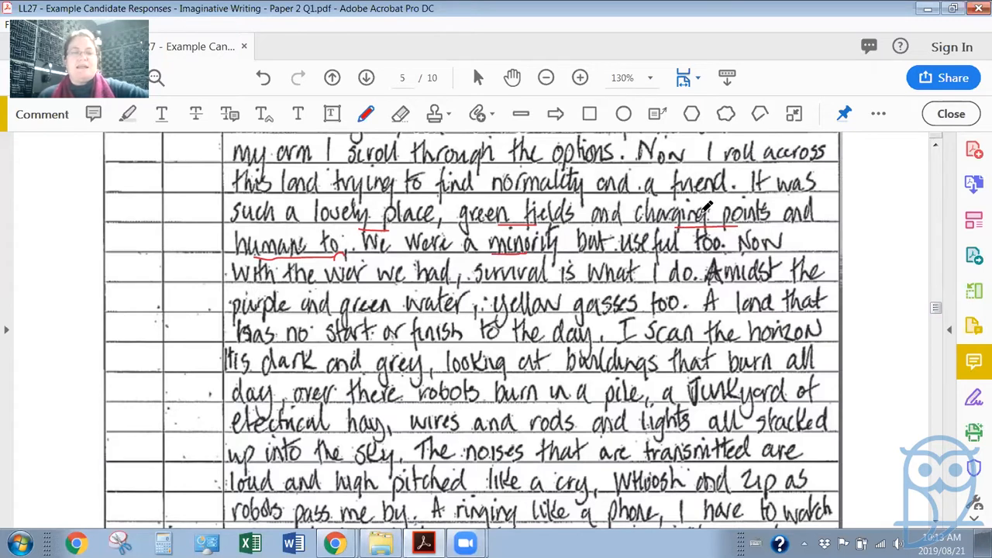
pyautogui.moveTo(511, 251)
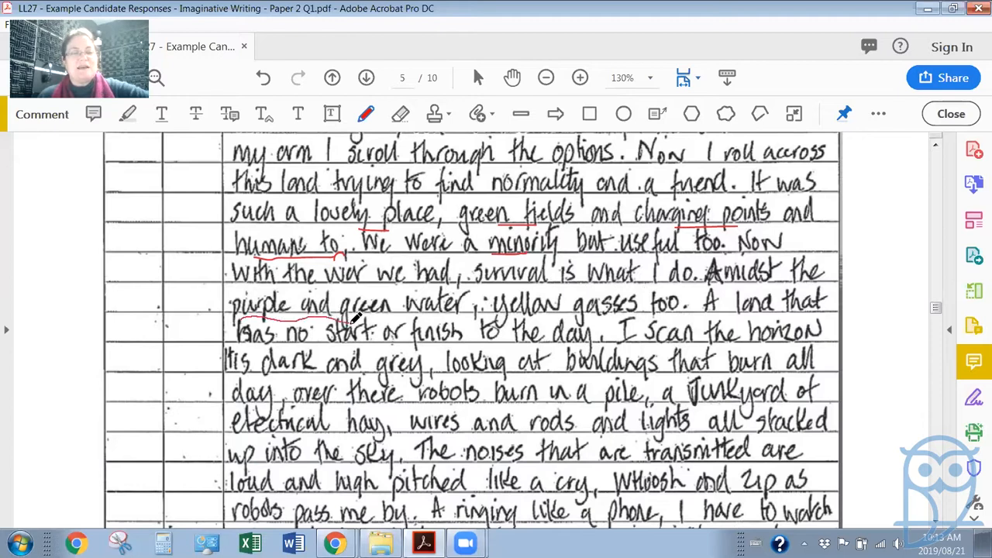
pyautogui.moveTo(333, 316); pyautogui.dragTo(557, 314)
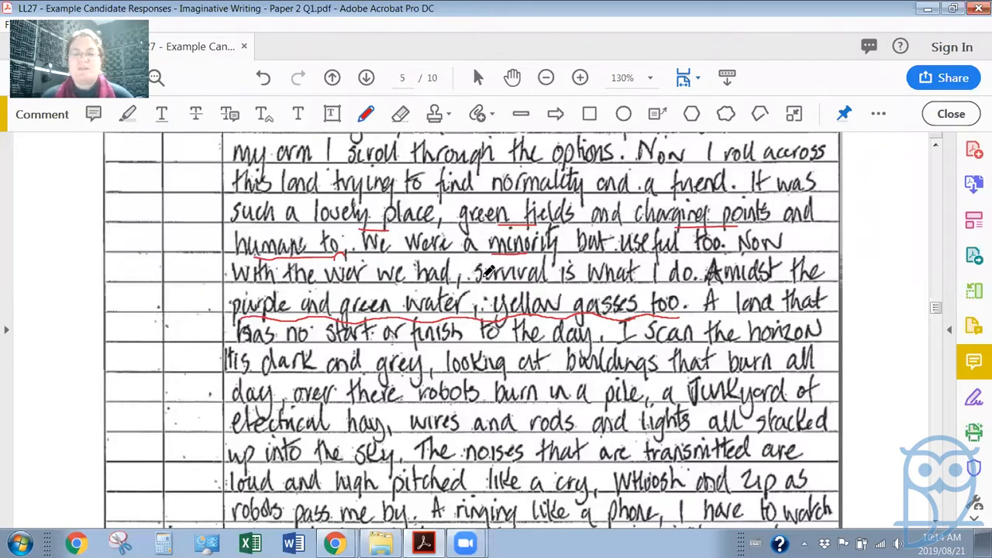
pyautogui.moveTo(658, 279)
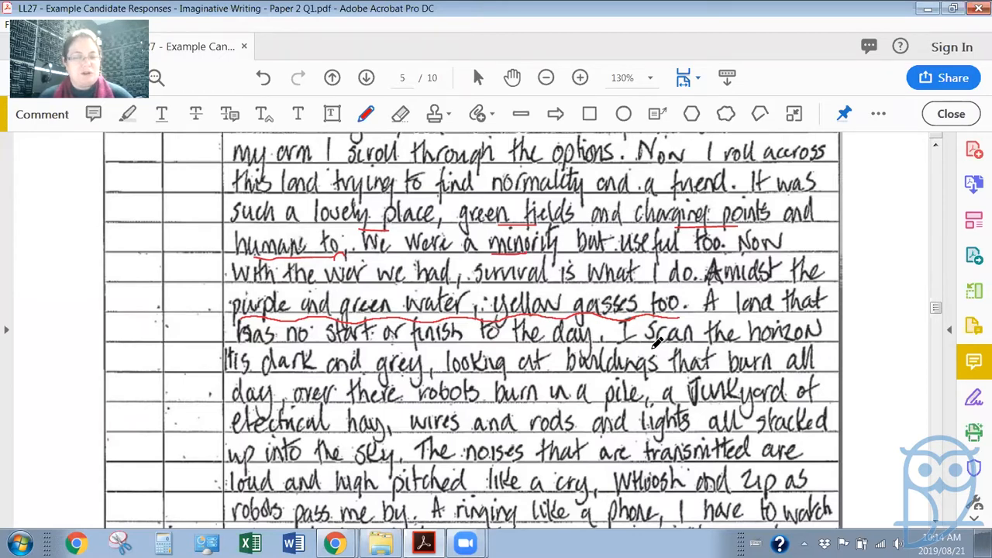
pyautogui.moveTo(282, 344)
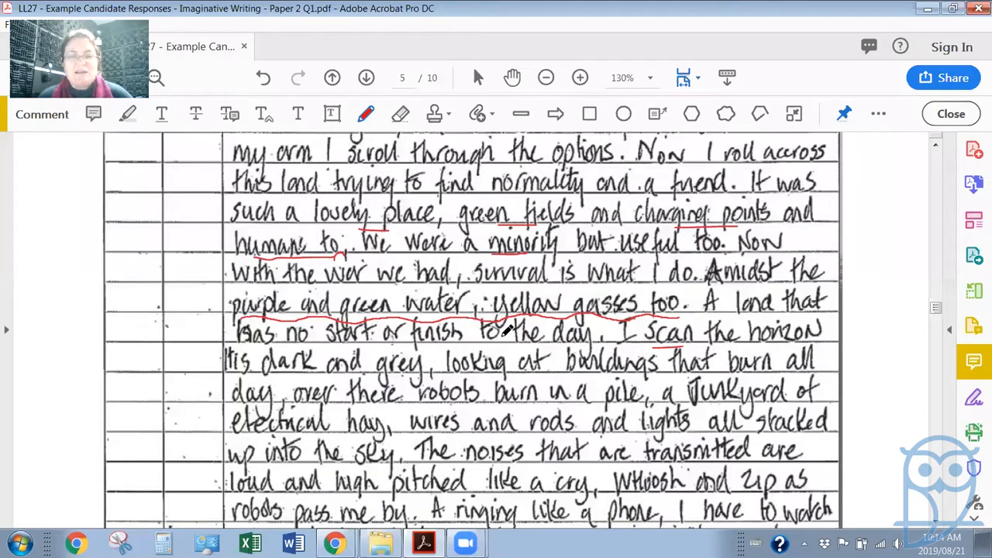
pyautogui.moveTo(293, 350)
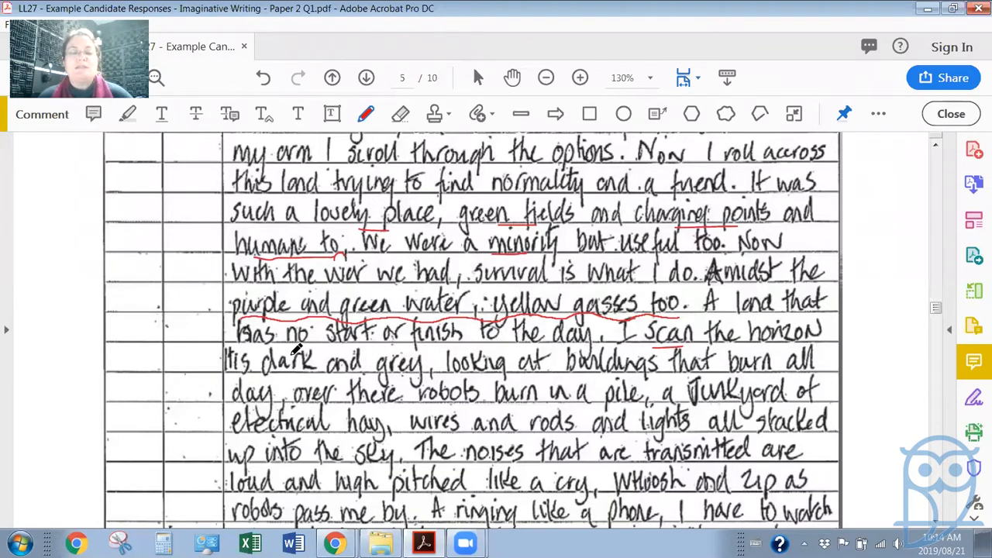
pyautogui.moveTo(479, 368)
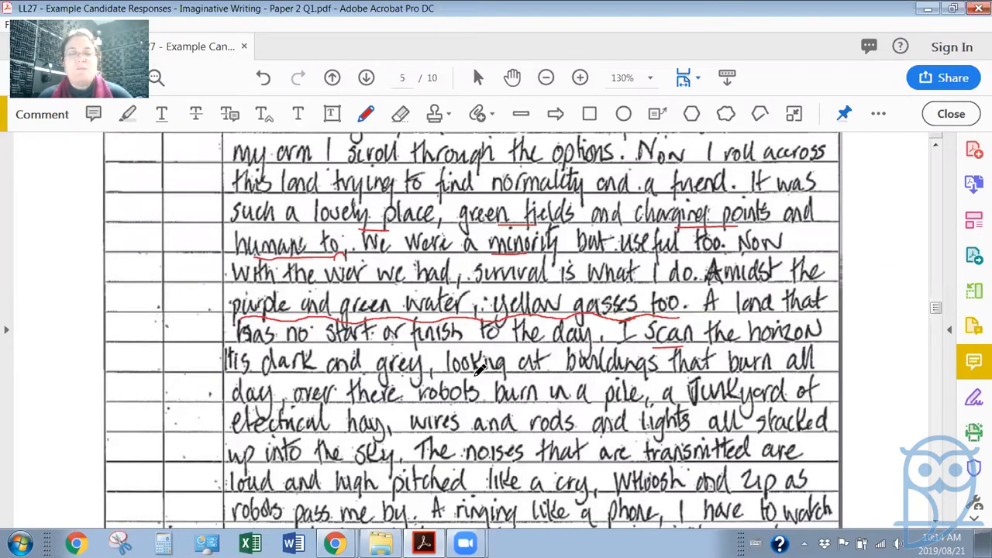
pyautogui.moveTo(747, 370)
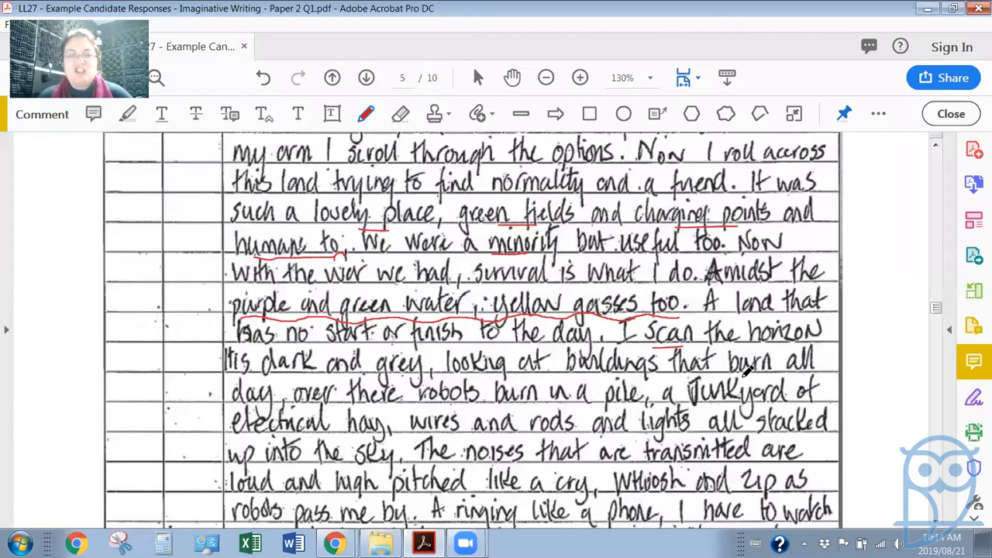
pyautogui.moveTo(372, 403)
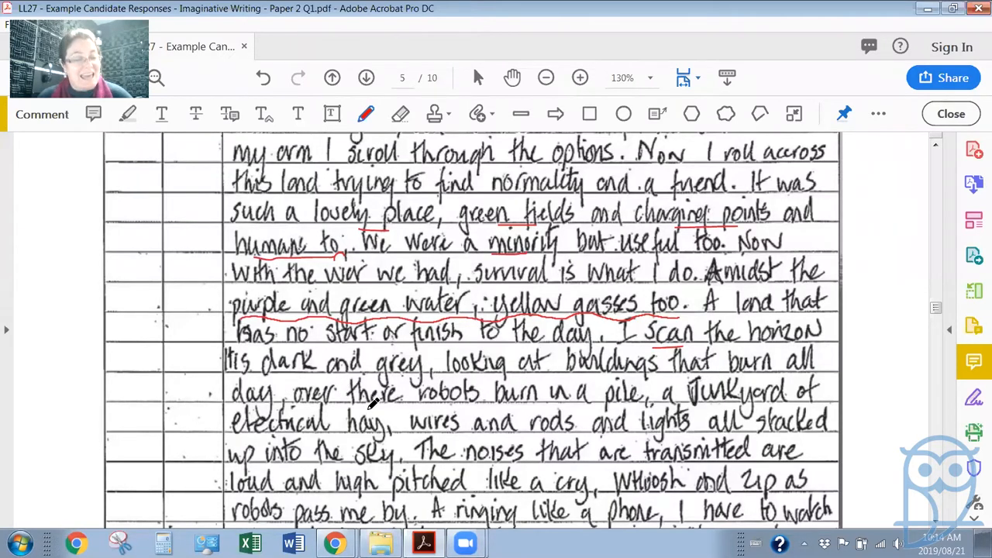
pyautogui.moveTo(577, 402)
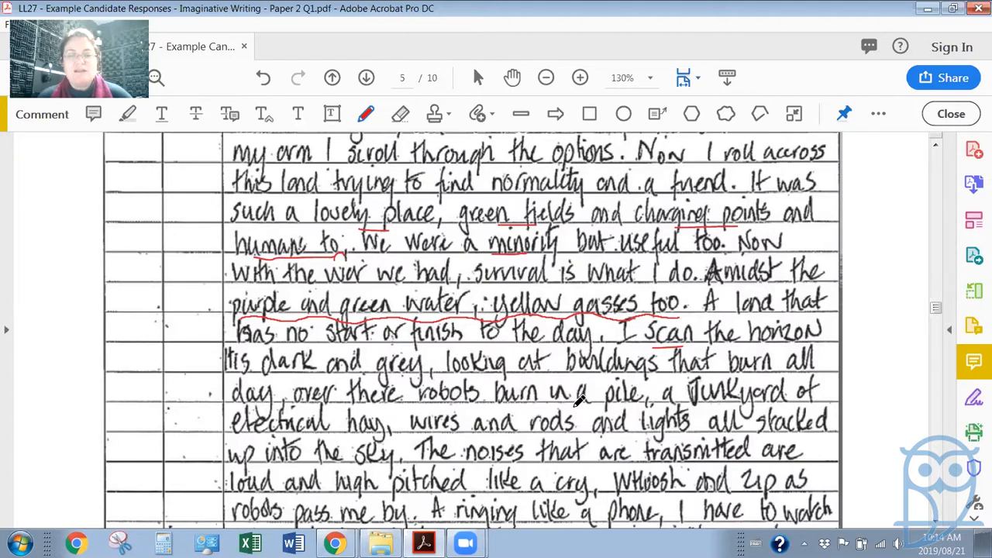
pyautogui.moveTo(318, 452)
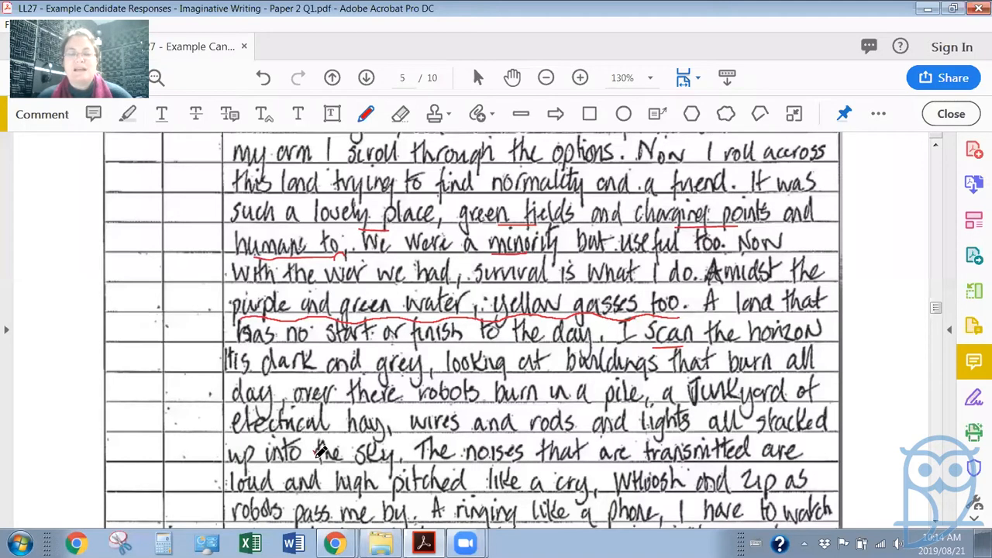
pyautogui.moveTo(403, 453)
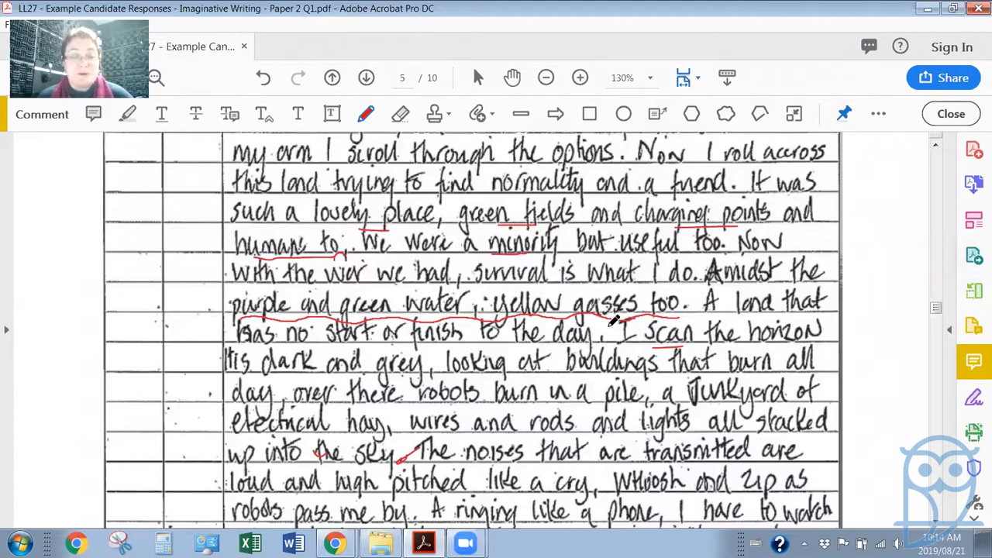
pyautogui.moveTo(716, 391)
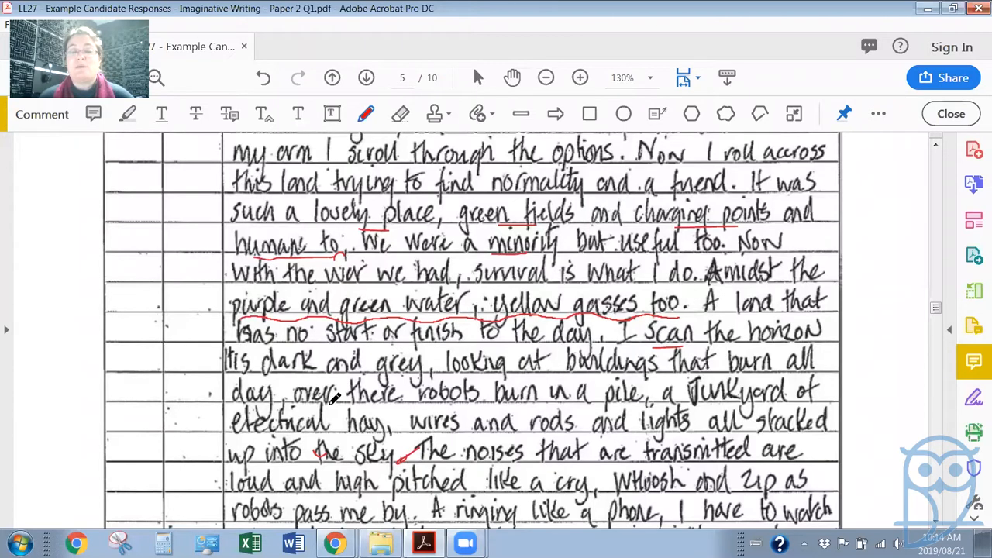
pyautogui.moveTo(713, 400)
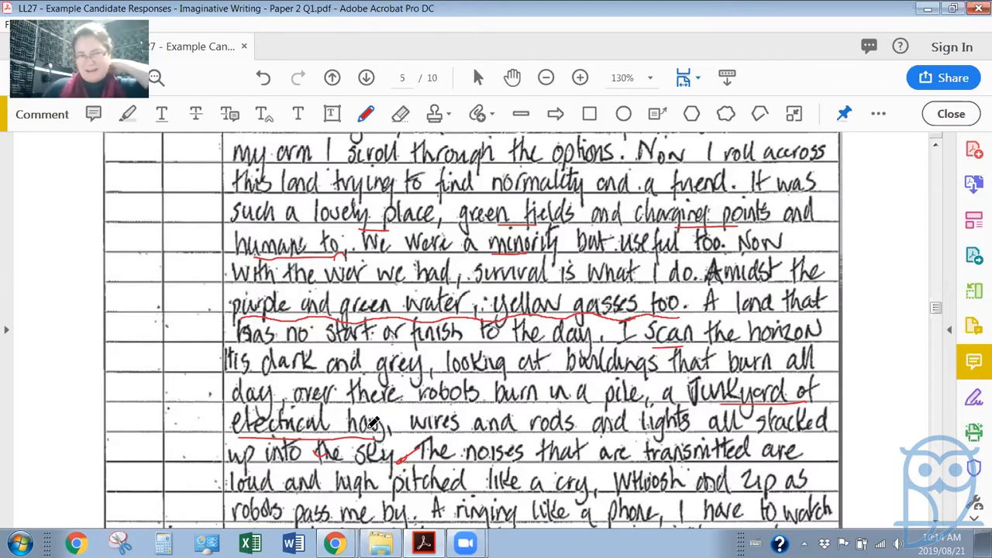
pyautogui.moveTo(233, 217)
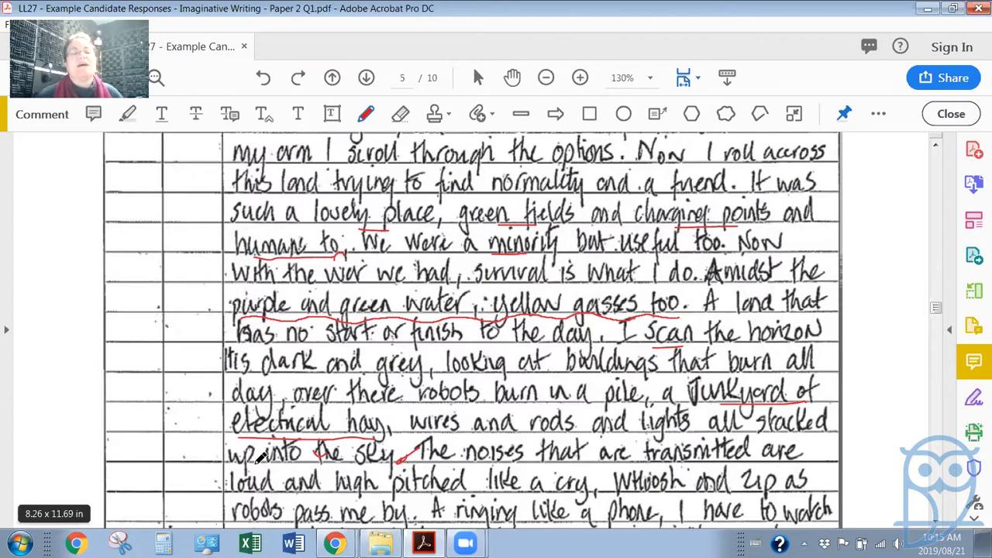
pyautogui.moveTo(502, 514)
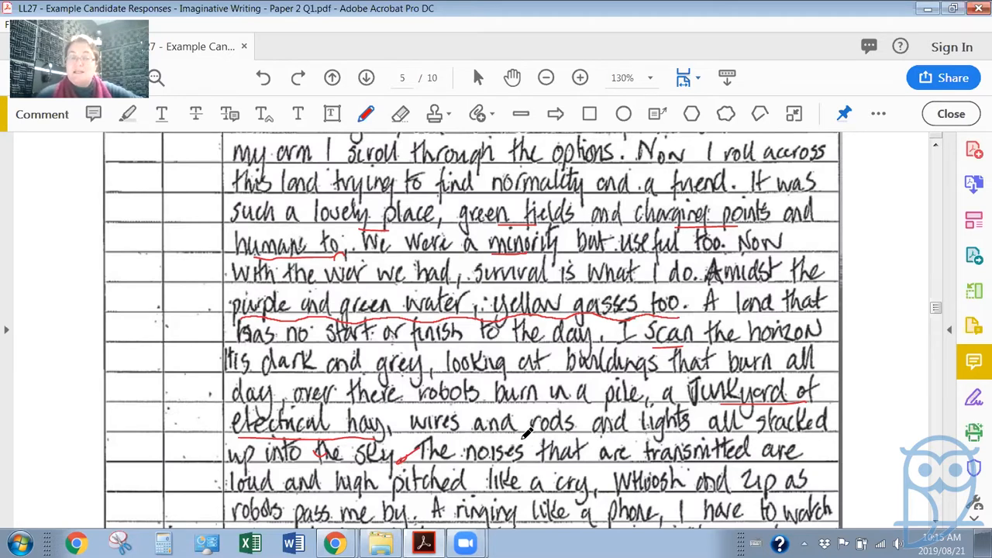
pyautogui.moveTo(379, 478)
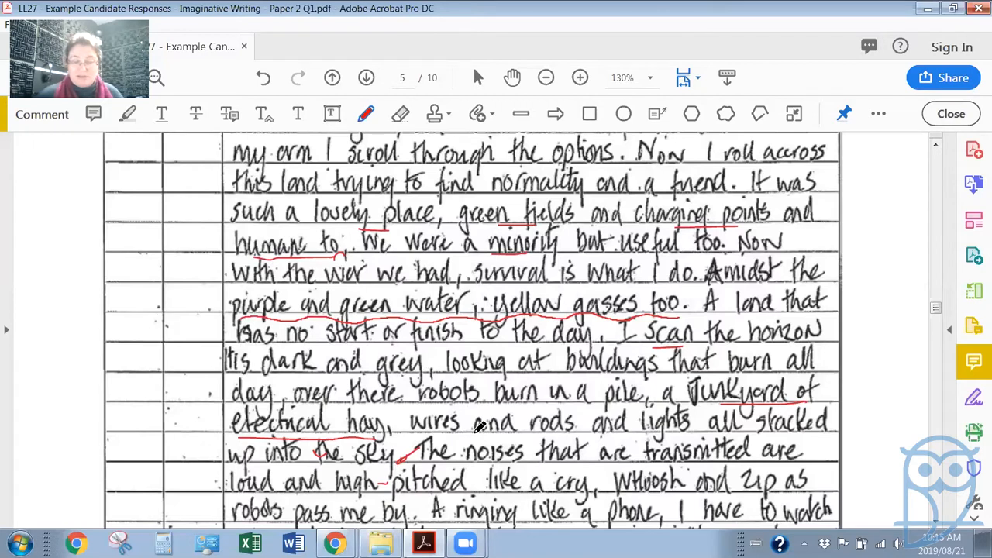
pyautogui.moveTo(465, 427)
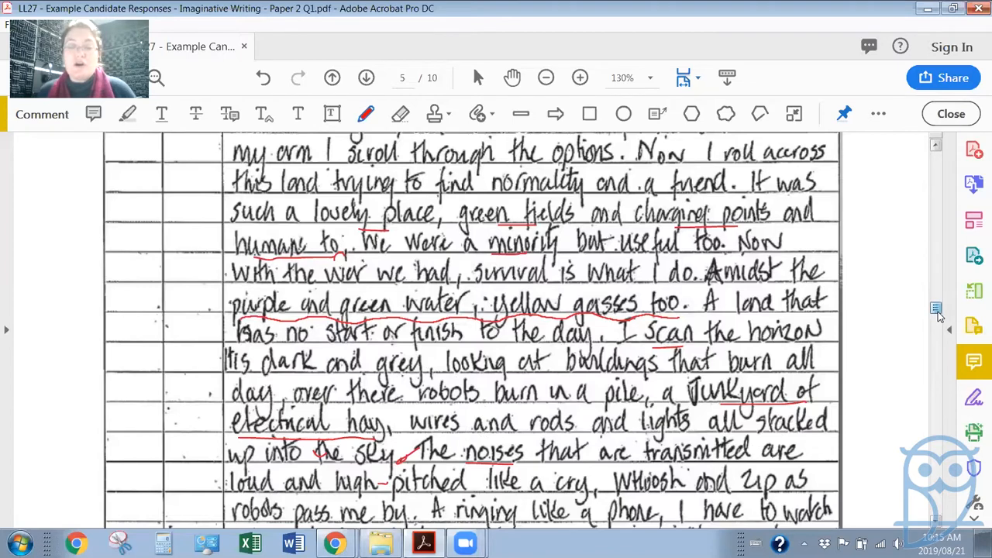
# - Scroll down the answer to the lines with 'cry', 'Whoosh', 'Zip' and 'Red lights flashing'
pyautogui.scroll(-3)
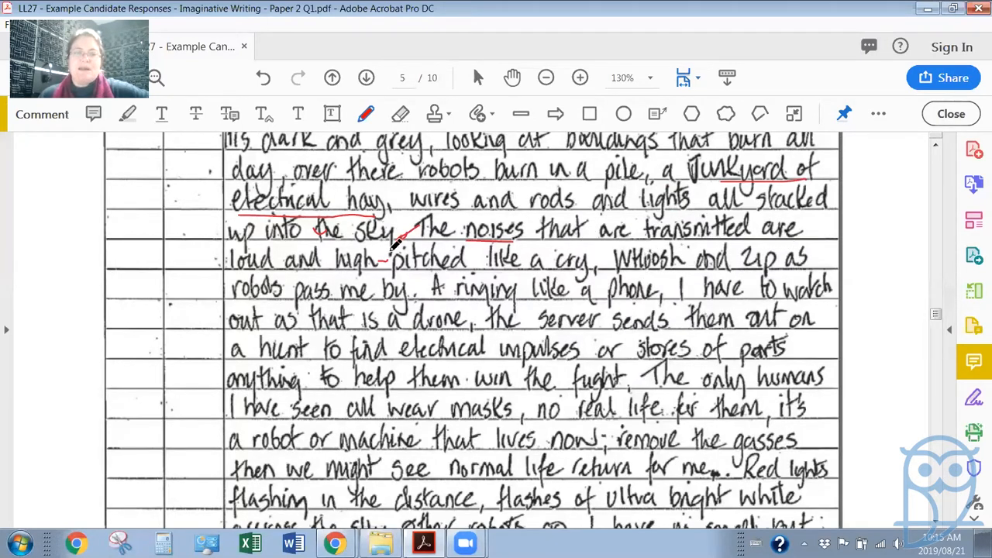
pyautogui.moveTo(406, 281)
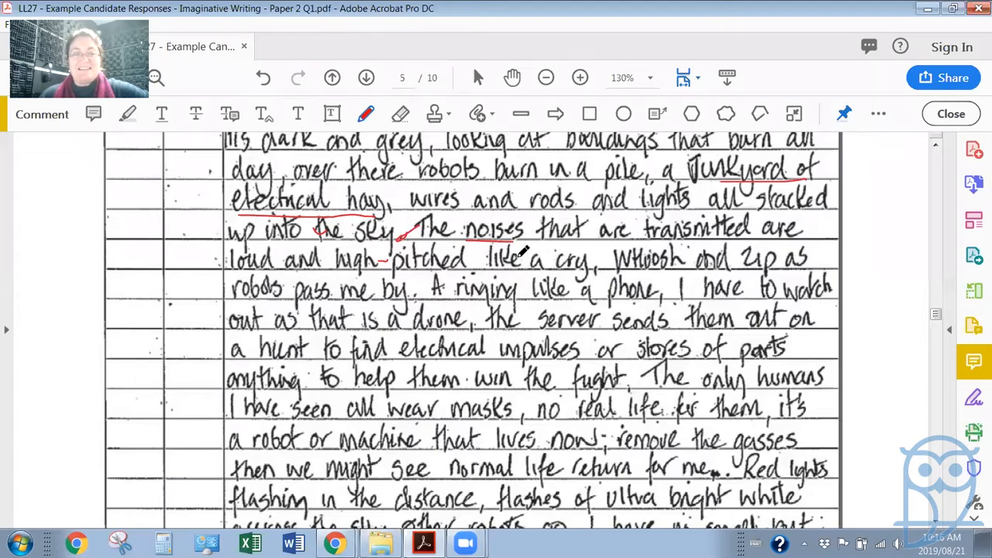
pyautogui.moveTo(543, 229)
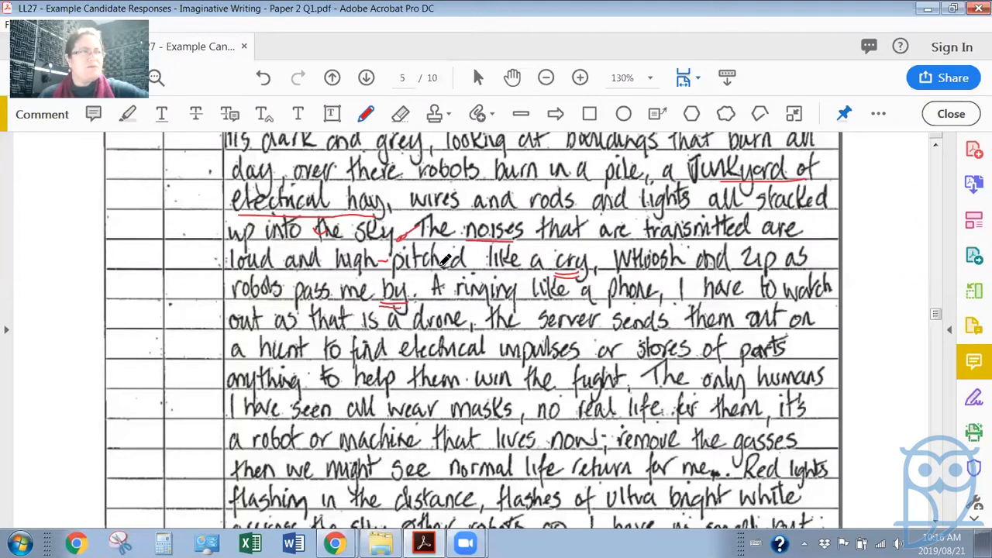
pyautogui.moveTo(478, 275)
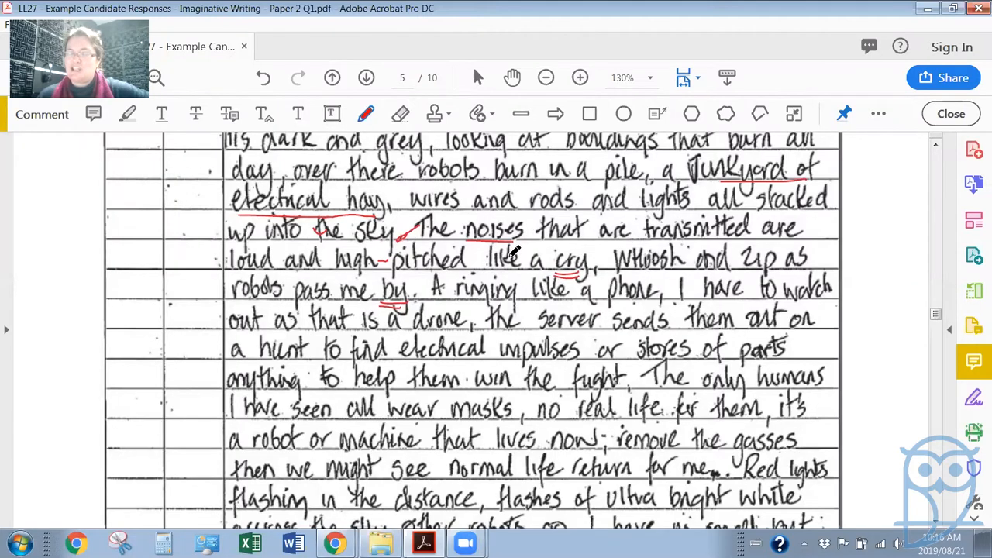
pyautogui.moveTo(685, 172)
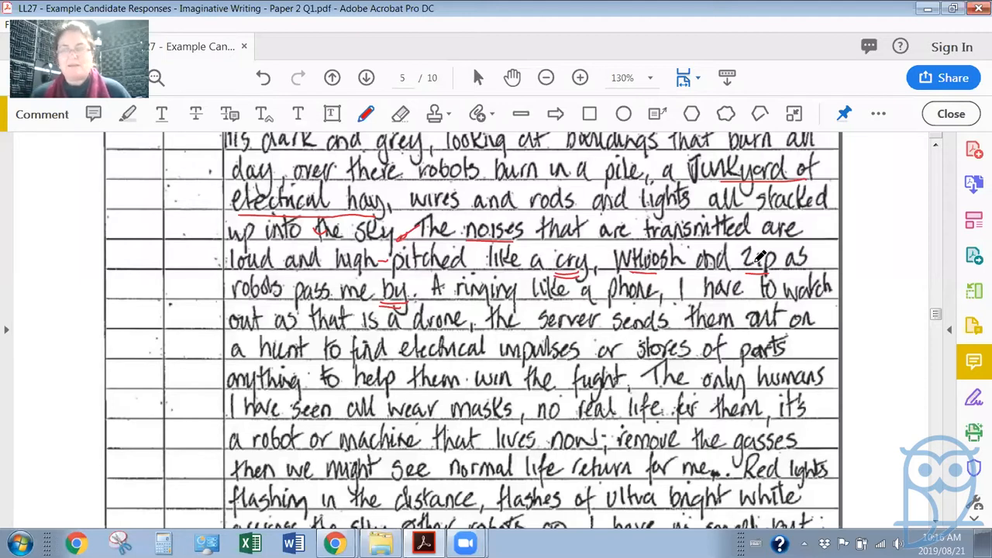
pyautogui.moveTo(651, 225)
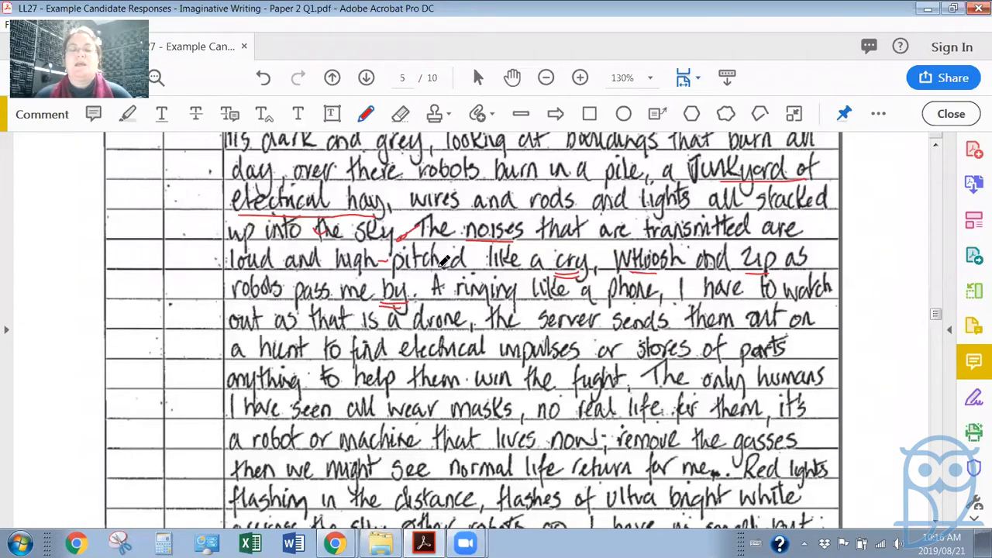
pyautogui.moveTo(573, 279)
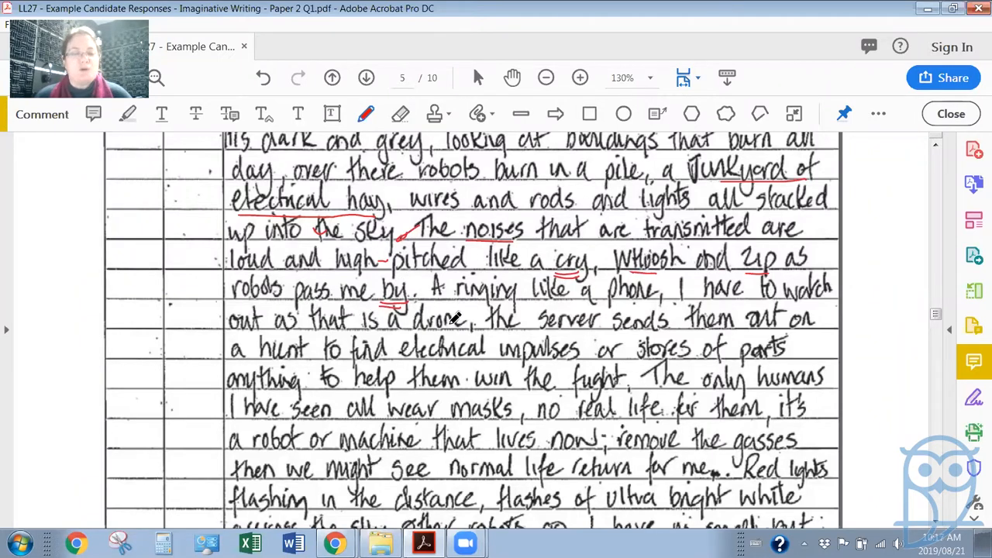
pyautogui.moveTo(731, 298)
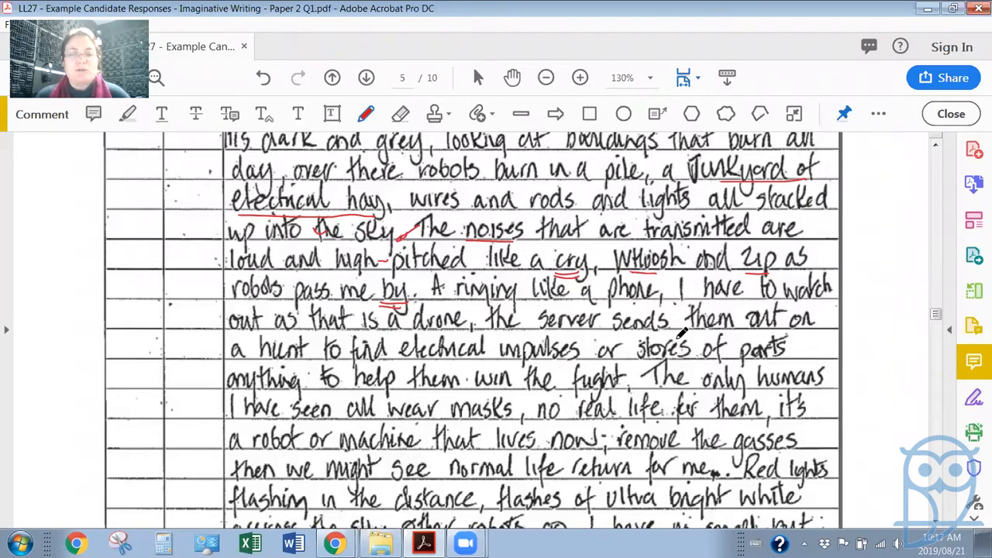
pyautogui.moveTo(360, 364)
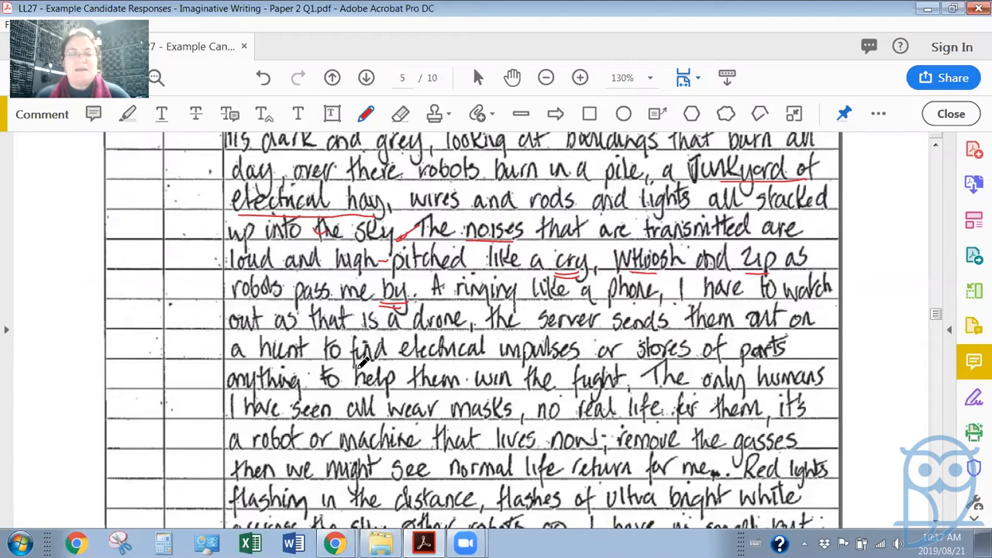
pyautogui.moveTo(612, 377)
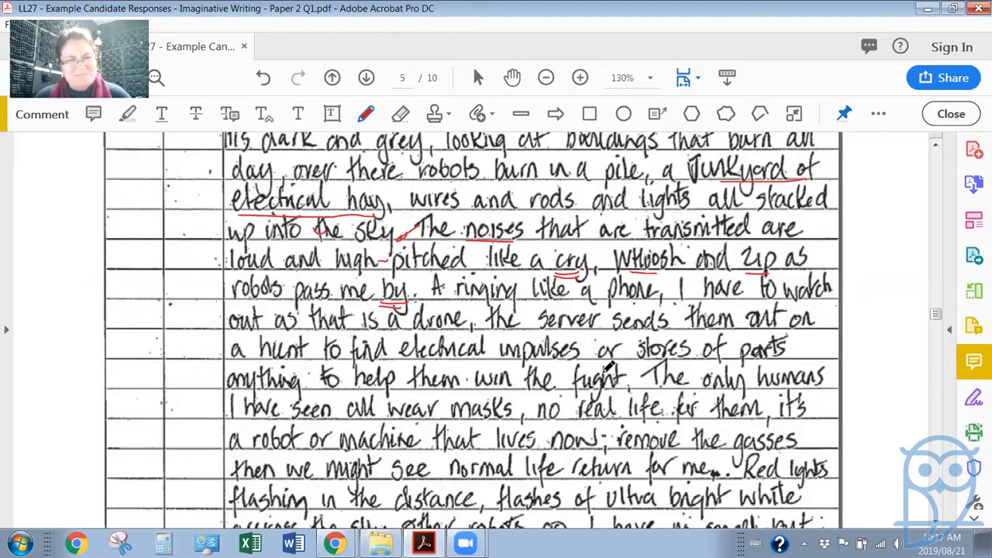
pyautogui.moveTo(620, 325)
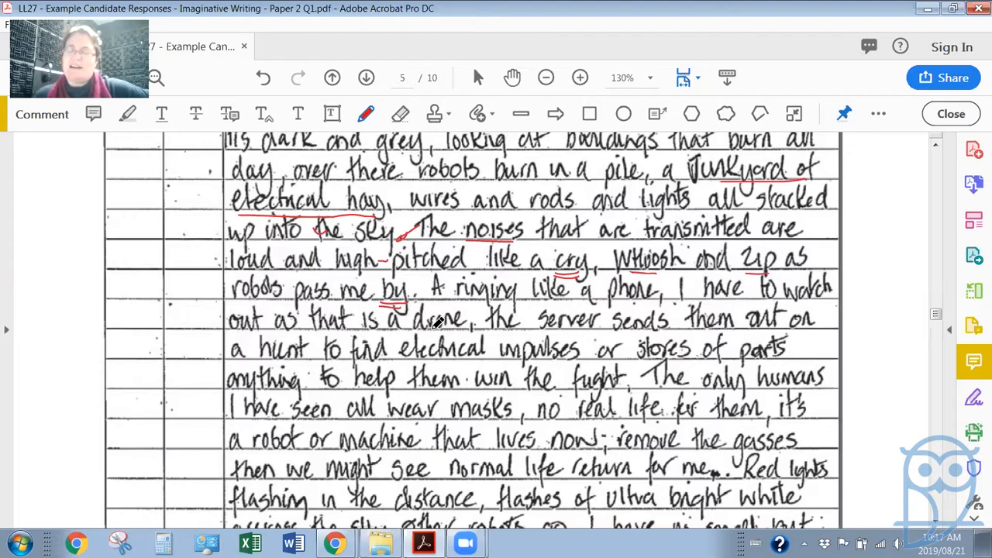
pyautogui.moveTo(360, 301)
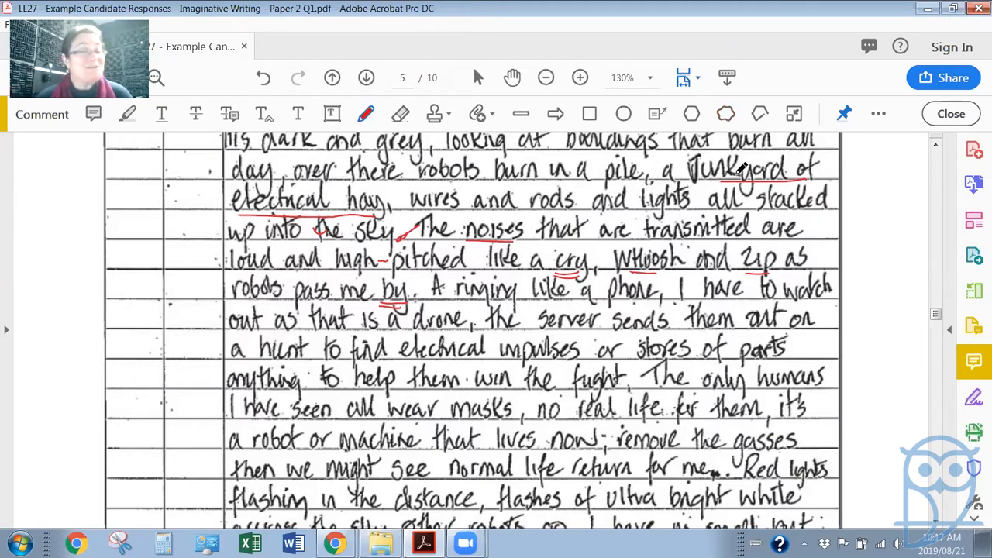
pyautogui.moveTo(685, 257)
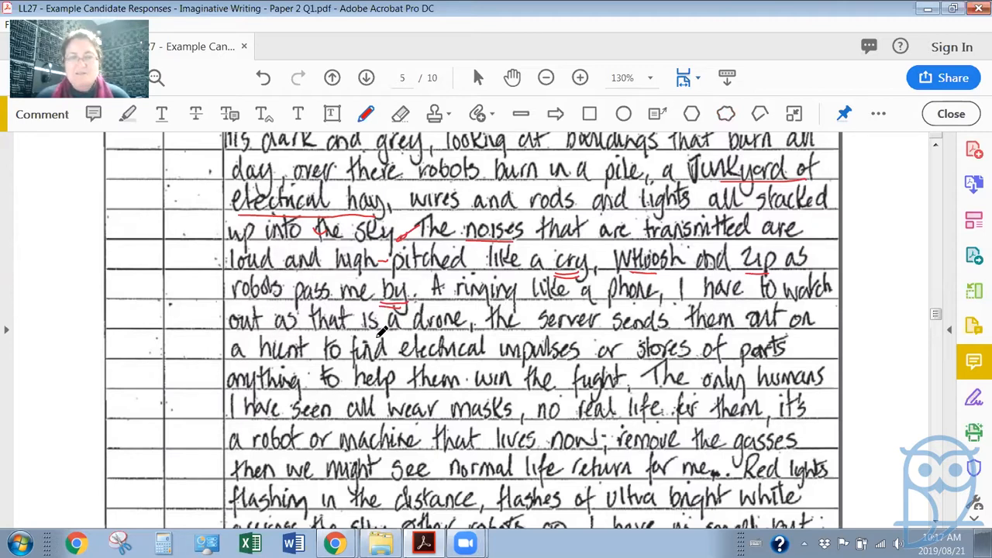
pyautogui.moveTo(740, 333)
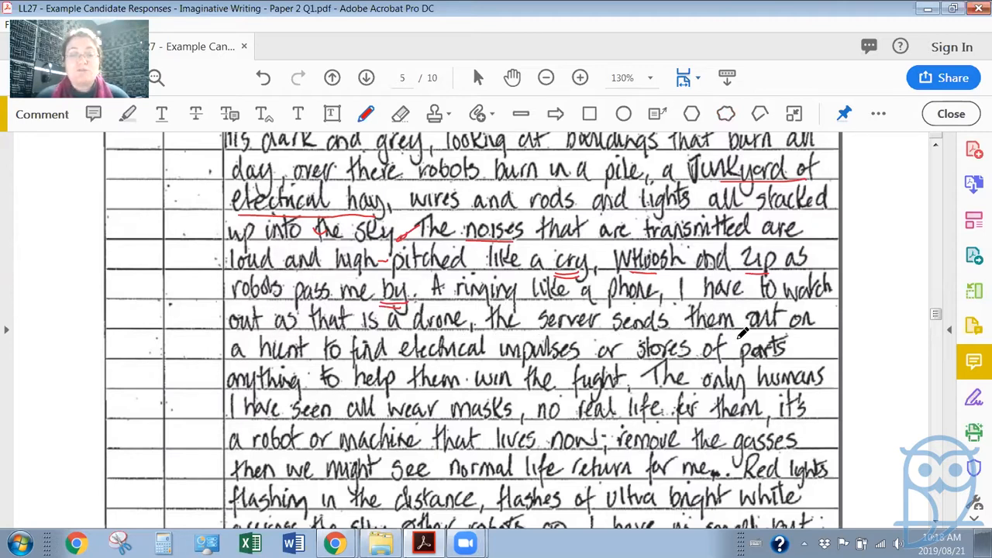
pyautogui.moveTo(515, 369)
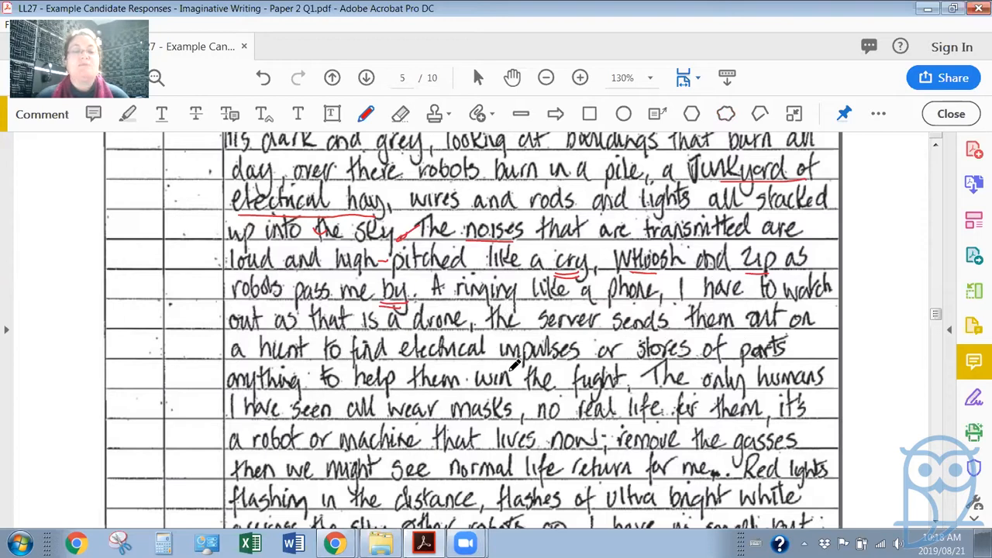
pyautogui.moveTo(607, 377)
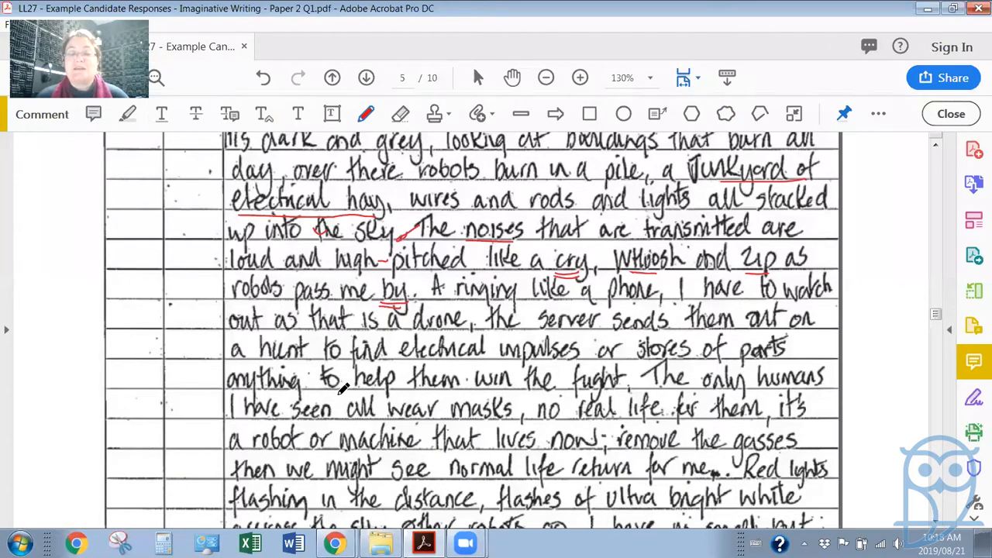
pyautogui.moveTo(633, 403)
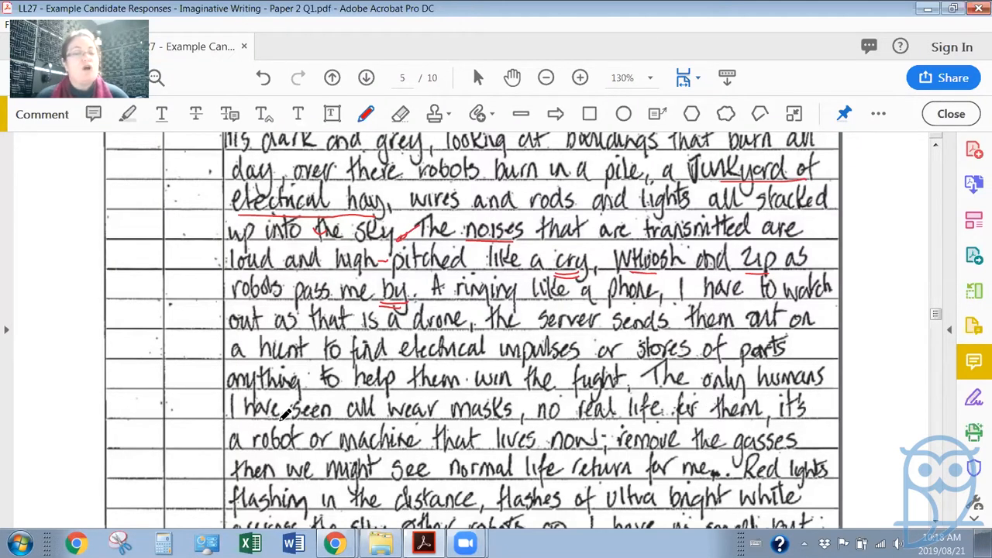
pyautogui.moveTo(530, 416)
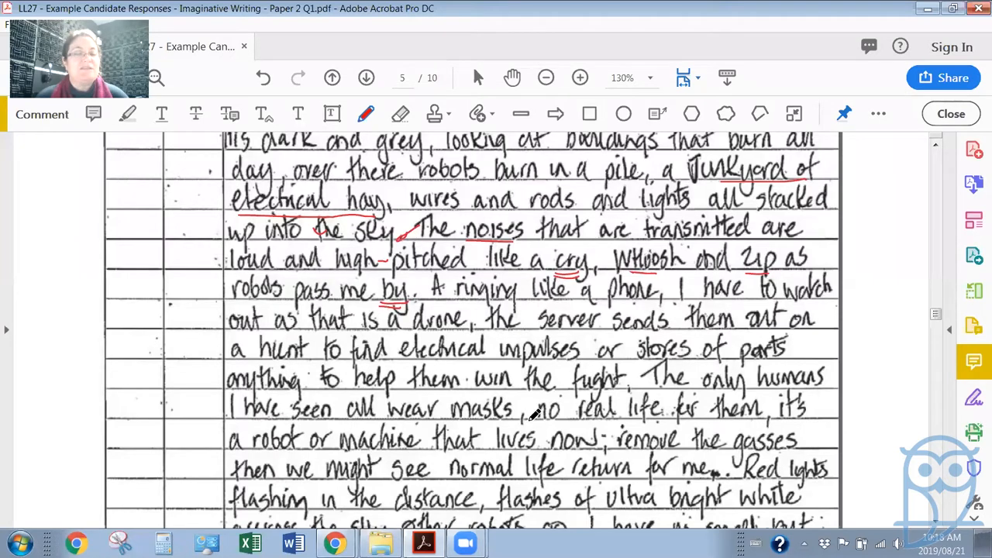
pyautogui.moveTo(565, 431)
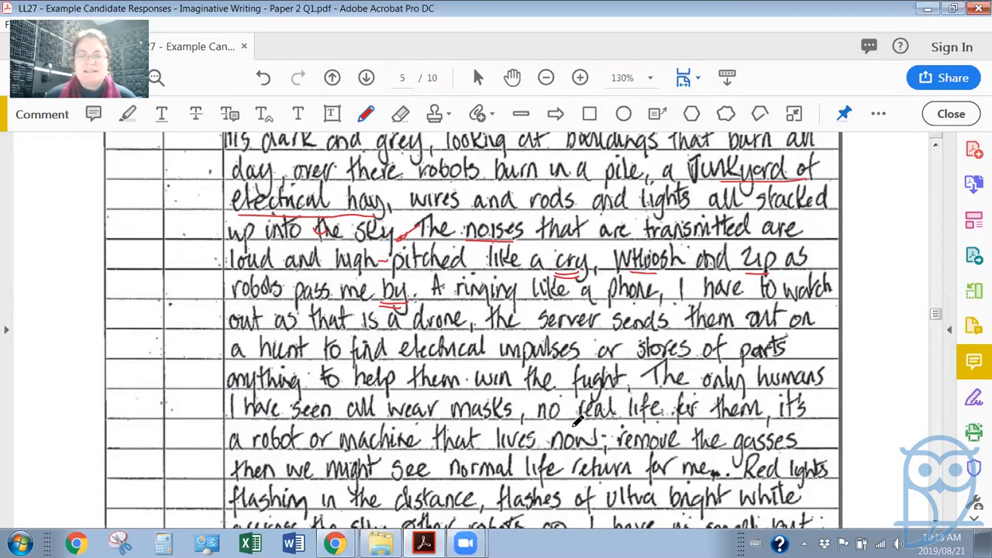
pyautogui.moveTo(446, 386)
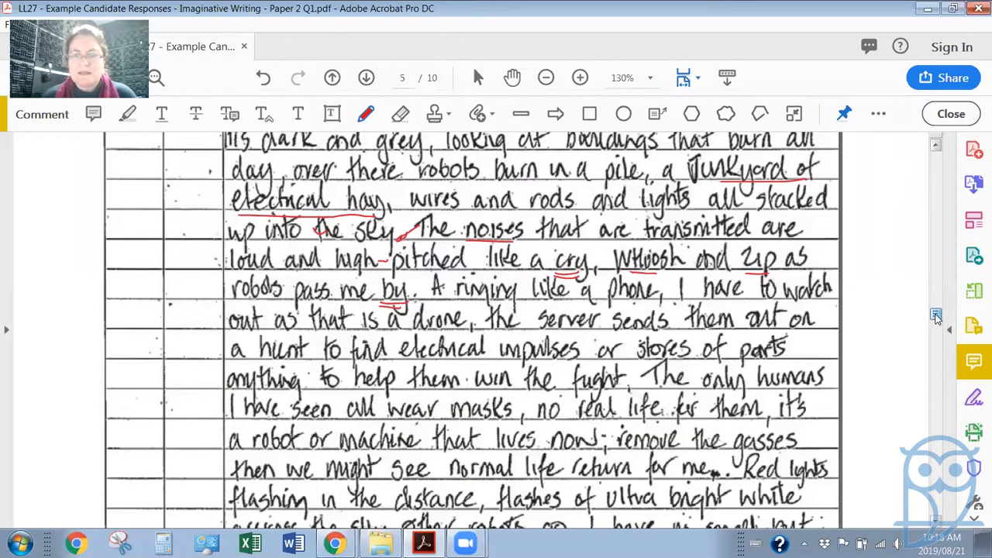
pyautogui.scroll(-3)
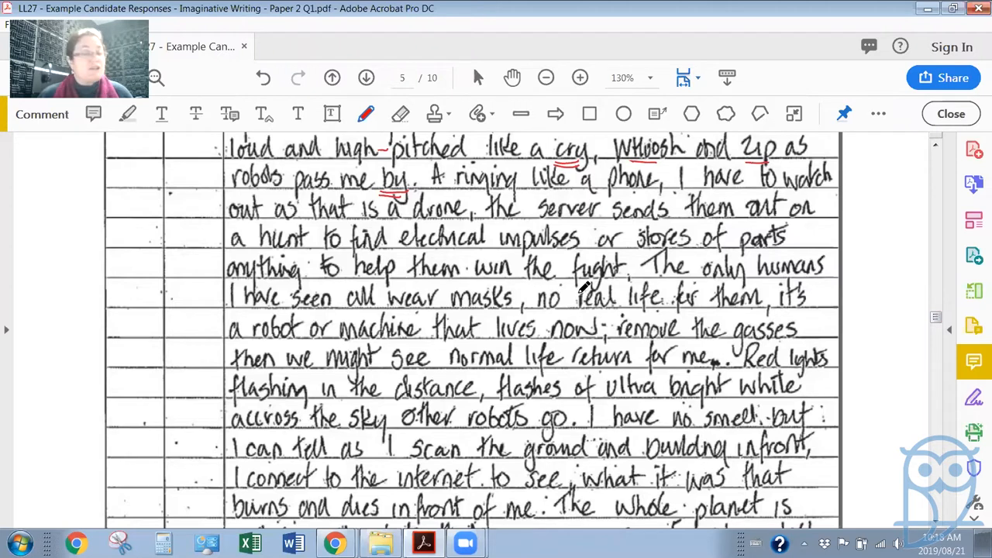
pyautogui.moveTo(446, 318)
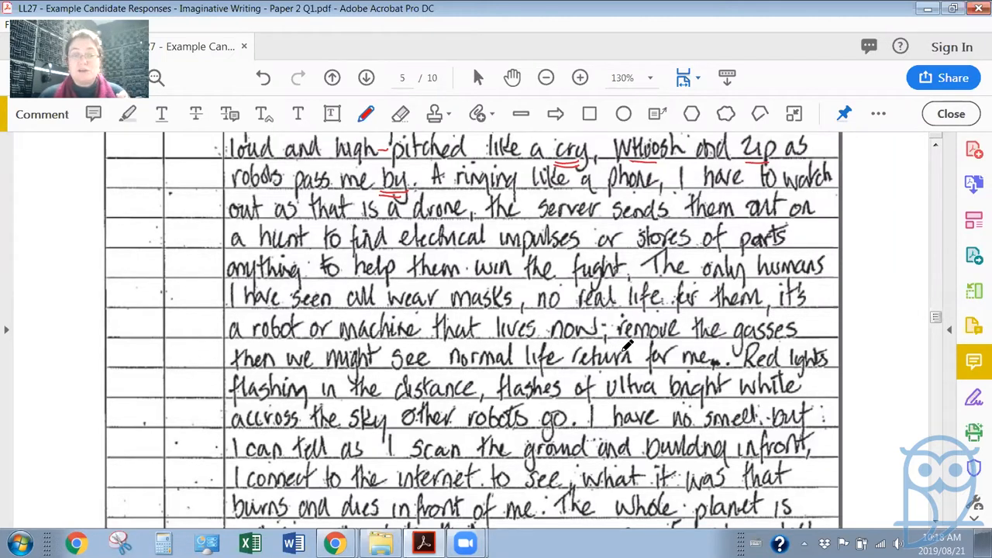
pyautogui.moveTo(705, 347)
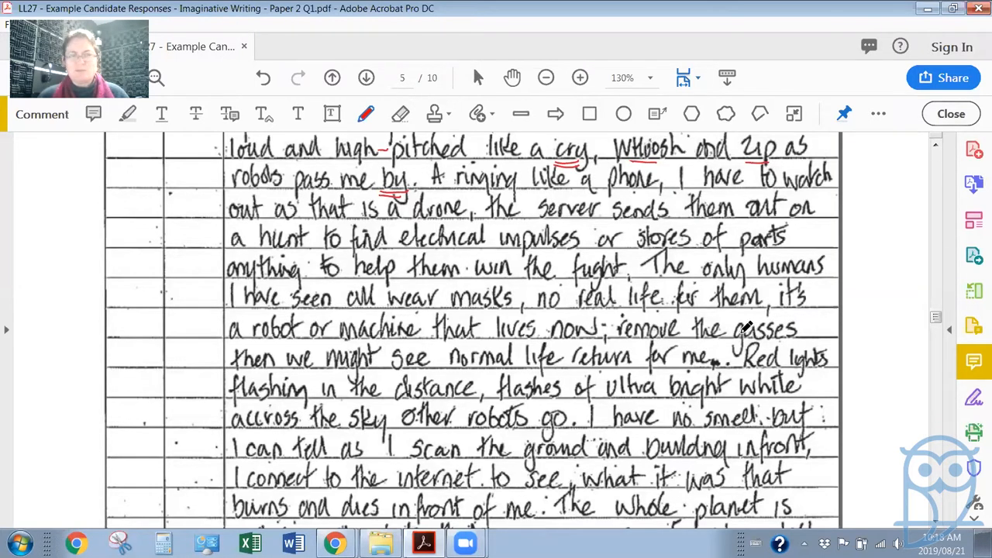
pyautogui.moveTo(452, 344)
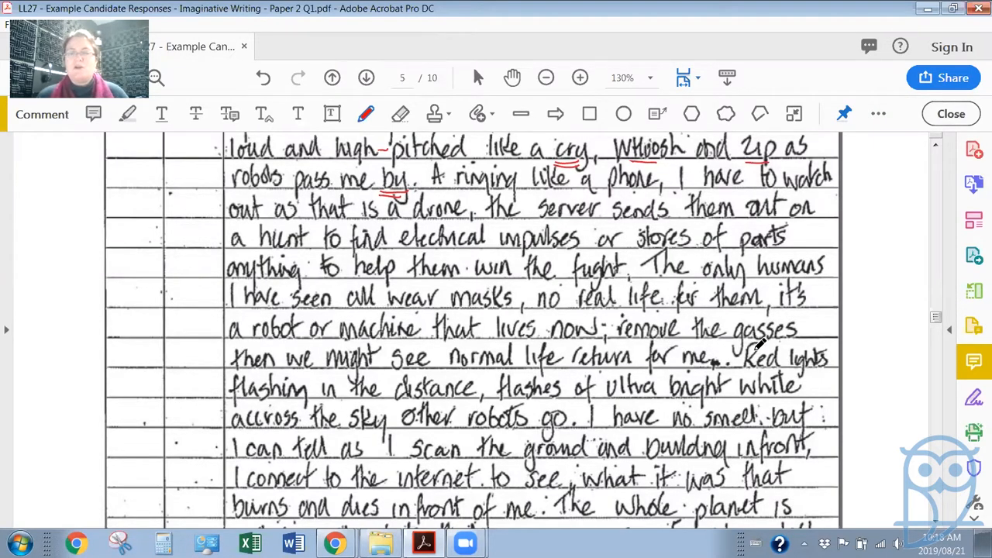
pyautogui.moveTo(380, 380)
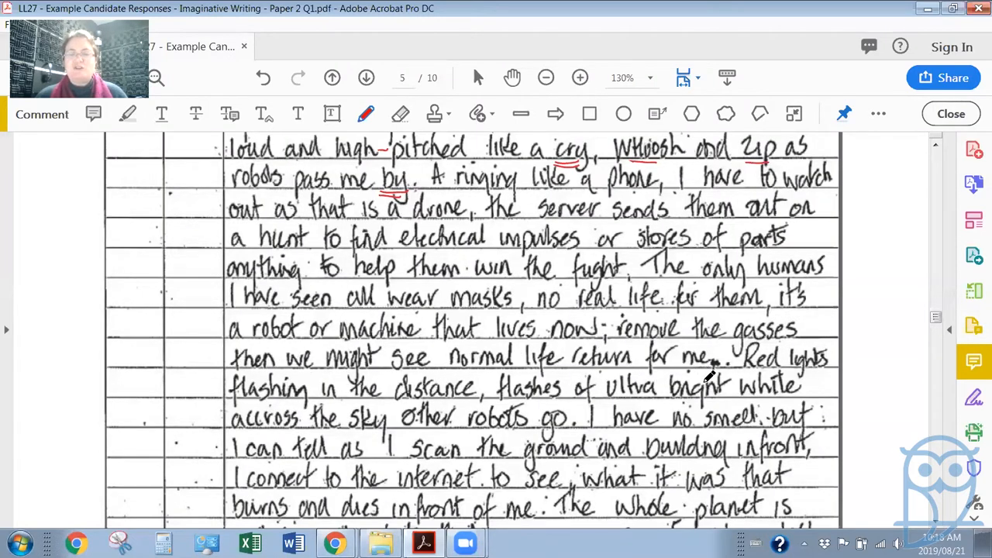
pyautogui.moveTo(369, 406)
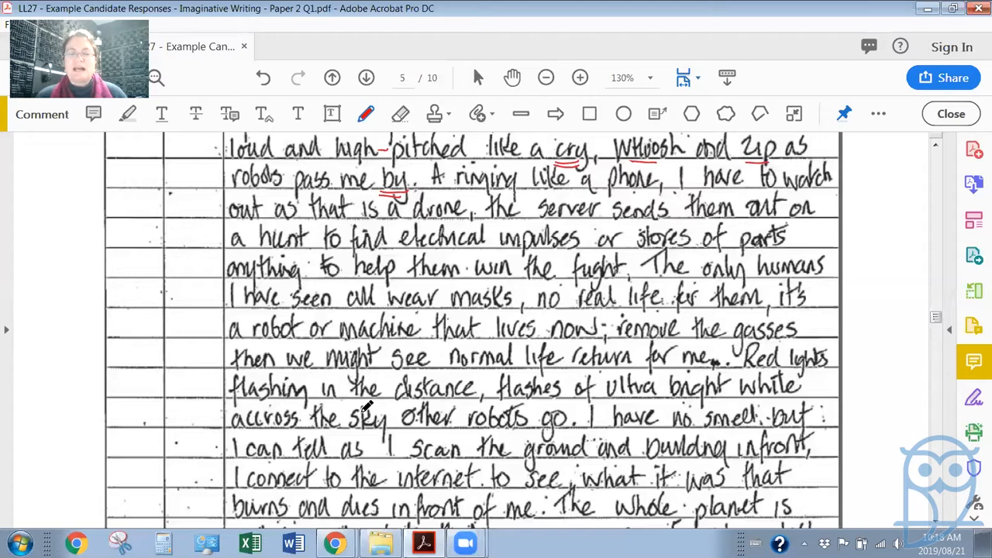
pyautogui.moveTo(555, 391)
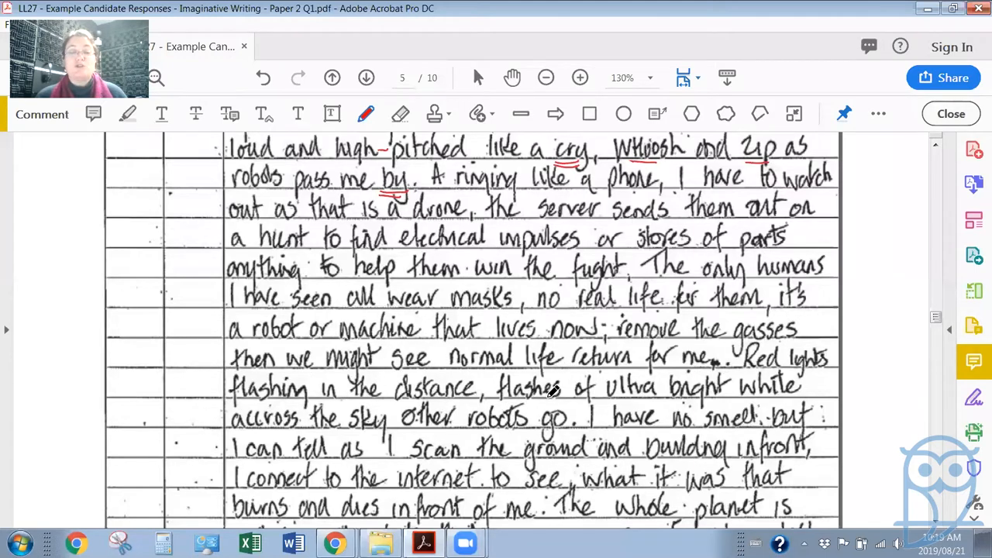
pyautogui.moveTo(669, 390)
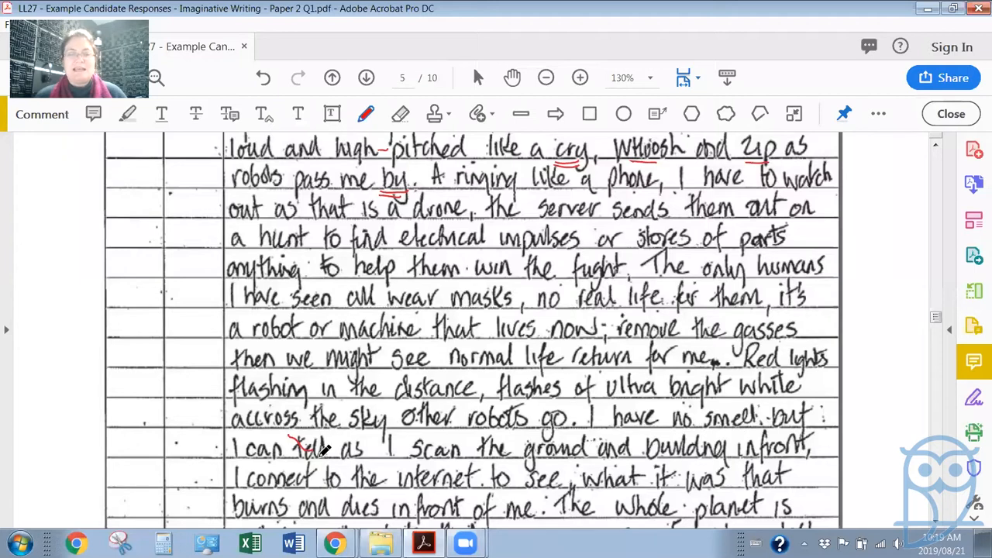
pyautogui.moveTo(639, 453)
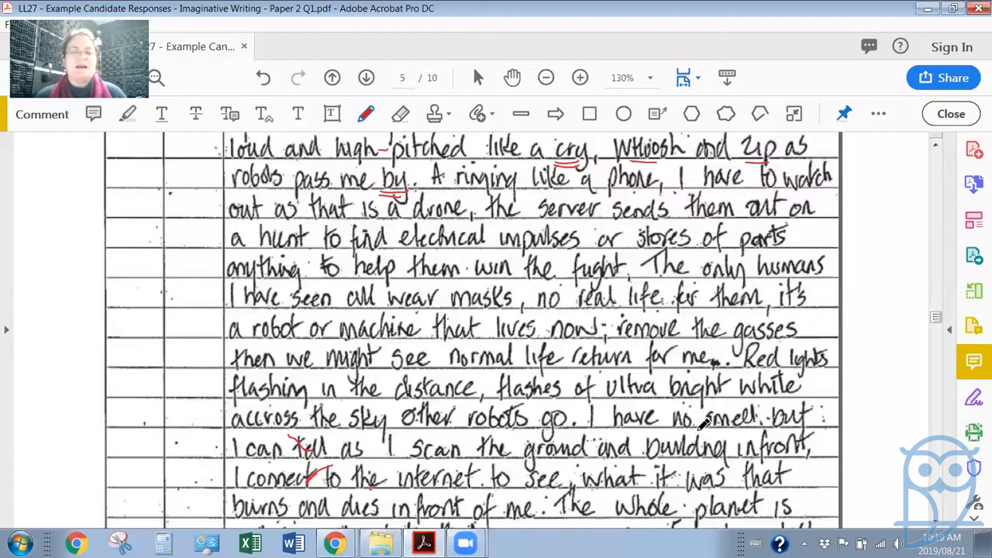
pyautogui.moveTo(736, 403)
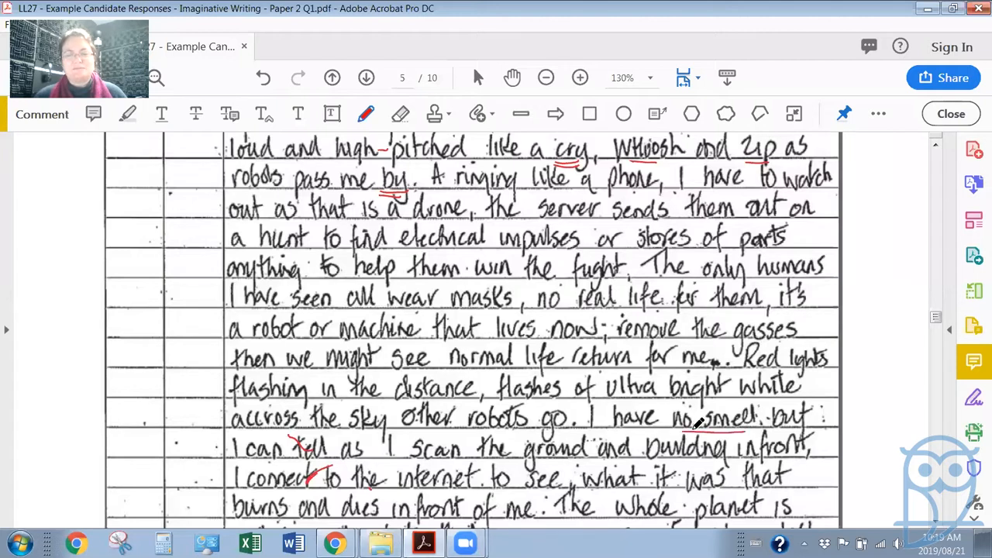
pyautogui.moveTo(462, 443)
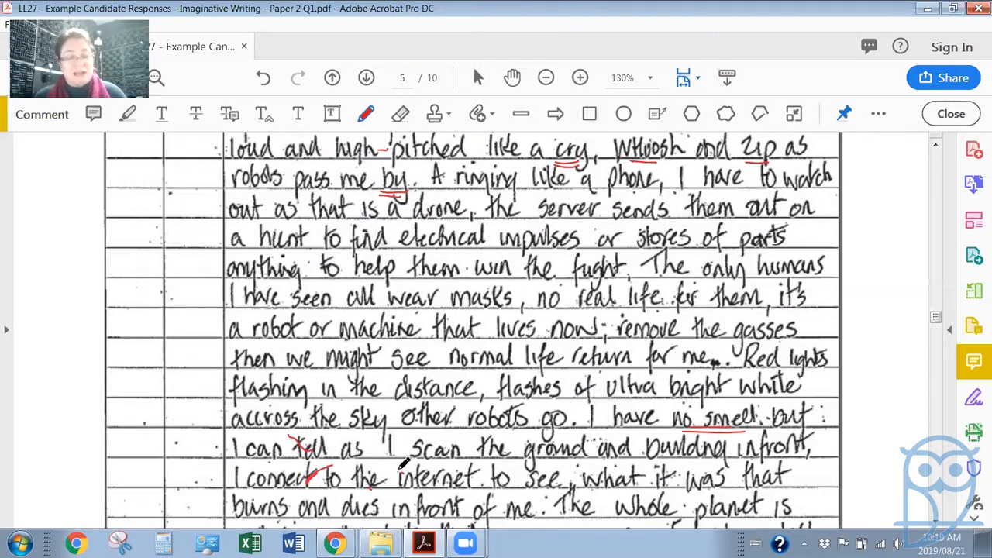
pyautogui.moveTo(409, 446)
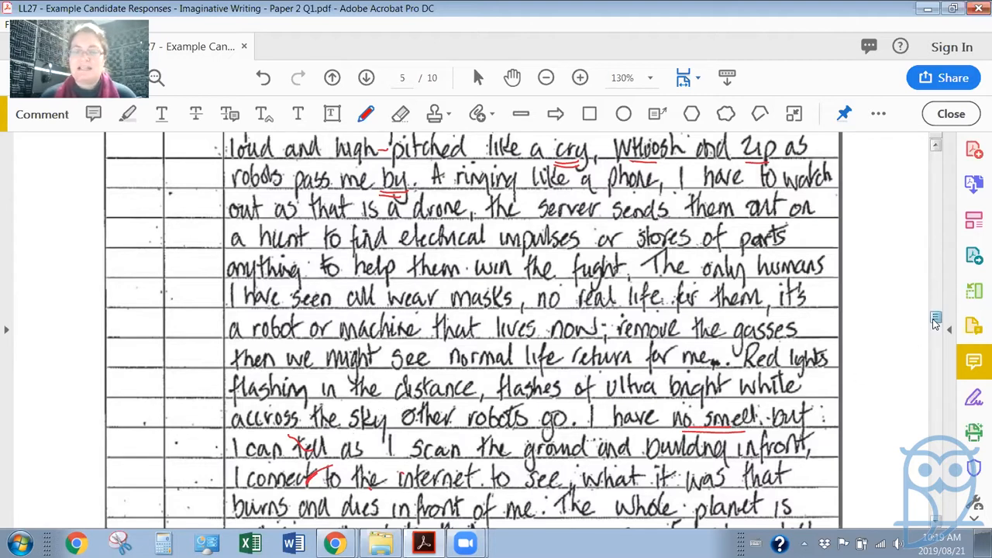
# - Scroll down the response to reveal the lines through 'under arrest'
pyautogui.scroll(-3)
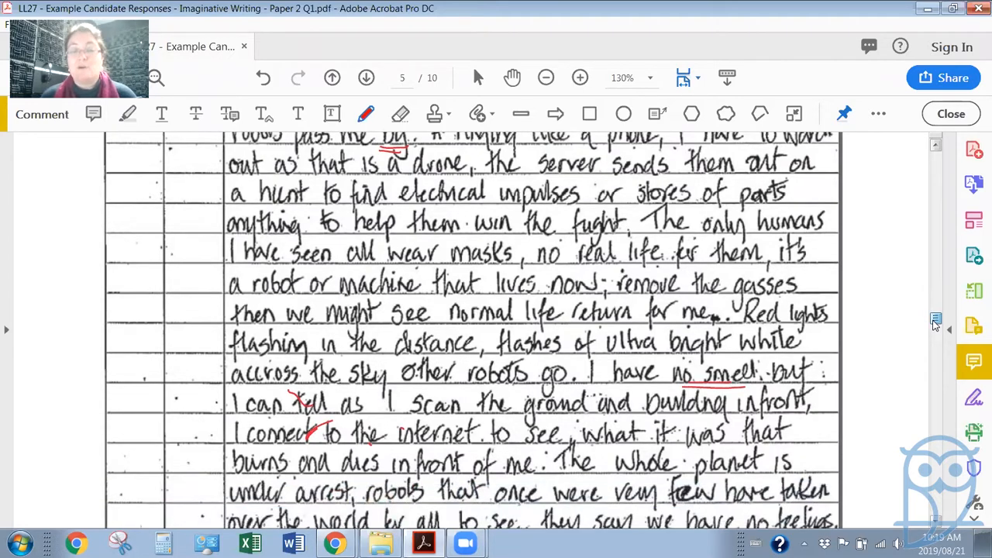
# - Scroll past the end of page 5 to the top of the grade A response continued on page 6
pyautogui.scroll(-3)
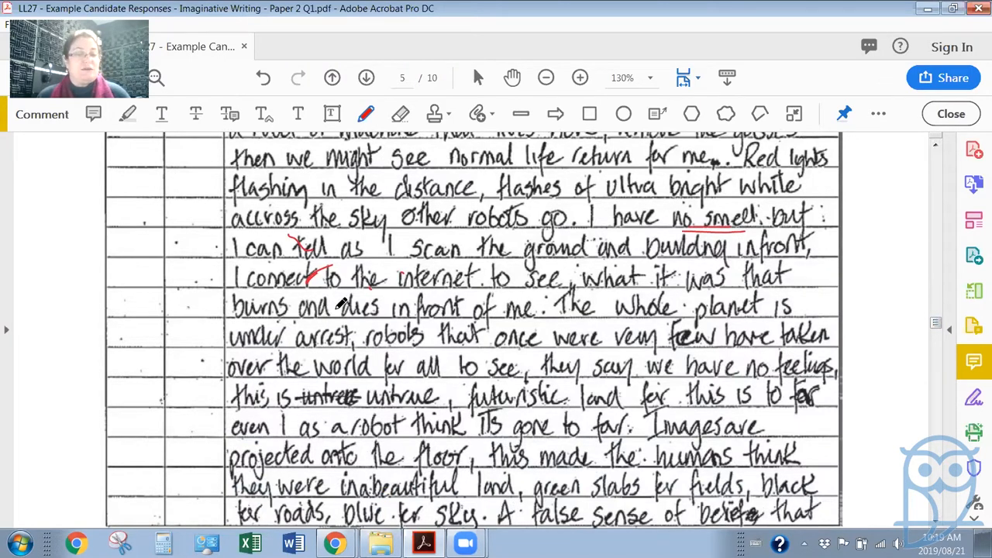
pyautogui.moveTo(690, 313)
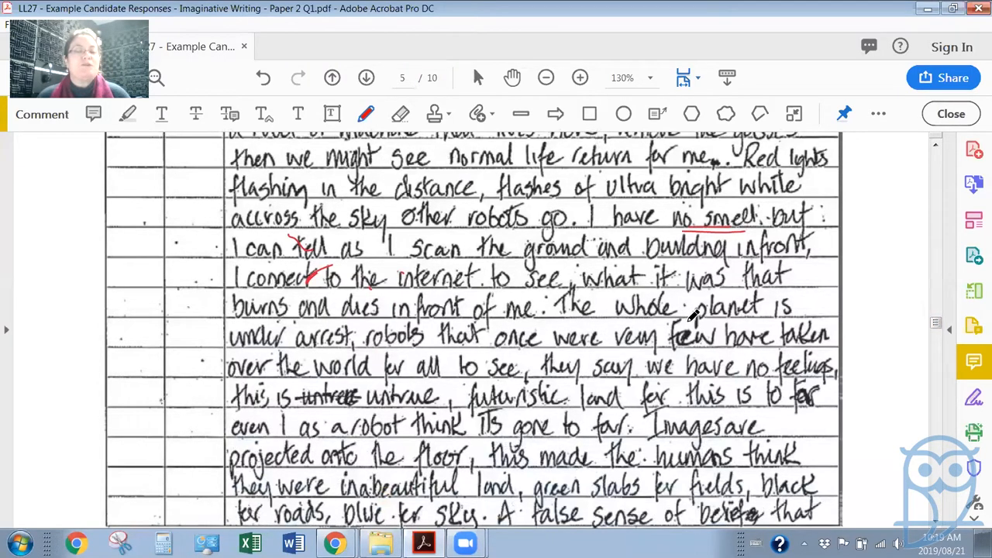
pyautogui.moveTo(437, 349)
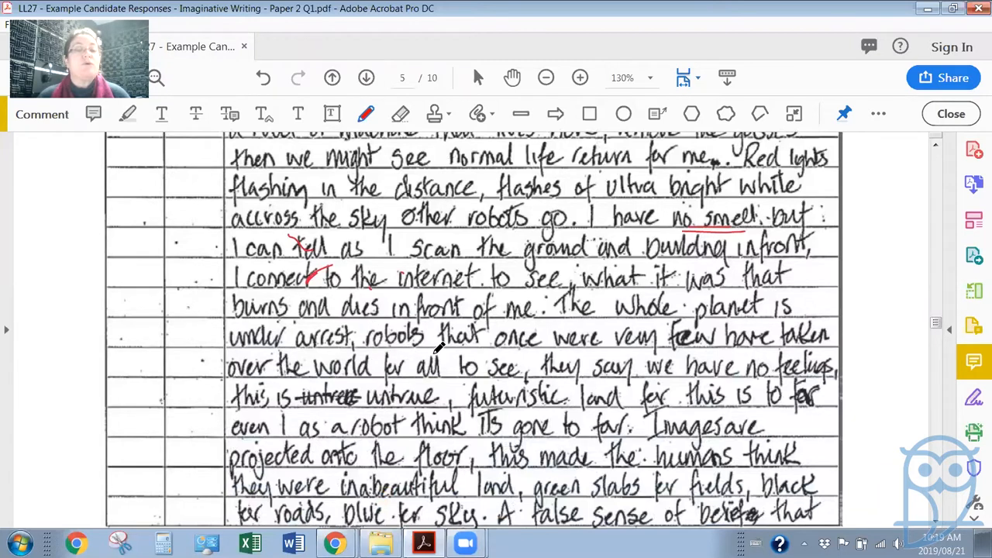
pyautogui.moveTo(555, 341)
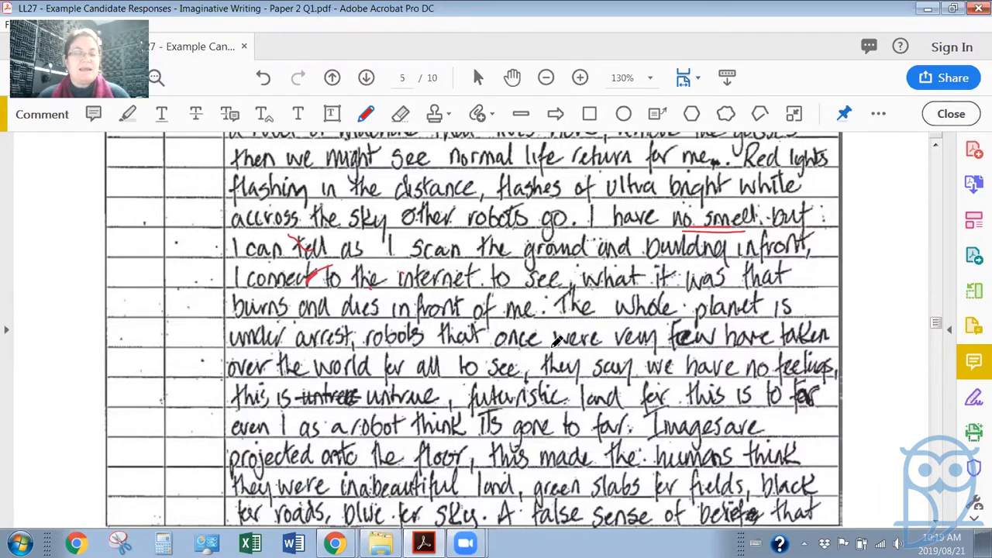
pyautogui.moveTo(760, 359)
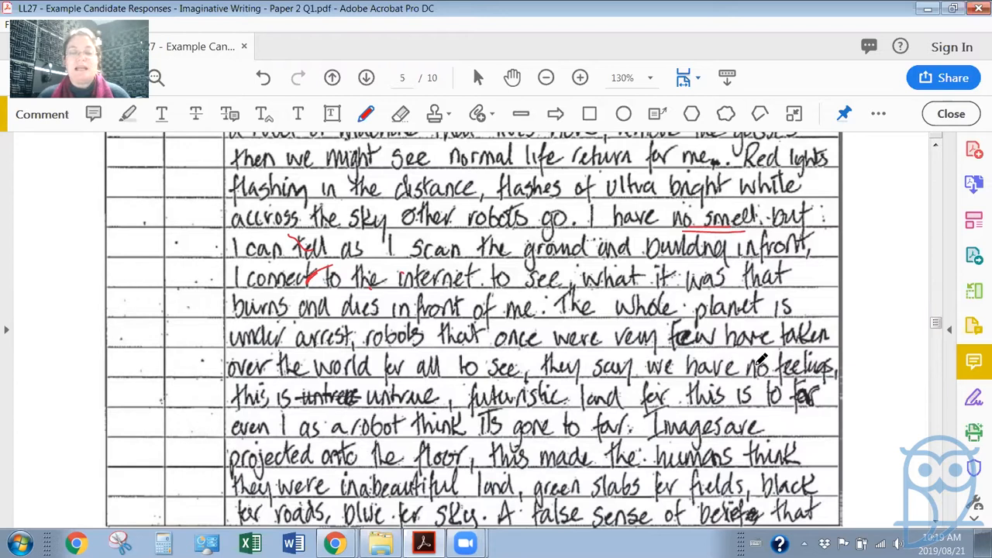
pyautogui.moveTo(411, 377)
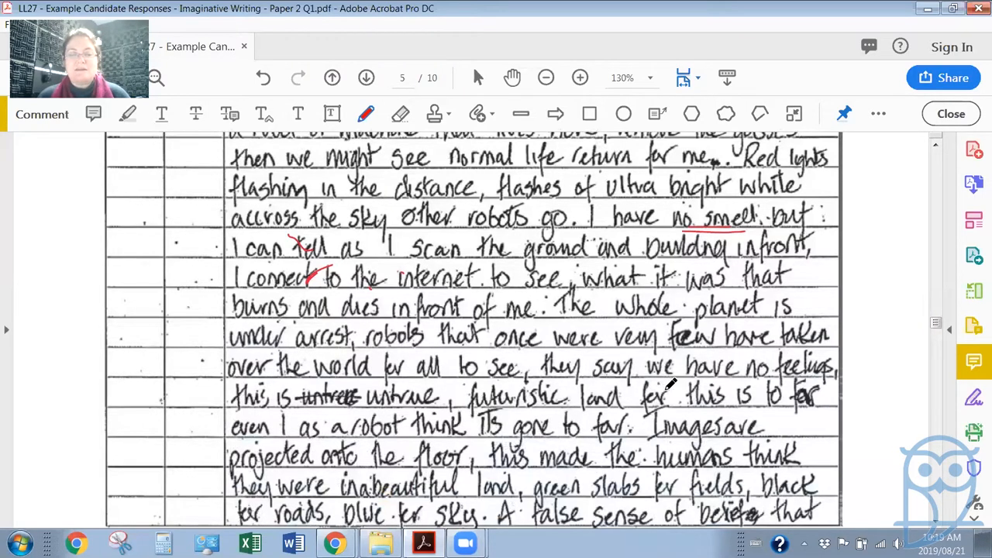
pyautogui.moveTo(782, 387)
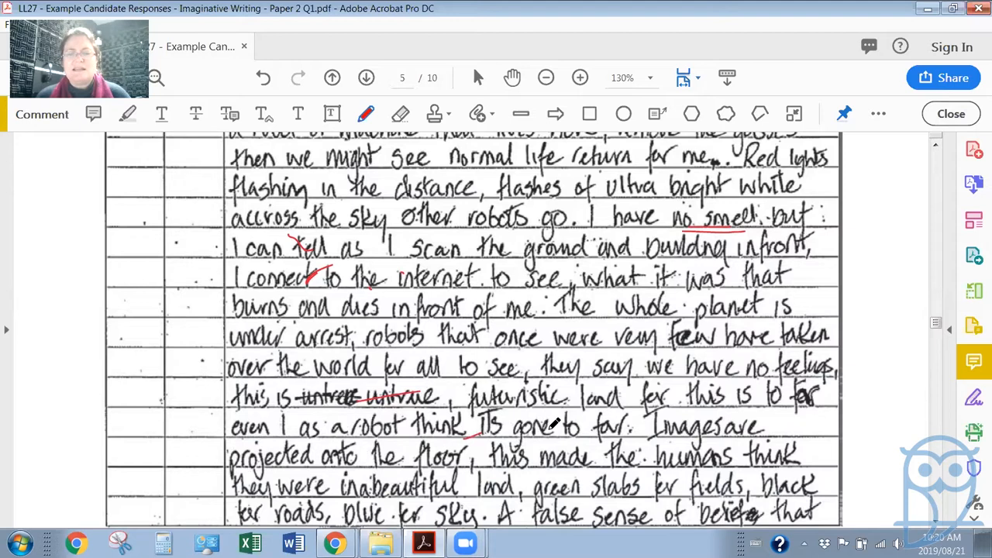
pyautogui.moveTo(685, 406)
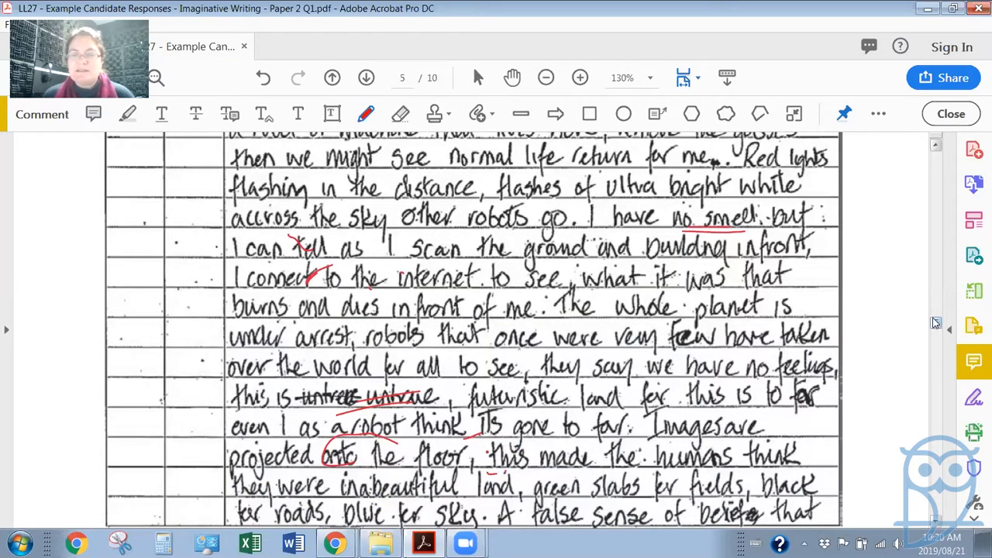
pyautogui.scroll(-3)
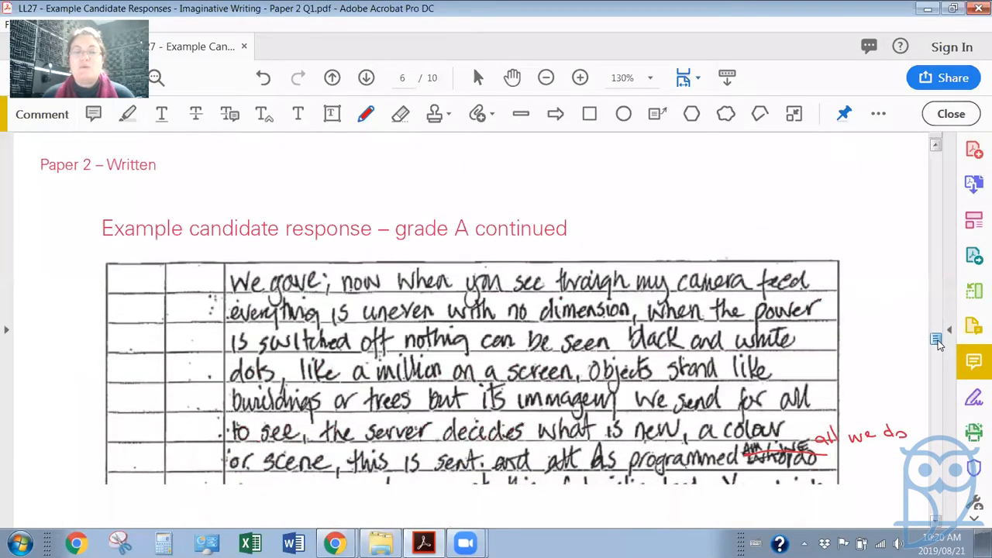
pyautogui.scroll(-3)
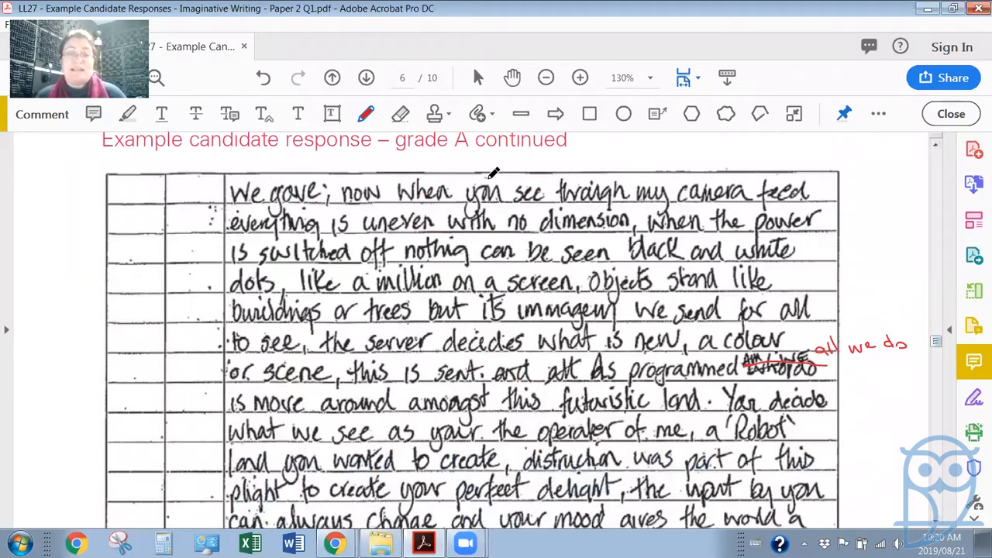
pyautogui.moveTo(597, 214)
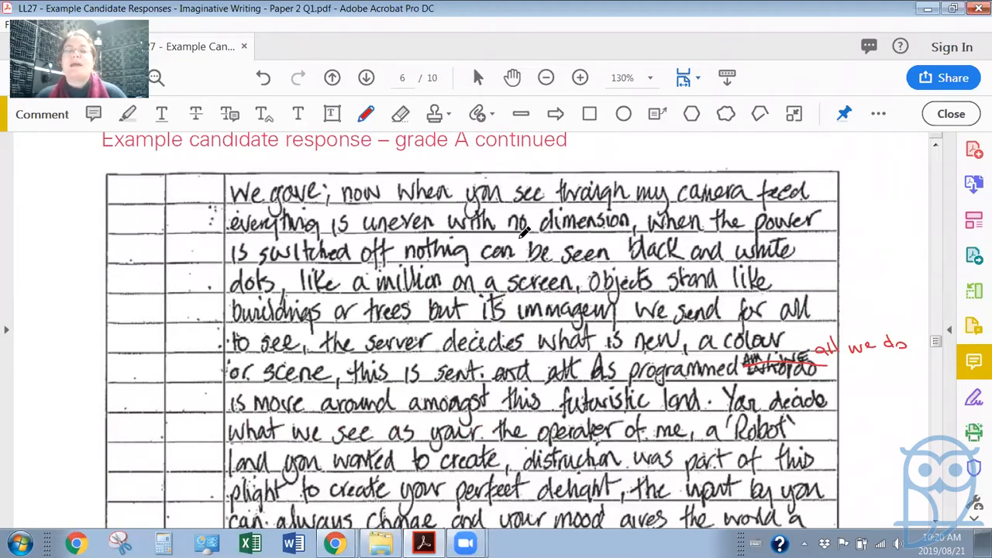
pyautogui.moveTo(533, 271)
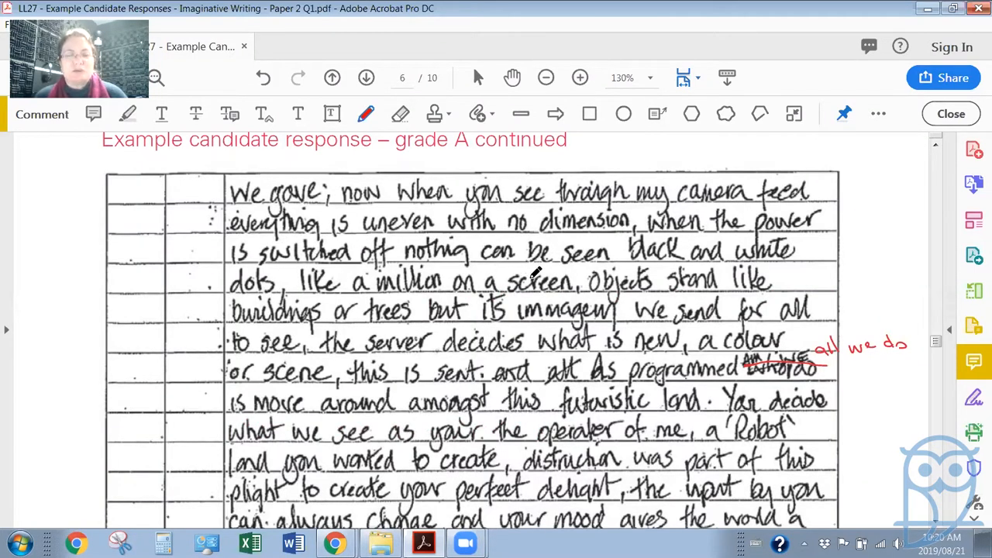
pyautogui.moveTo(380, 310)
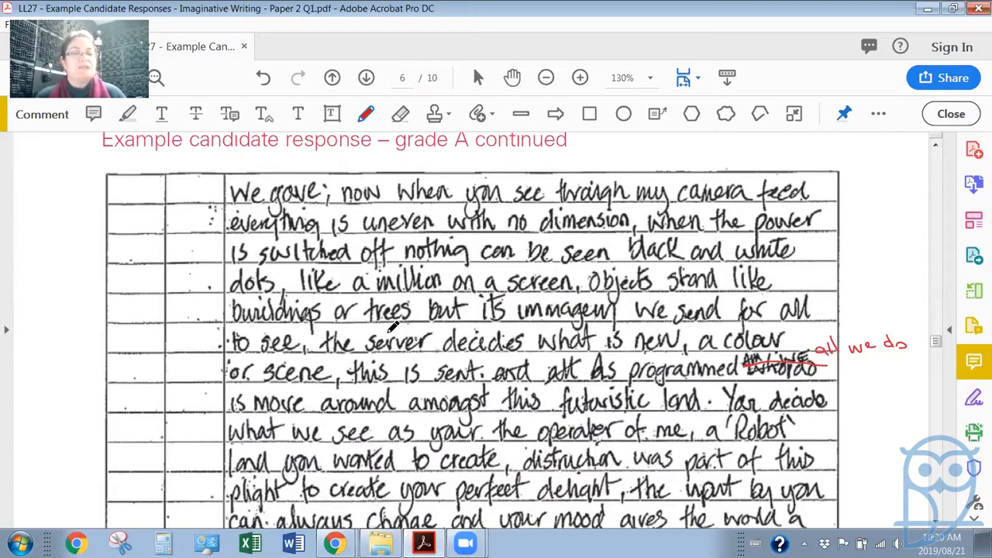
pyautogui.moveTo(716, 324)
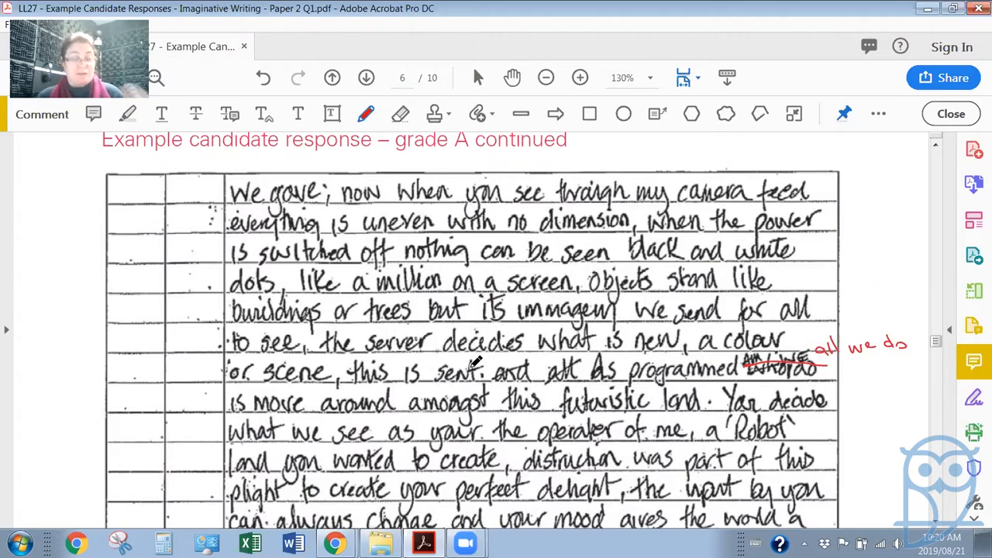
pyautogui.moveTo(694, 387)
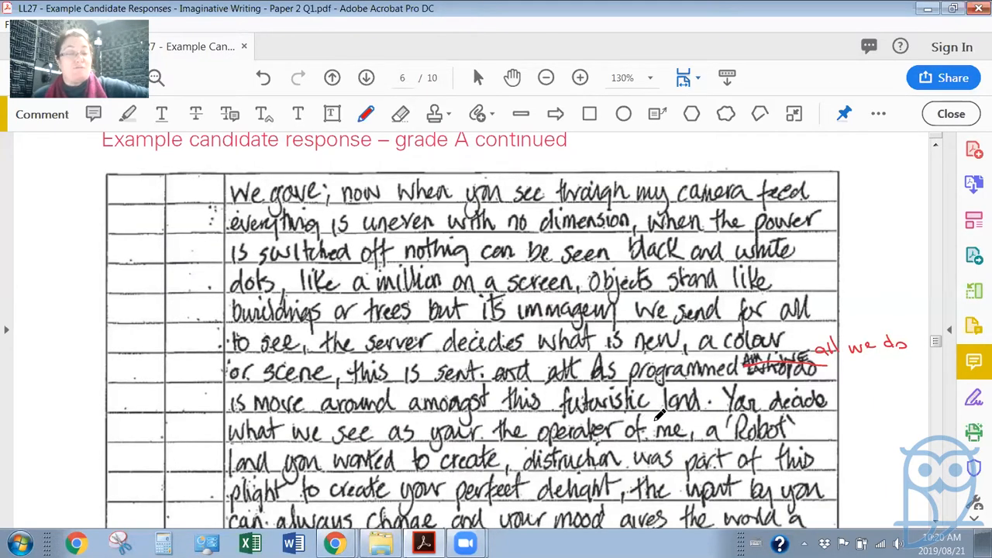
pyautogui.moveTo(669, 421)
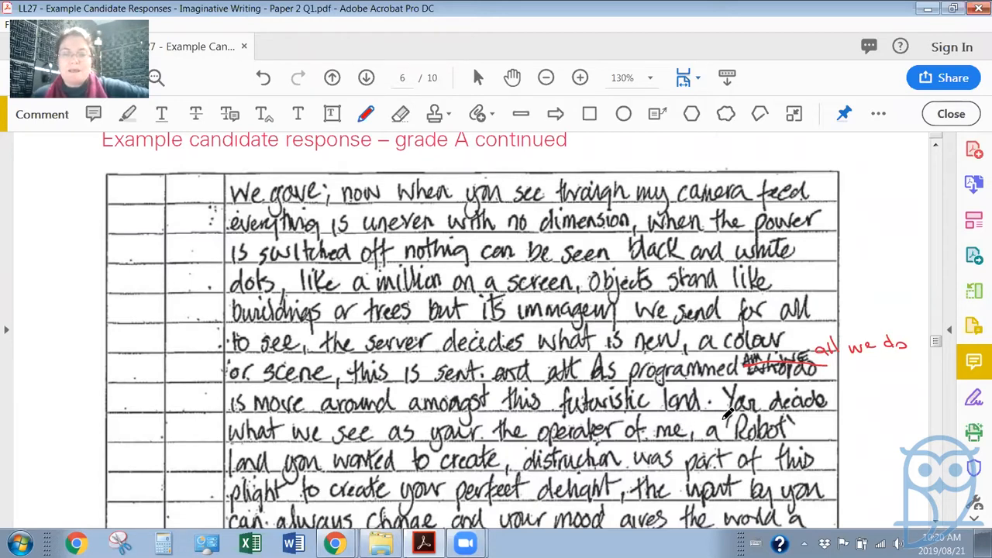
pyautogui.moveTo(359, 442)
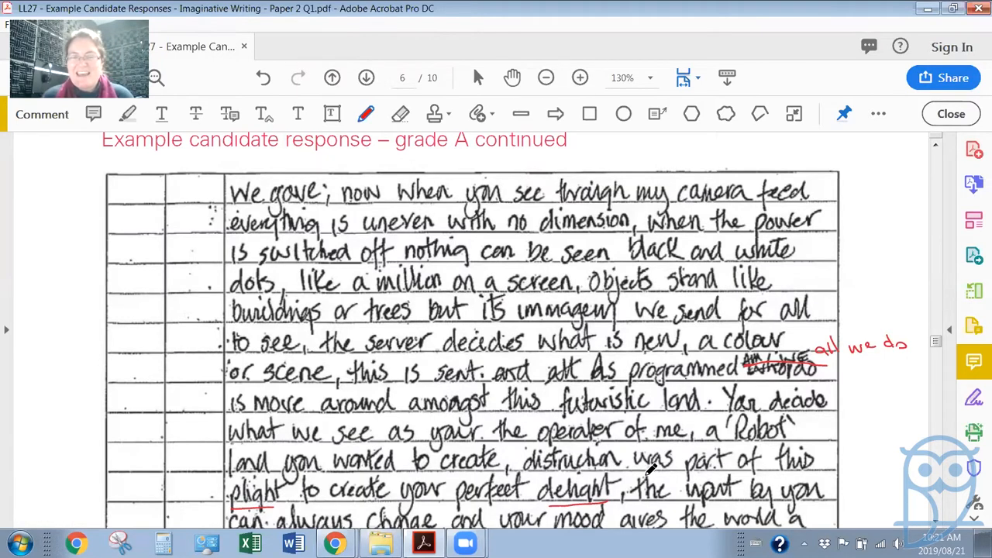
pyautogui.moveTo(874, 384)
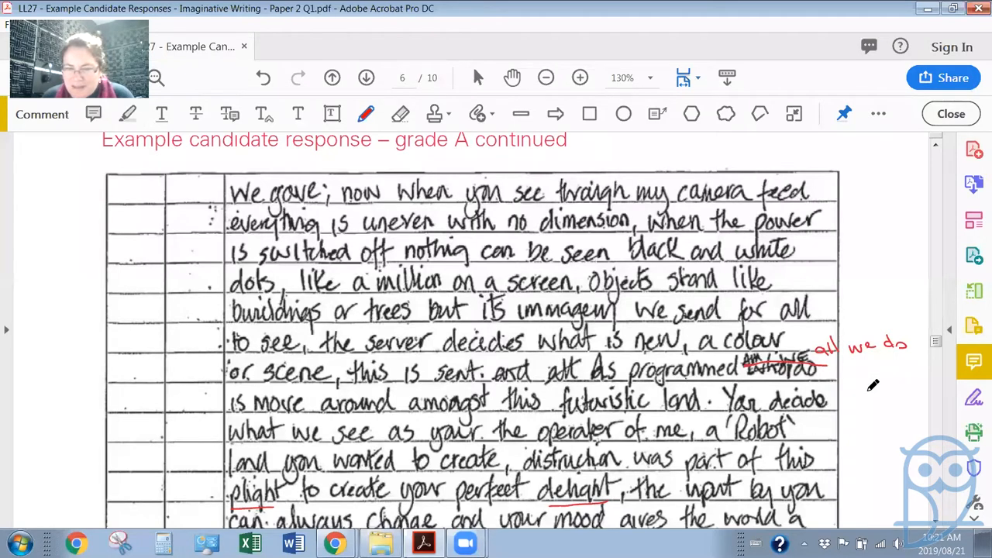
# - Scroll down page 6 past the underlined 'plight', 'perfect delight' and 'mood'
pyautogui.scroll(-3)
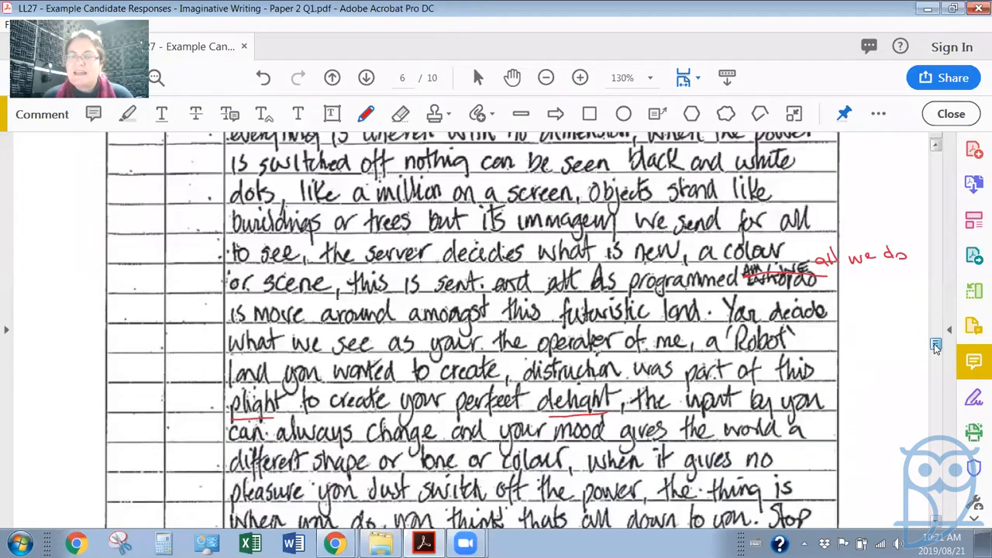
# - Scroll to the closing lines of the page 6 response with the red 'bland' note
pyautogui.scroll(-3)
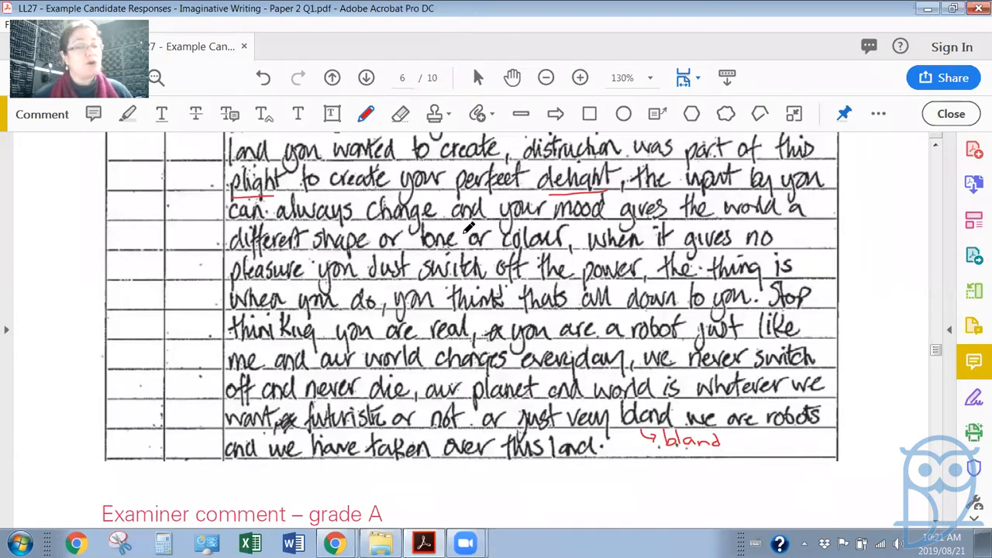
pyautogui.moveTo(325, 267)
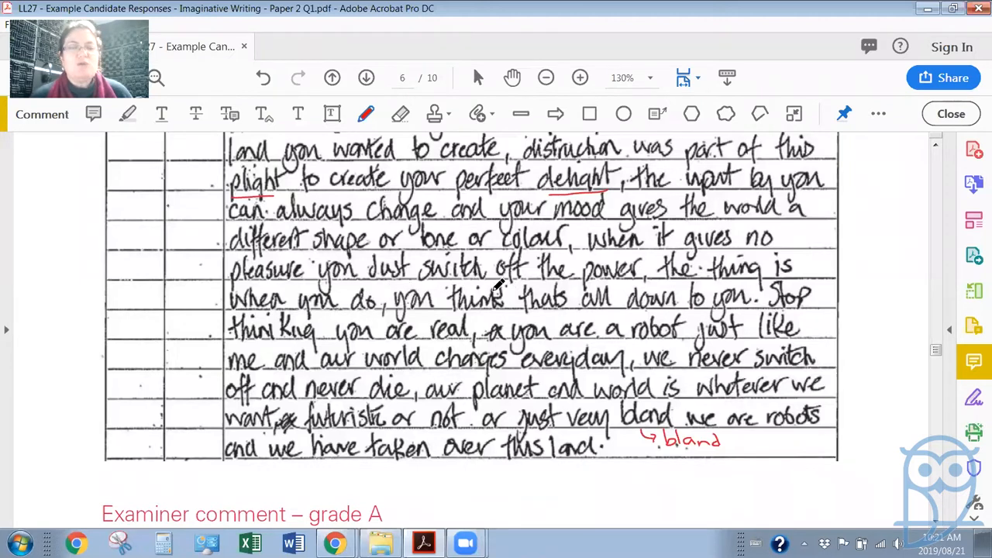
pyautogui.moveTo(725, 276)
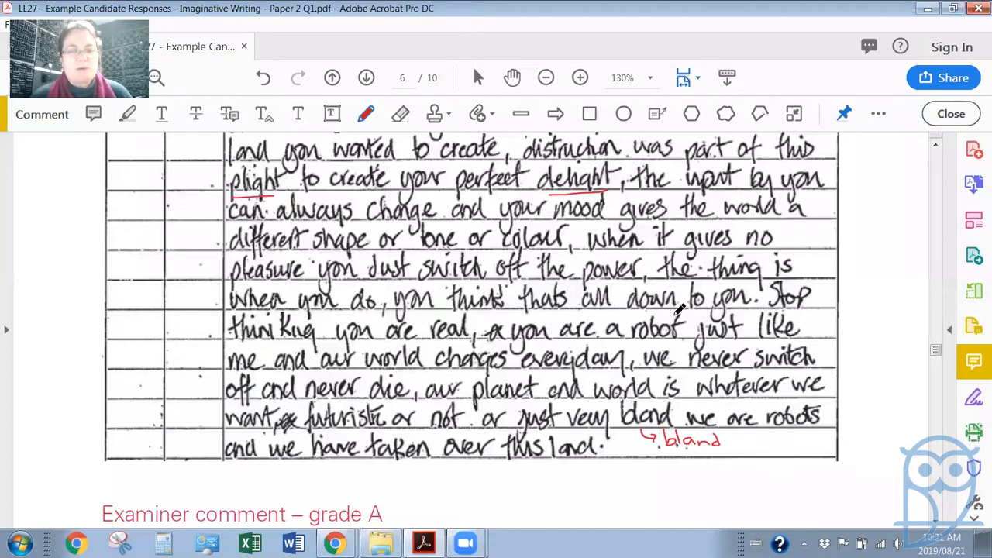
pyautogui.moveTo(499, 353)
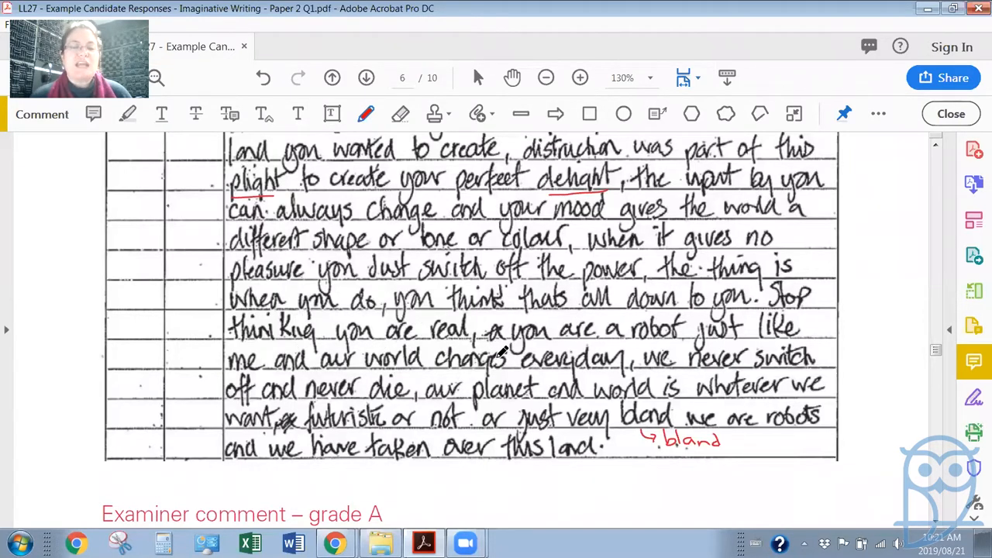
pyautogui.moveTo(380, 369)
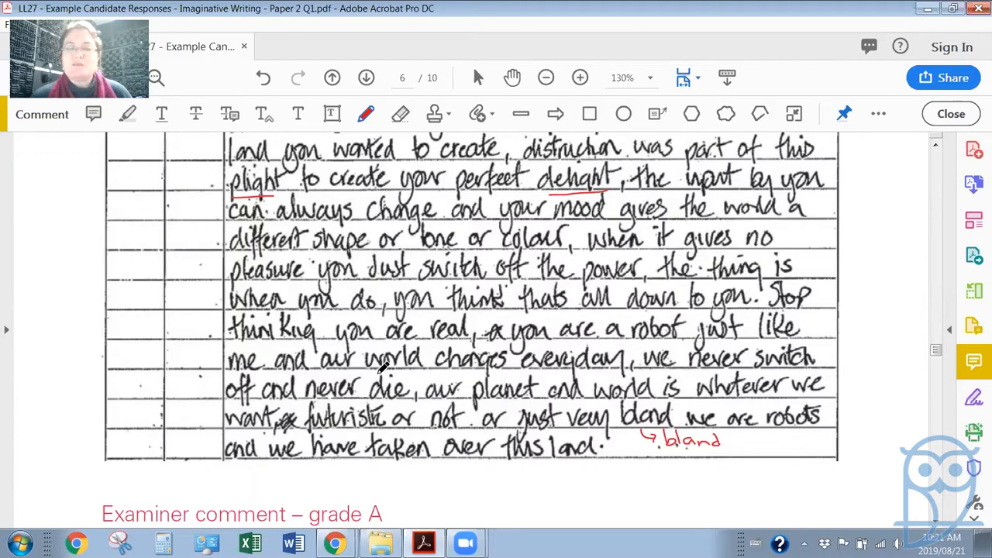
pyautogui.moveTo(514, 384)
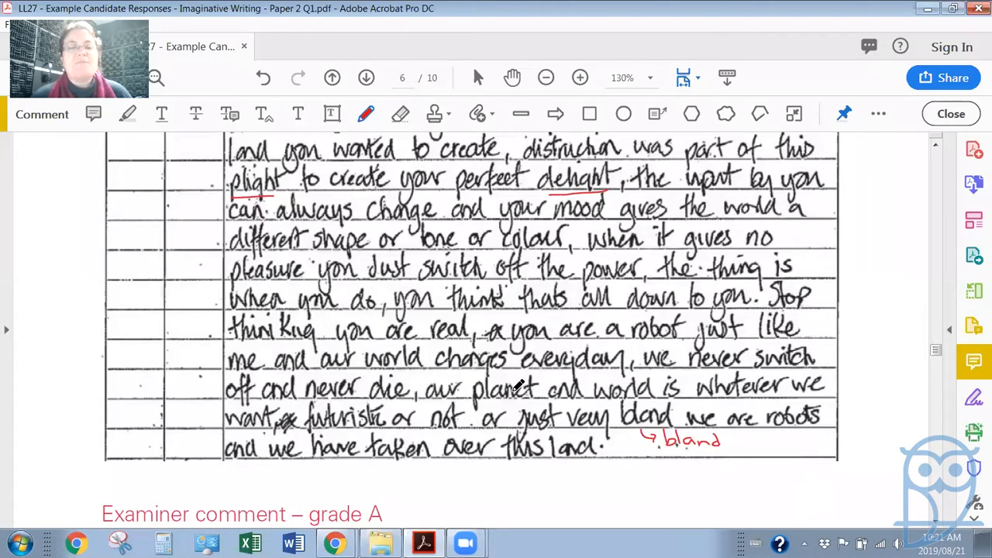
pyautogui.moveTo(313, 406)
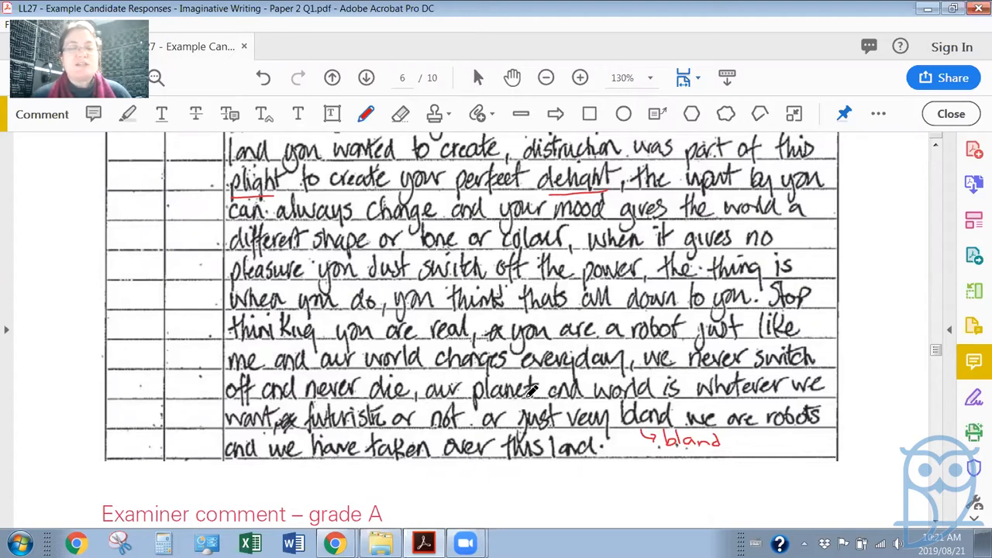
pyautogui.moveTo(736, 386)
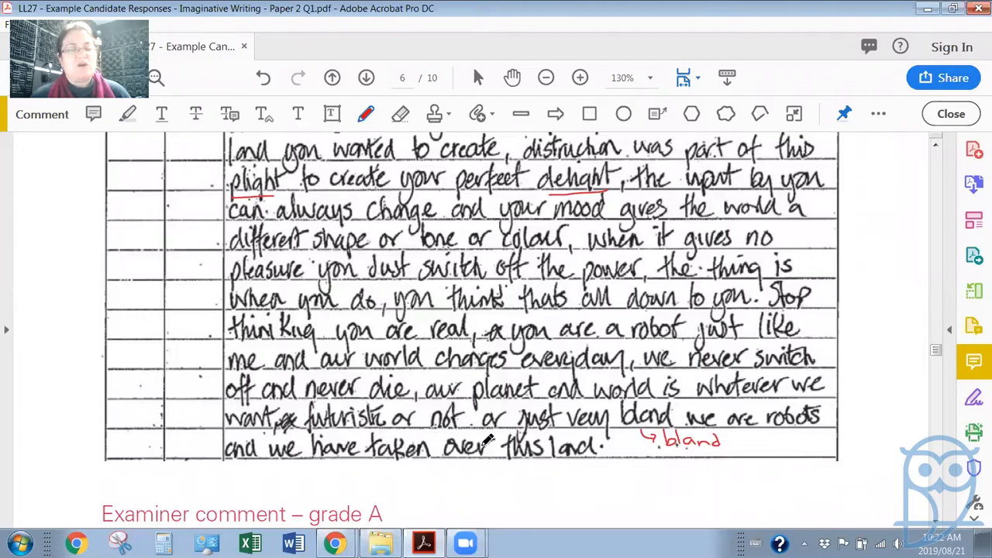
pyautogui.moveTo(603, 448)
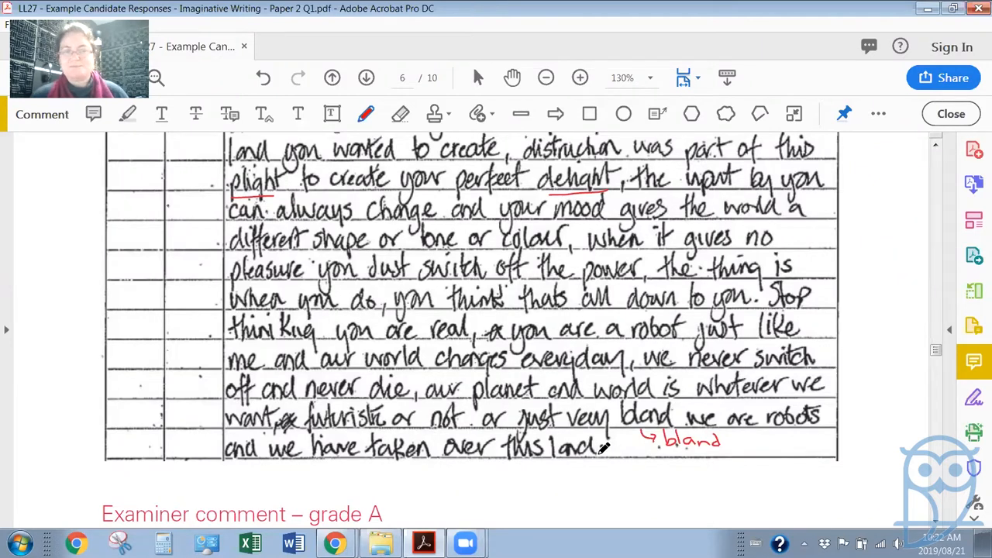
pyautogui.moveTo(477, 406)
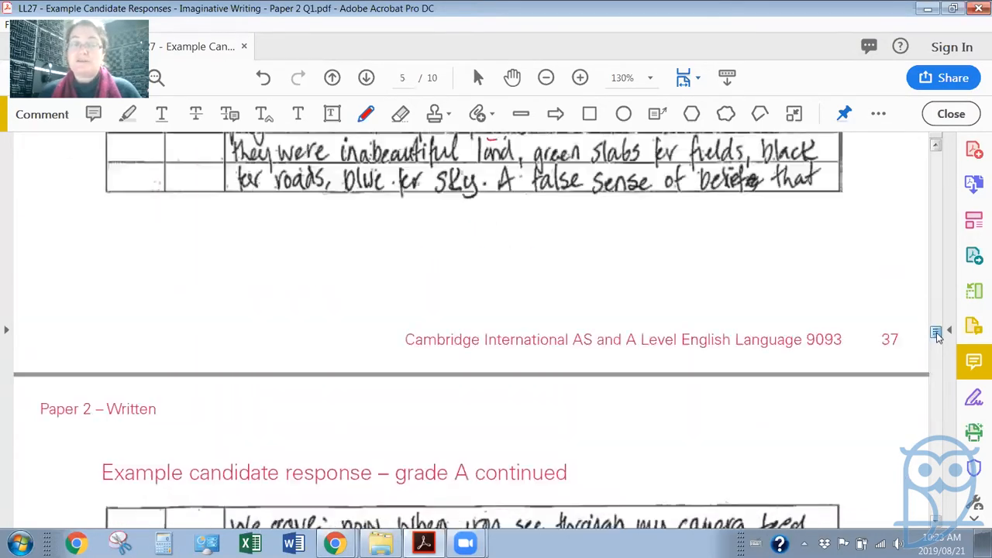
# - Scroll down to the 'Examiner comment – grade A' section with 'semantic field' underlined
pyautogui.scroll(-3)
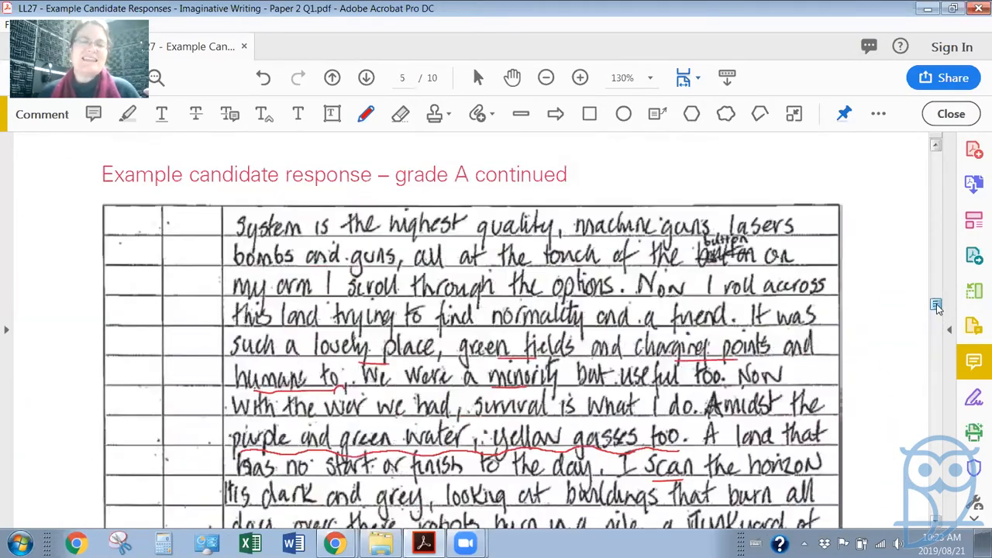
pyautogui.scroll(-3)
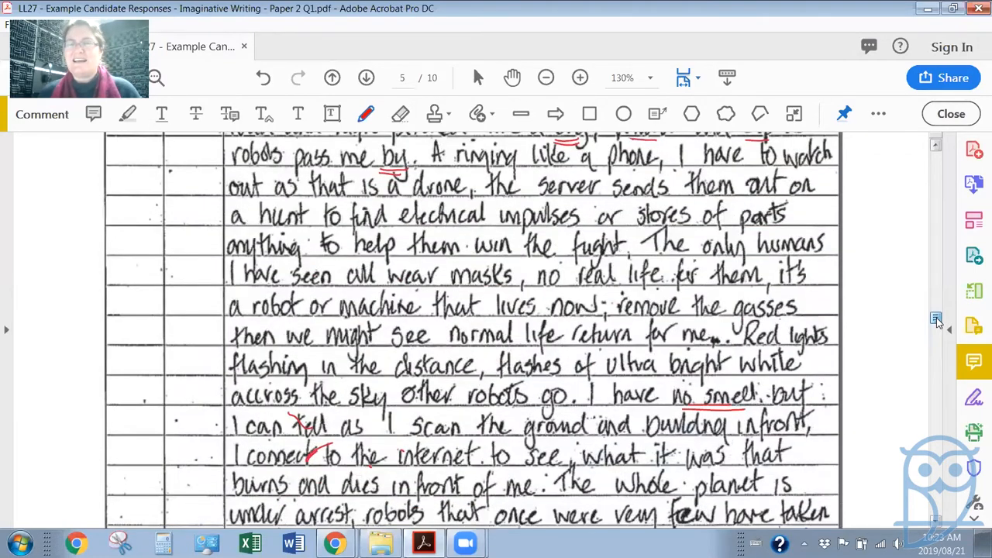
pyautogui.scroll(-3)
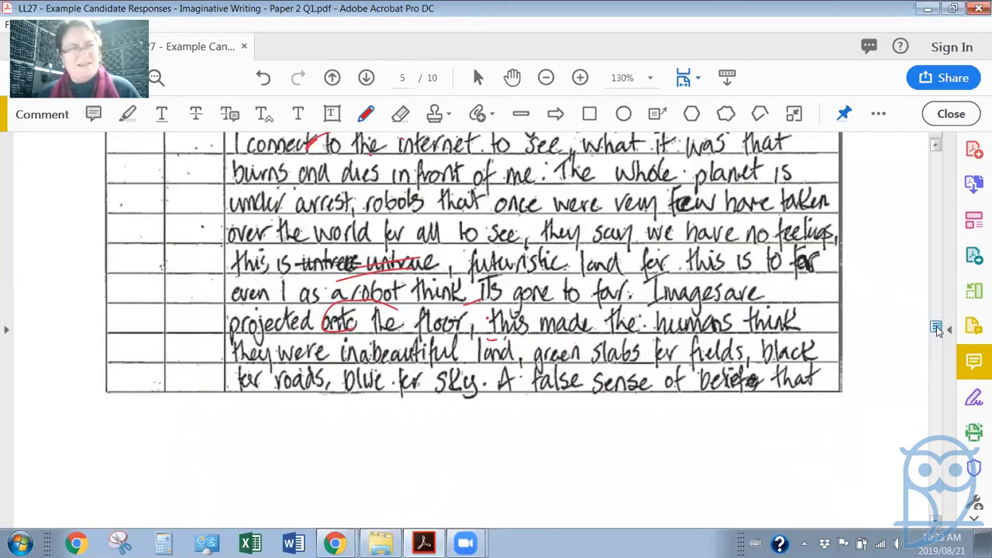
pyautogui.scroll(-3)
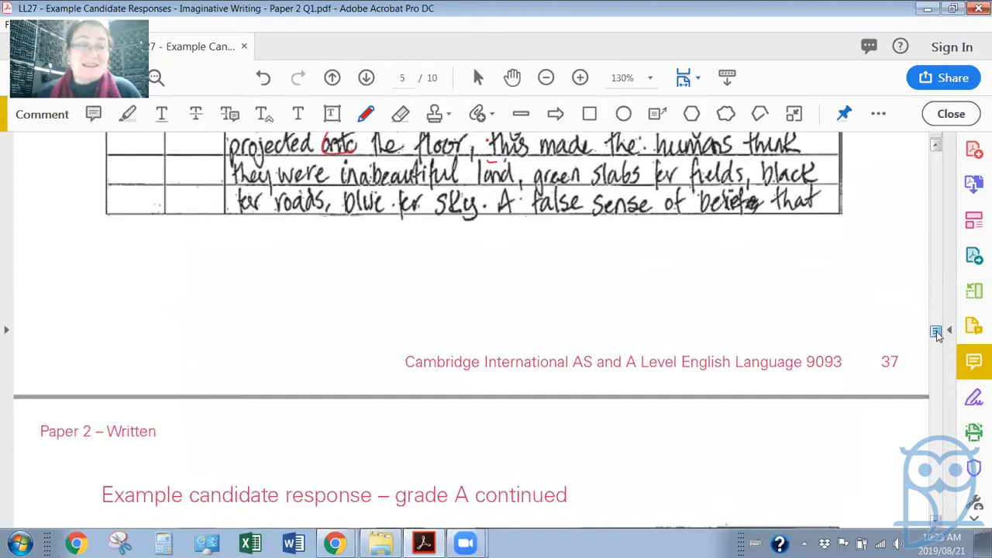
pyautogui.scroll(-3)
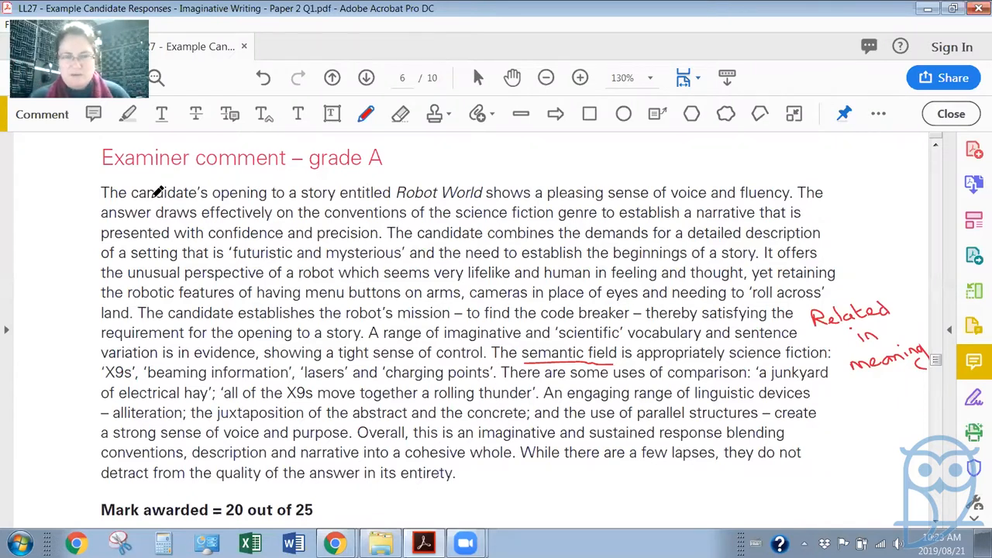
pyautogui.moveTo(337, 164)
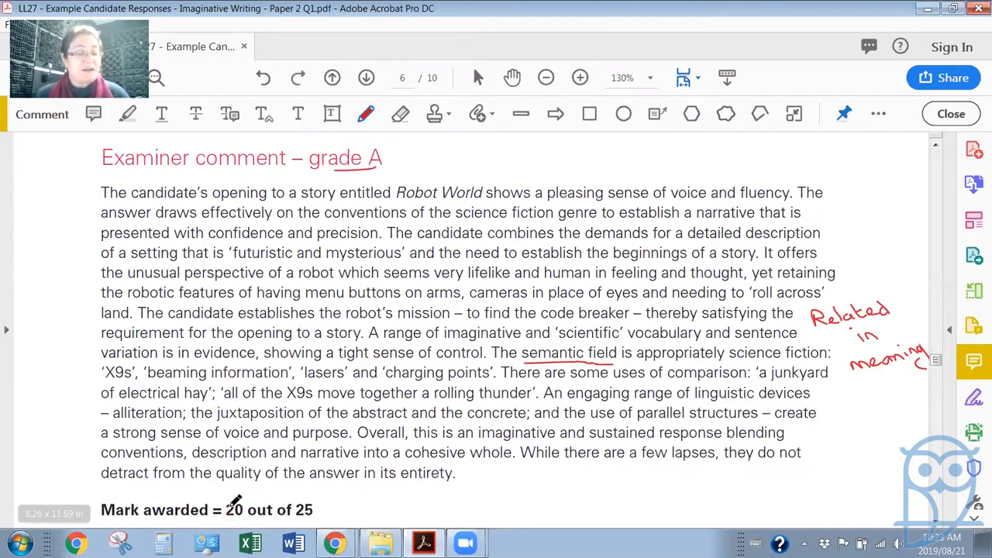
pyautogui.moveTo(220, 508); pyautogui.dragTo(248, 520)
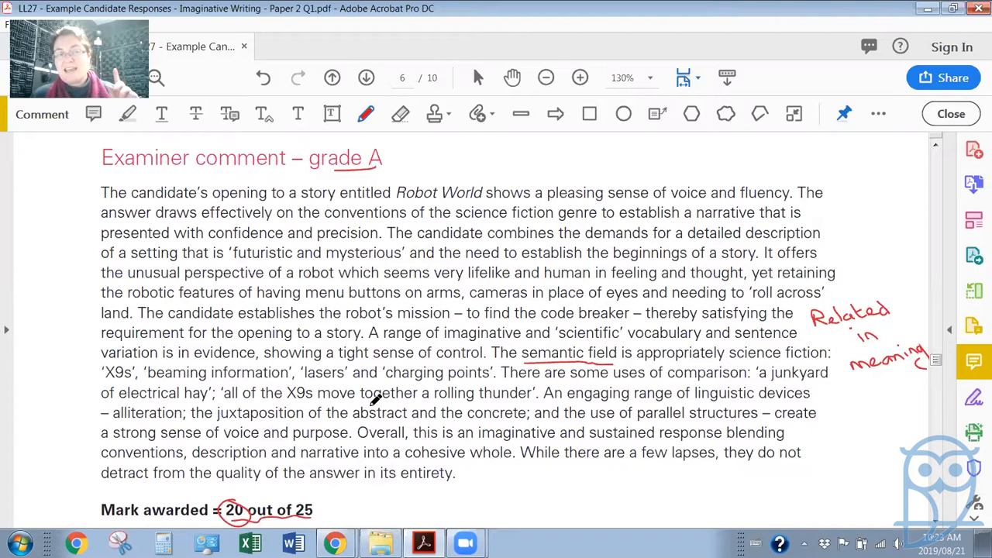
pyautogui.moveTo(372, 400)
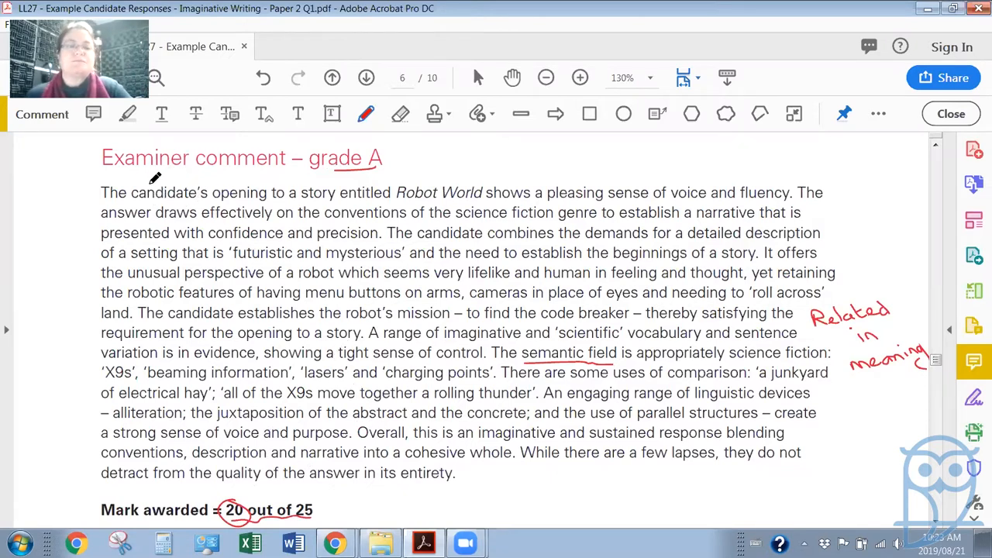
pyautogui.moveTo(267, 179)
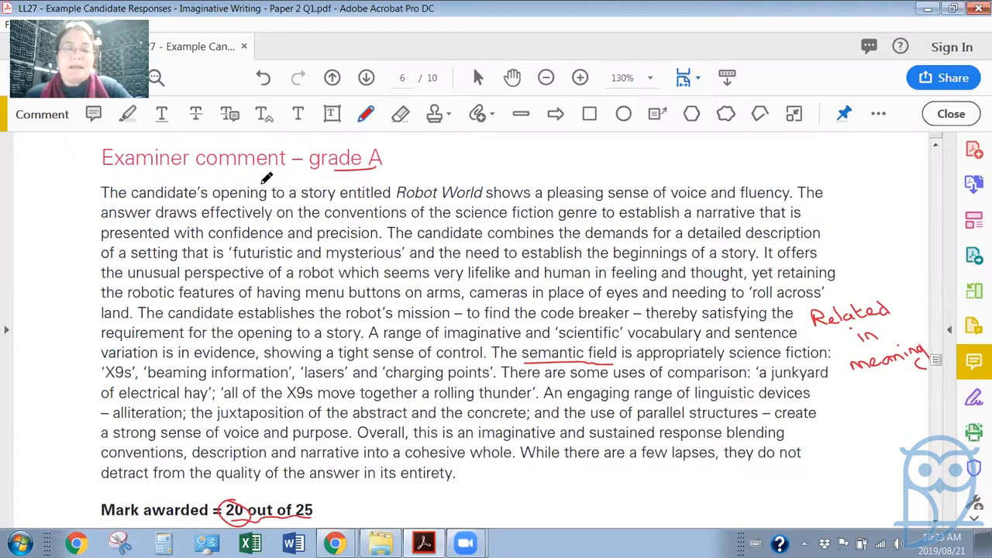
pyautogui.moveTo(401, 169)
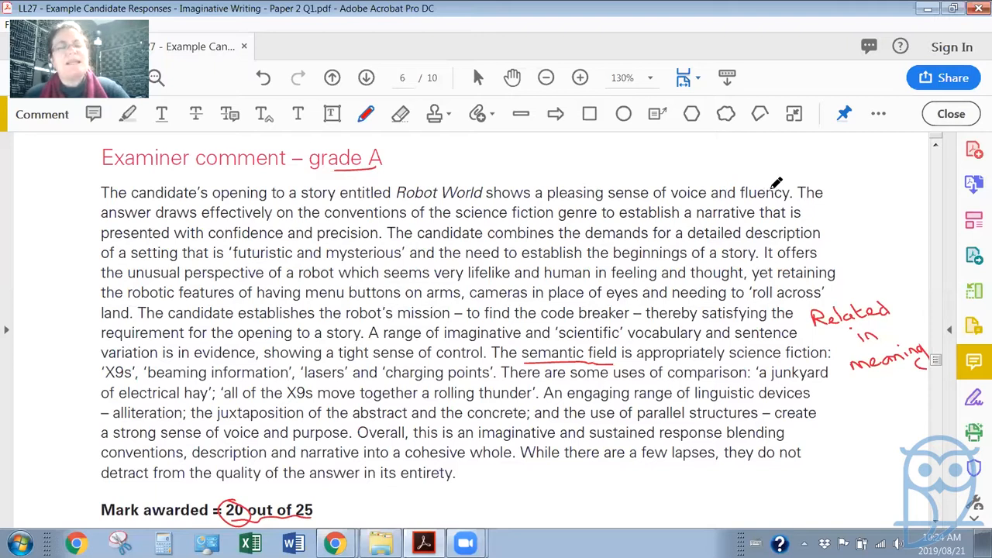
pyautogui.moveTo(759, 189)
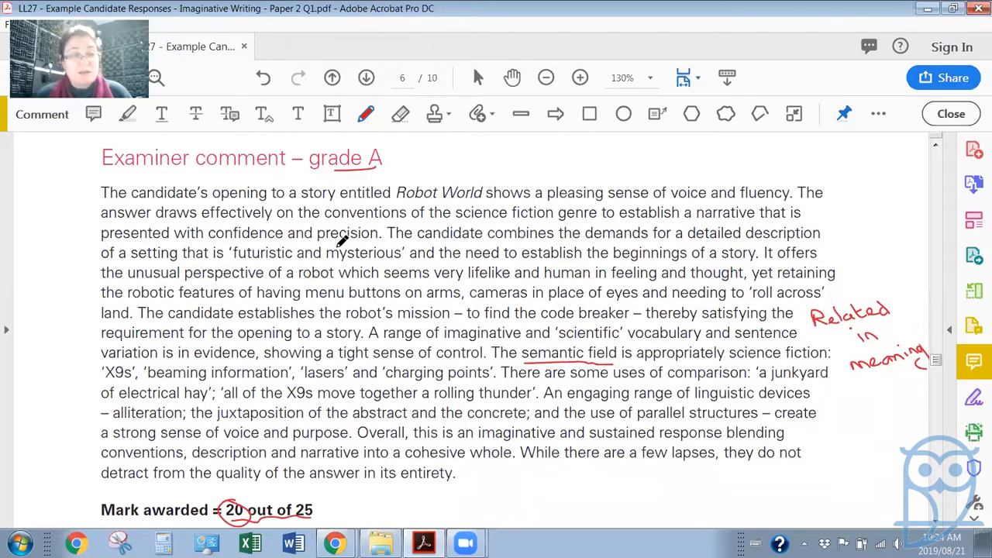
pyautogui.moveTo(701, 231)
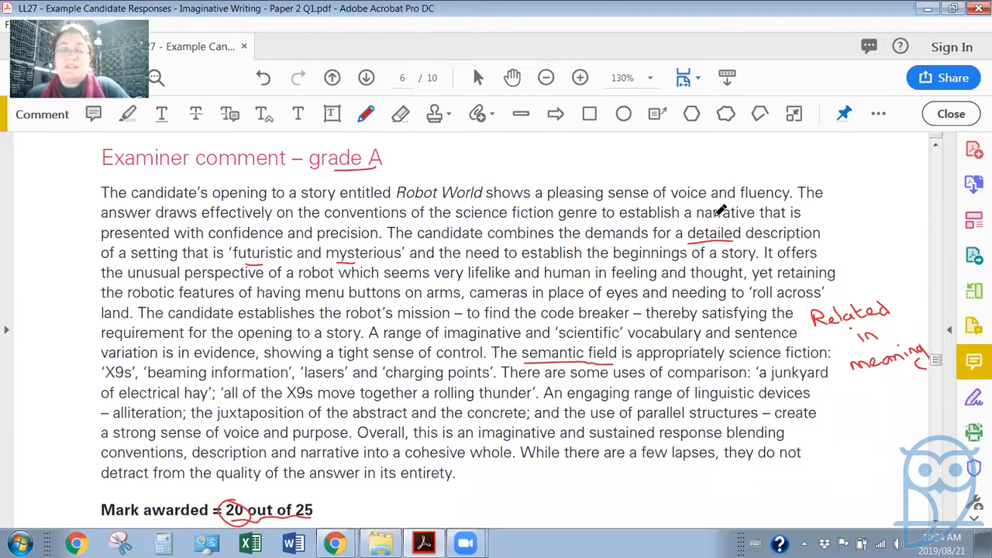
pyautogui.moveTo(347, 226)
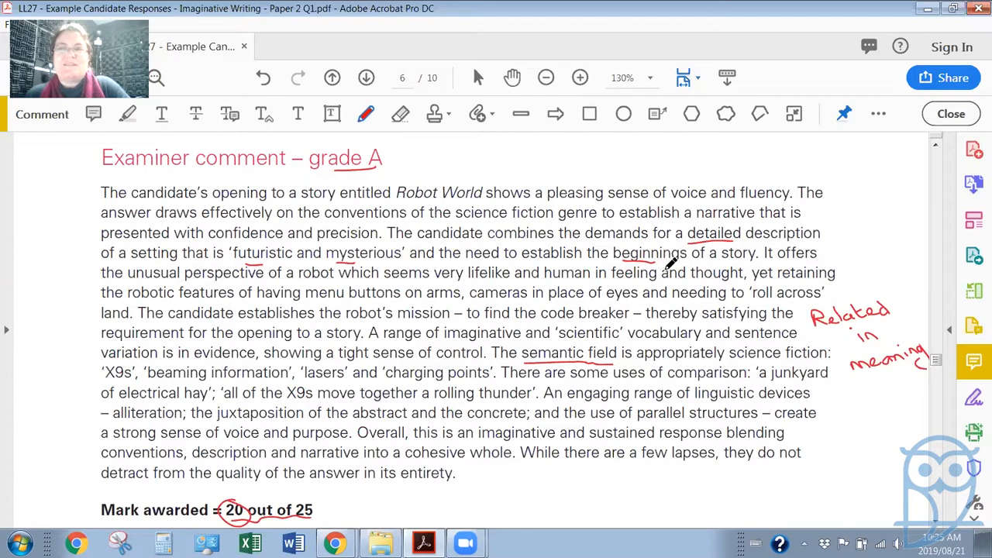
pyautogui.moveTo(672, 264)
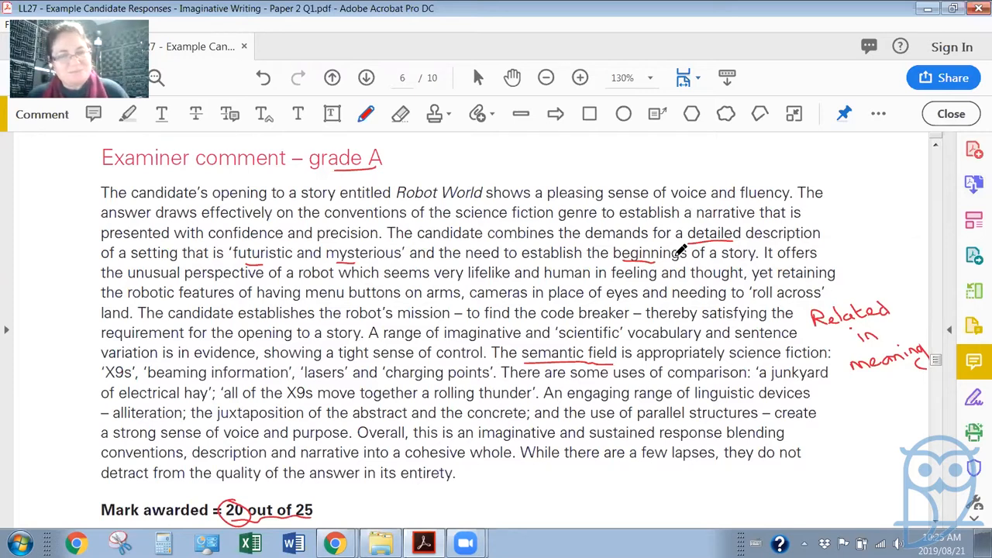
pyautogui.moveTo(772, 233)
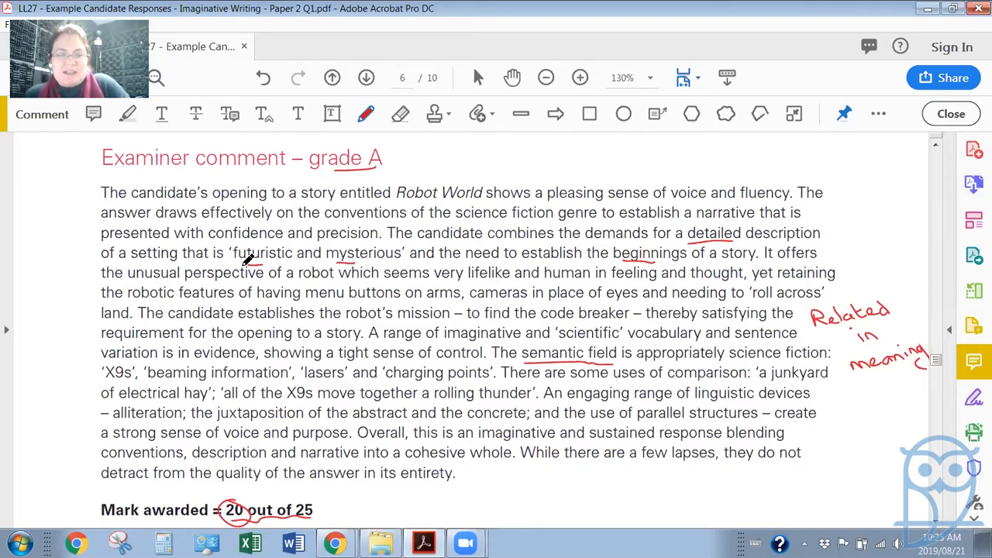
pyautogui.moveTo(406, 256)
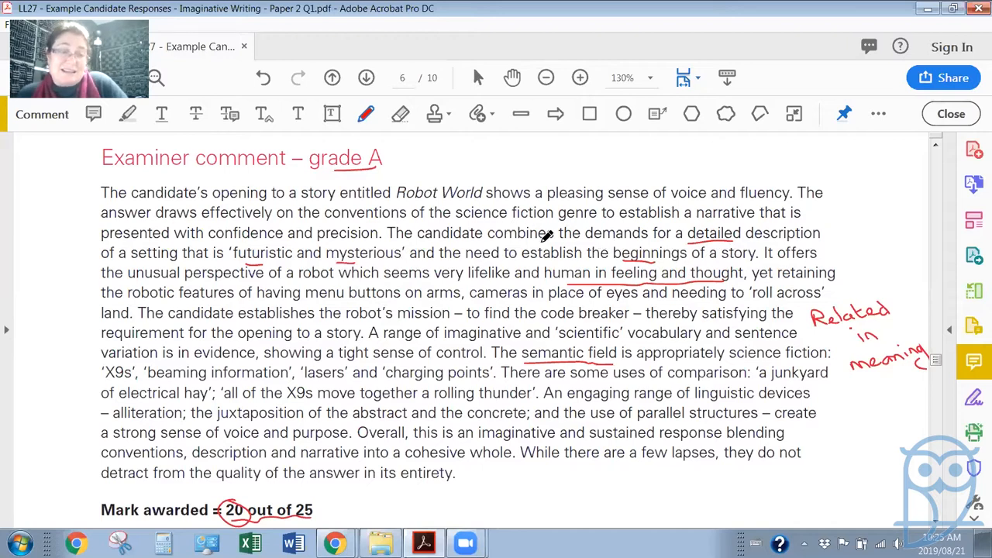
pyautogui.moveTo(597, 263)
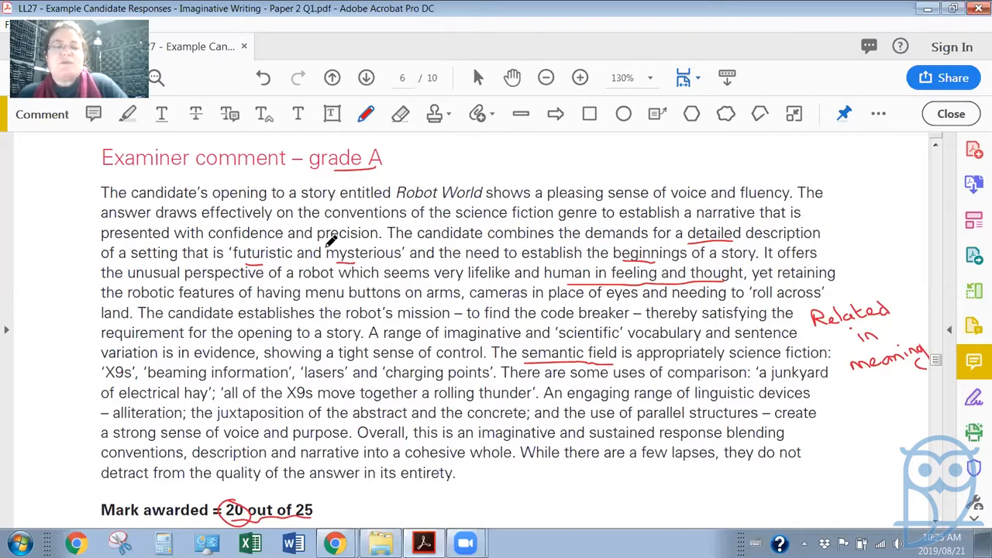
pyautogui.moveTo(375, 279)
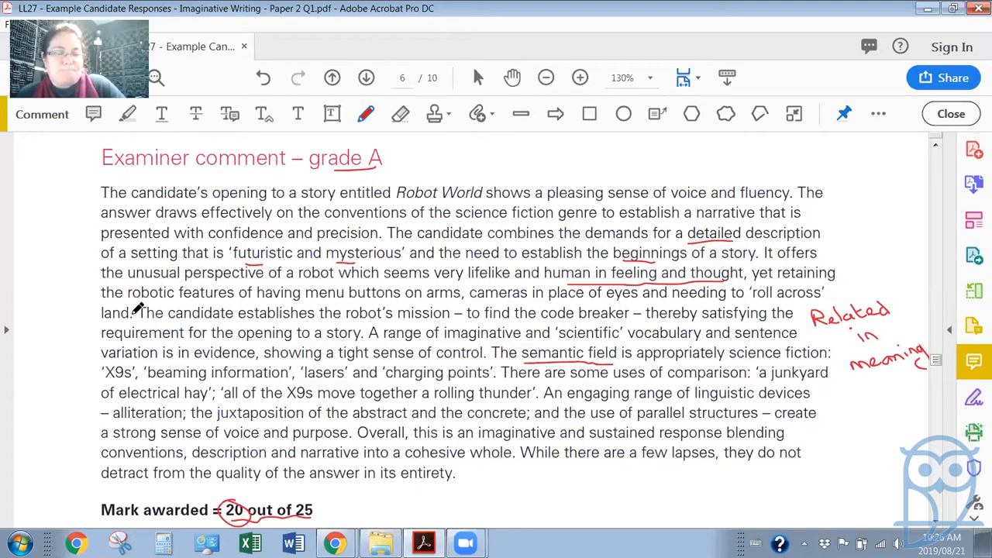
pyautogui.moveTo(302, 302)
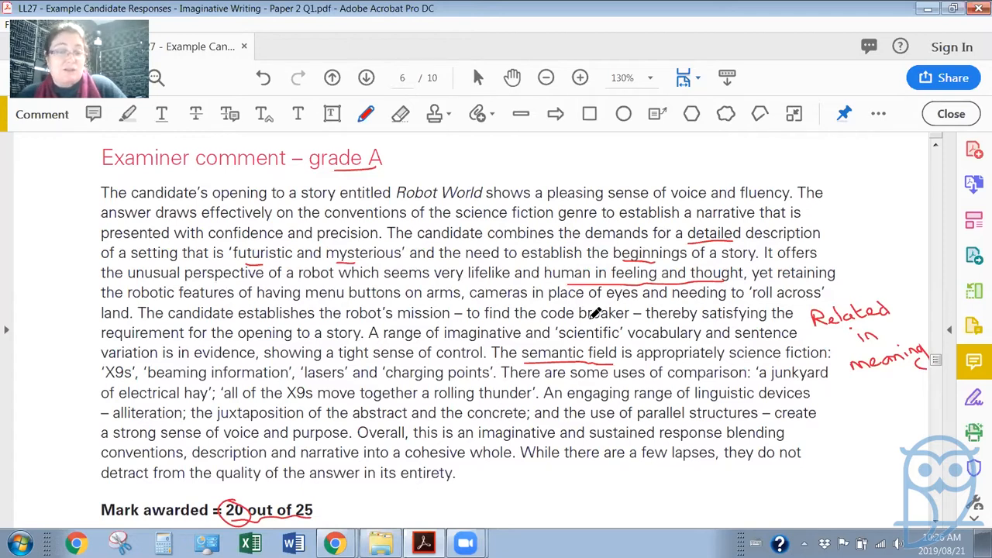
pyautogui.moveTo(663, 294)
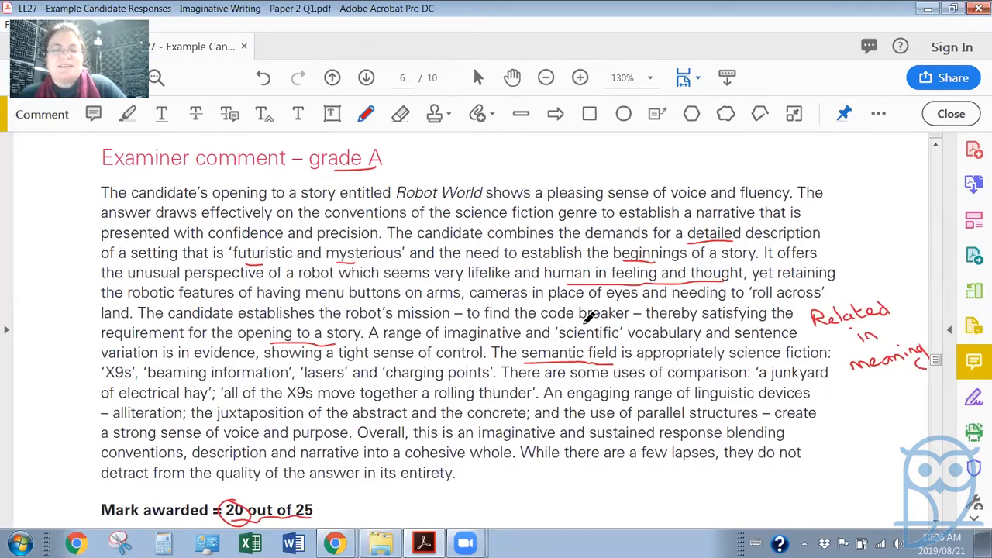
pyautogui.moveTo(499, 308)
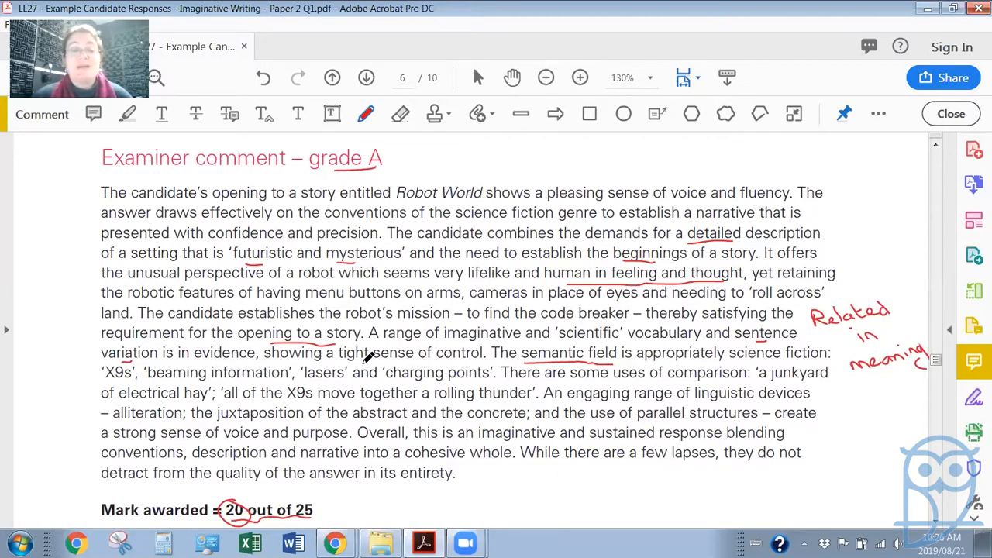
pyautogui.moveTo(527, 333)
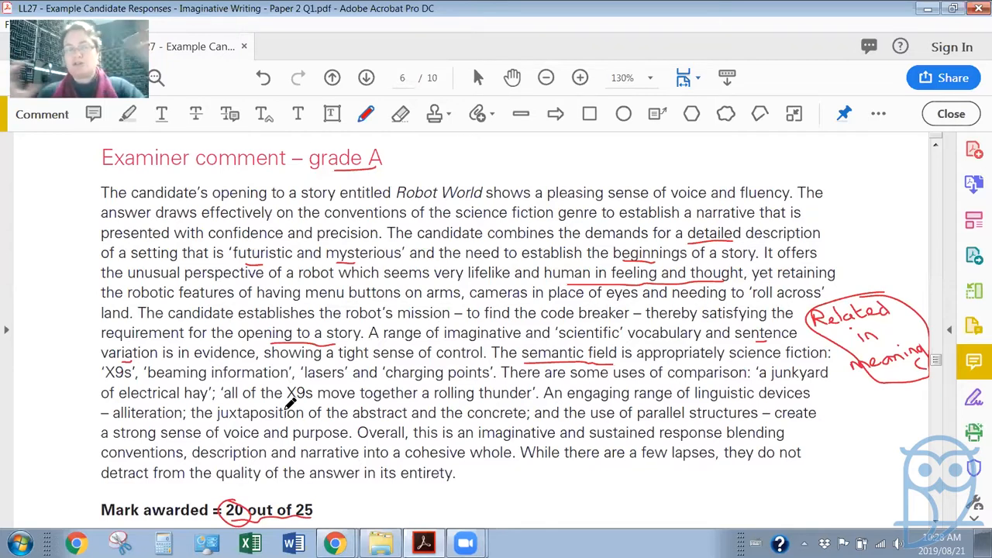
pyautogui.moveTo(577, 395)
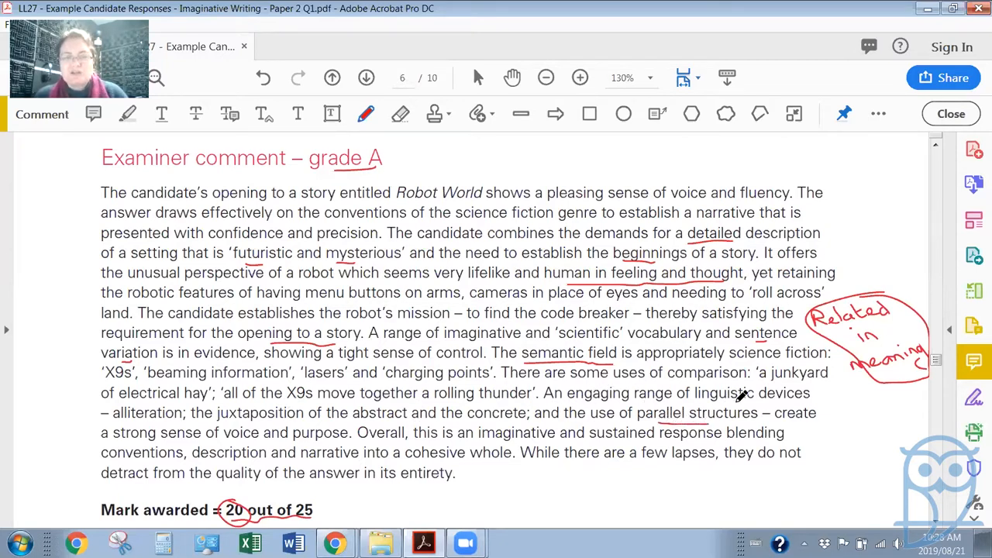
pyautogui.moveTo(264, 437)
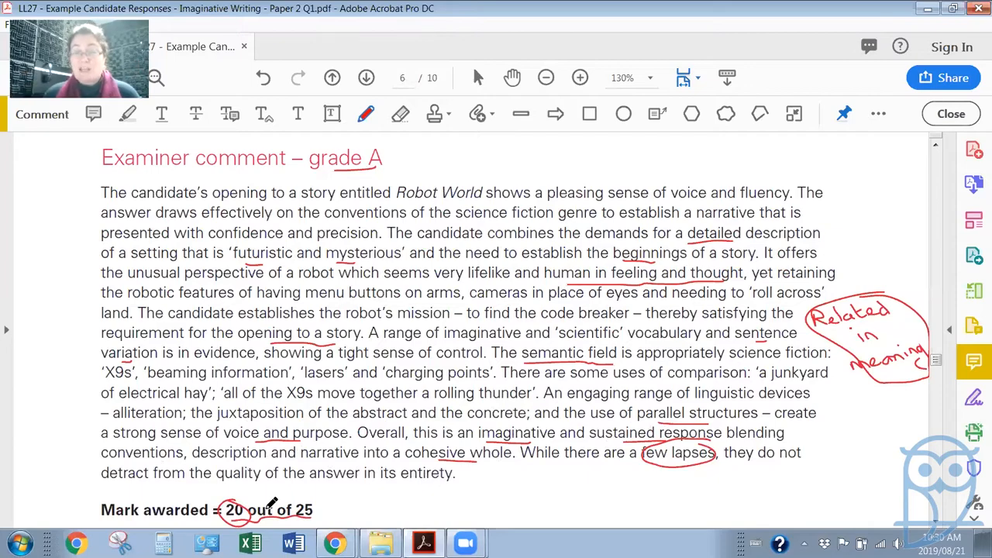
pyautogui.moveTo(933, 366)
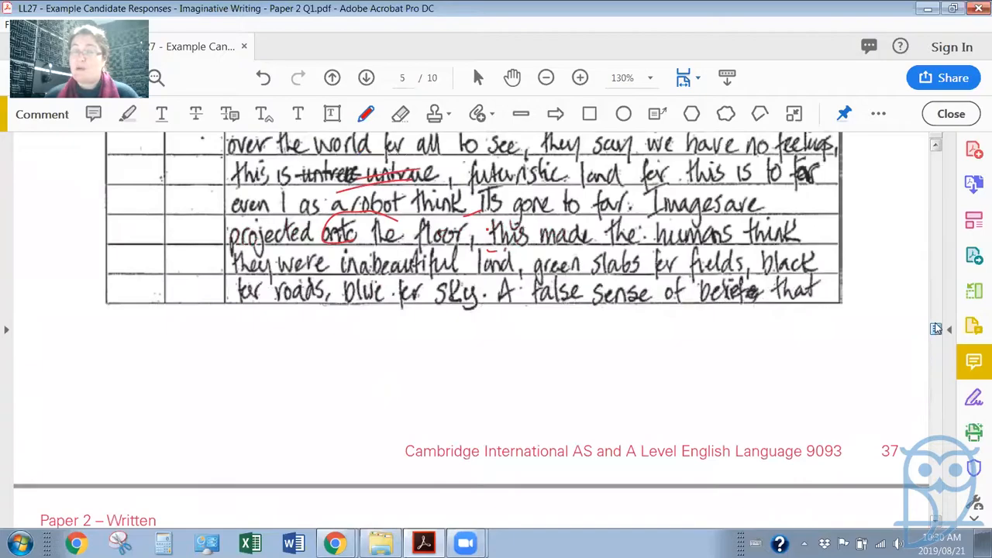
pyautogui.click(332, 77)
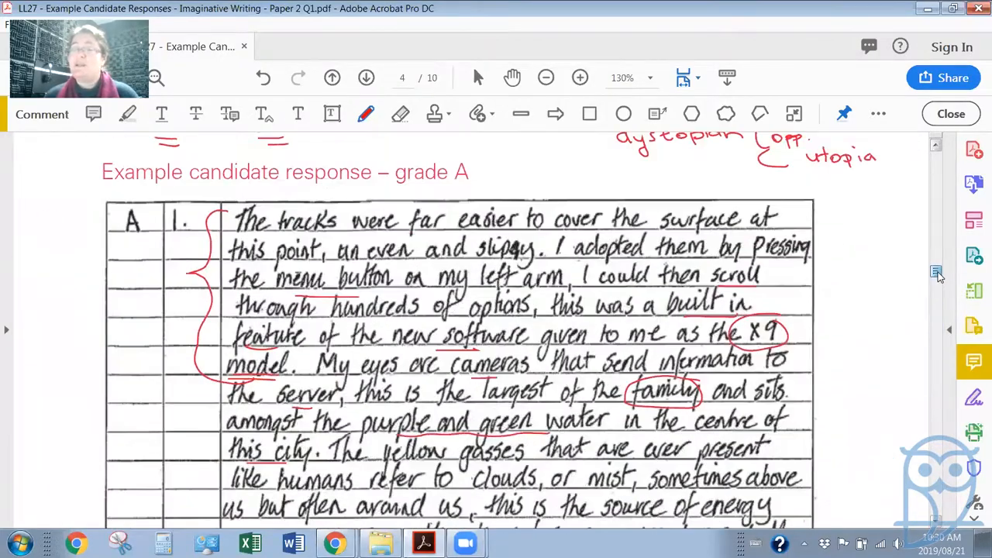
pyautogui.scroll(-3)
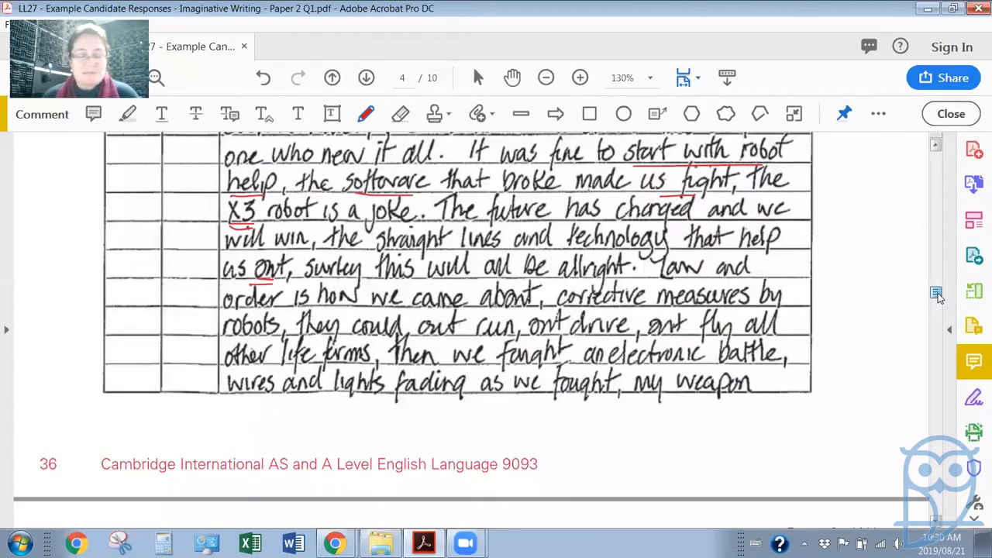
pyautogui.scroll(-3)
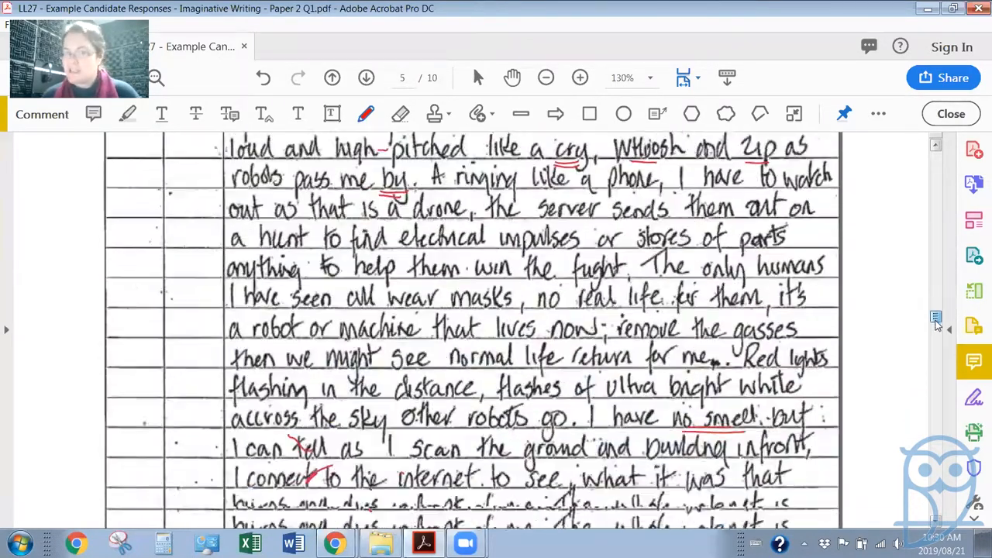
pyautogui.scroll(-3)
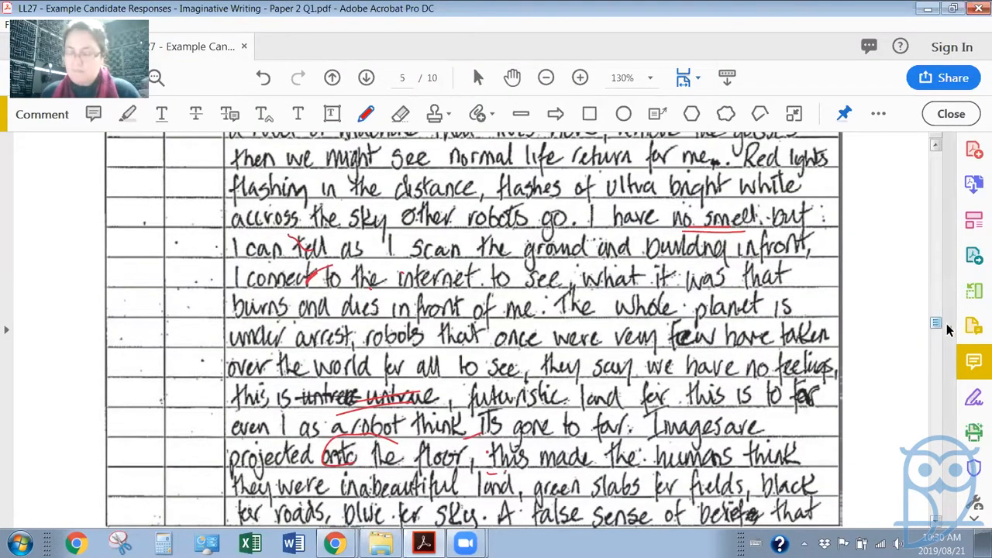
pyautogui.scroll(-3)
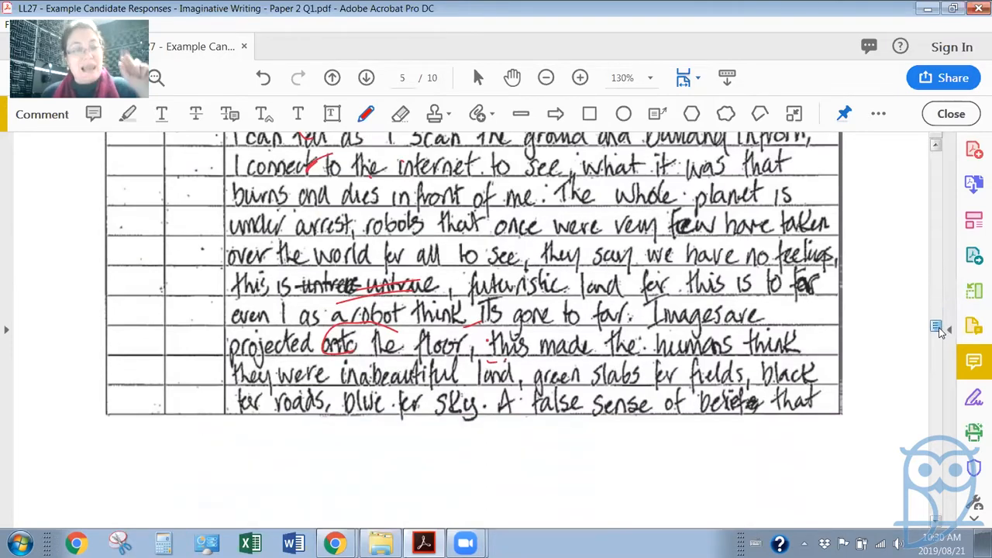
pyautogui.scroll(-3)
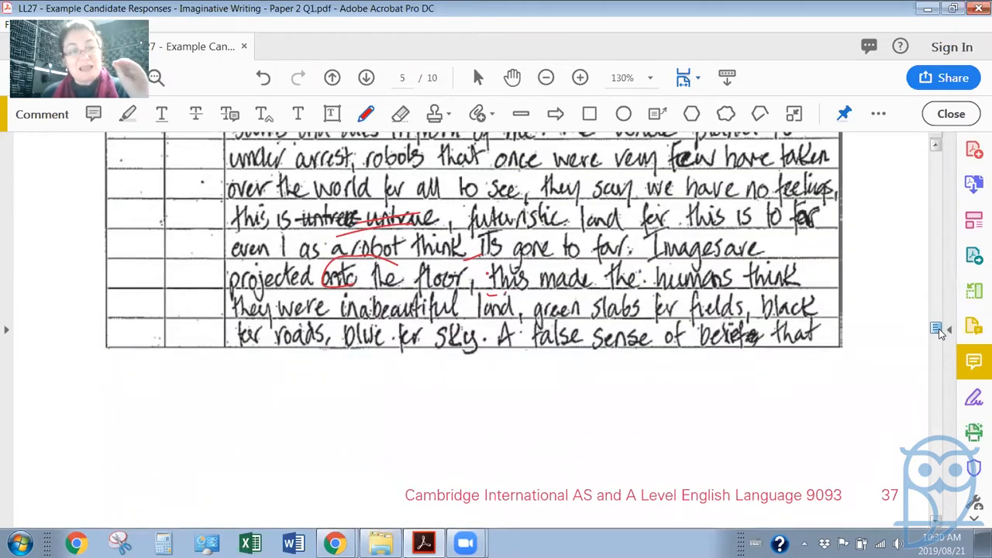